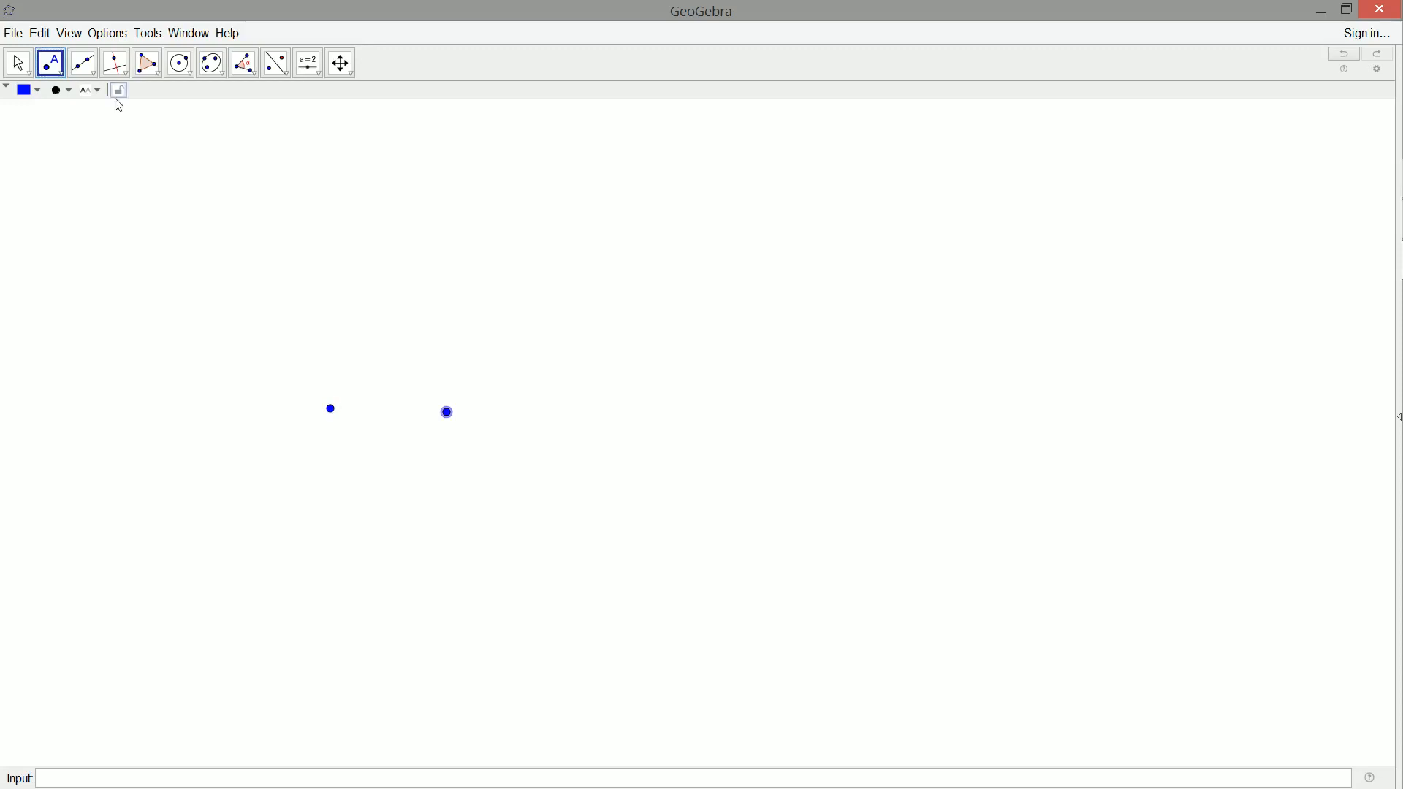
Join the two existing points with a straight segment.
click(38, 90)
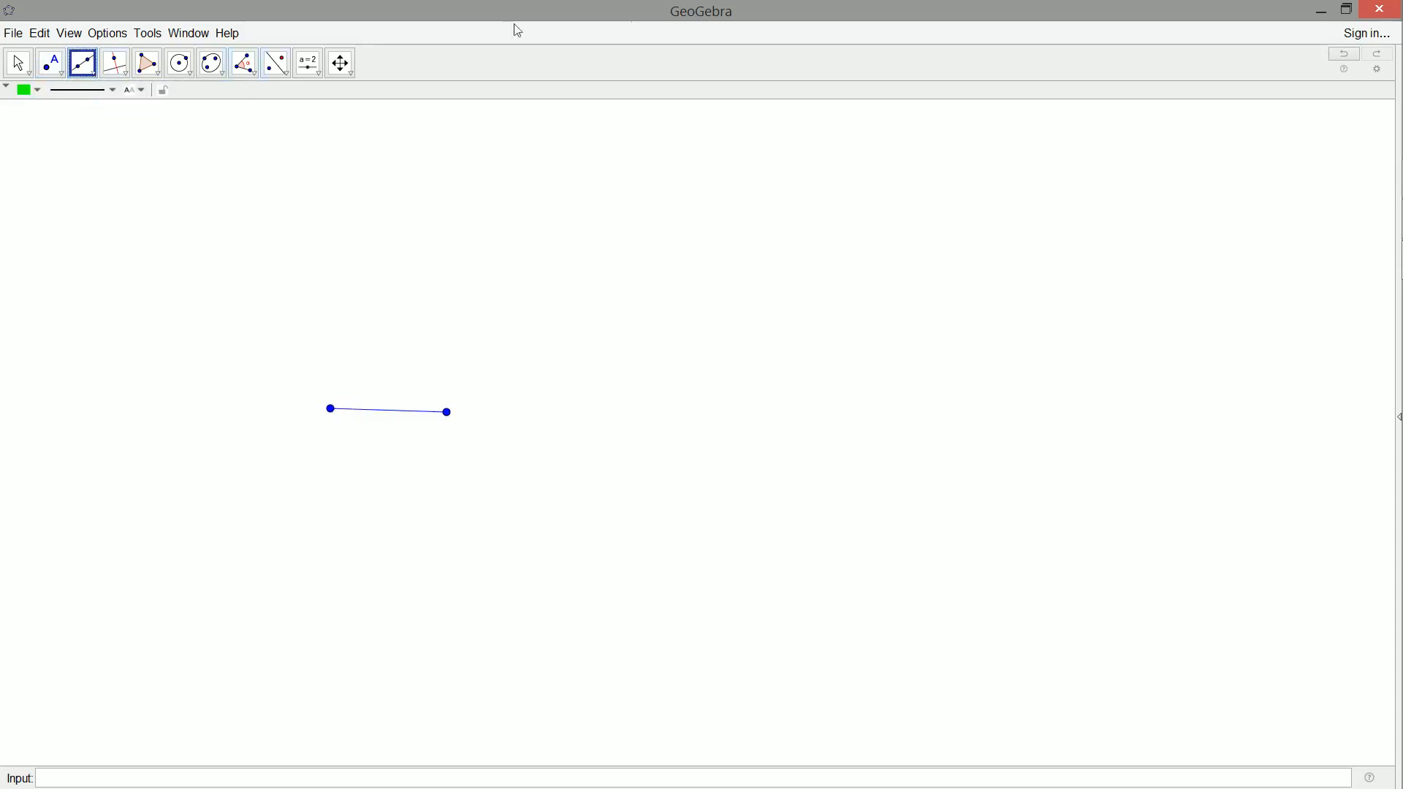
mouse_move(593, 46)
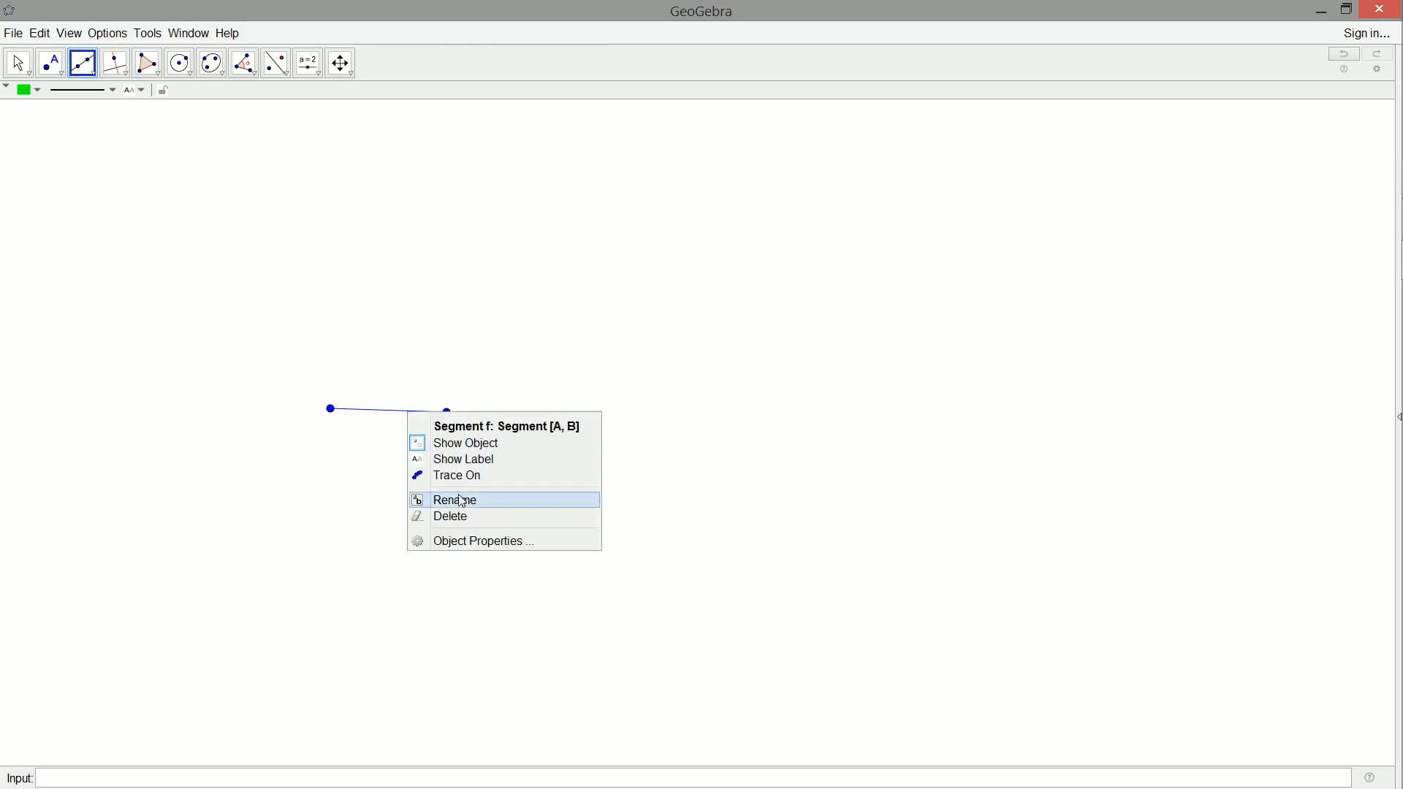
Rename the segment to ONE after the name '1' is rejected as invalid.
click(455, 500)
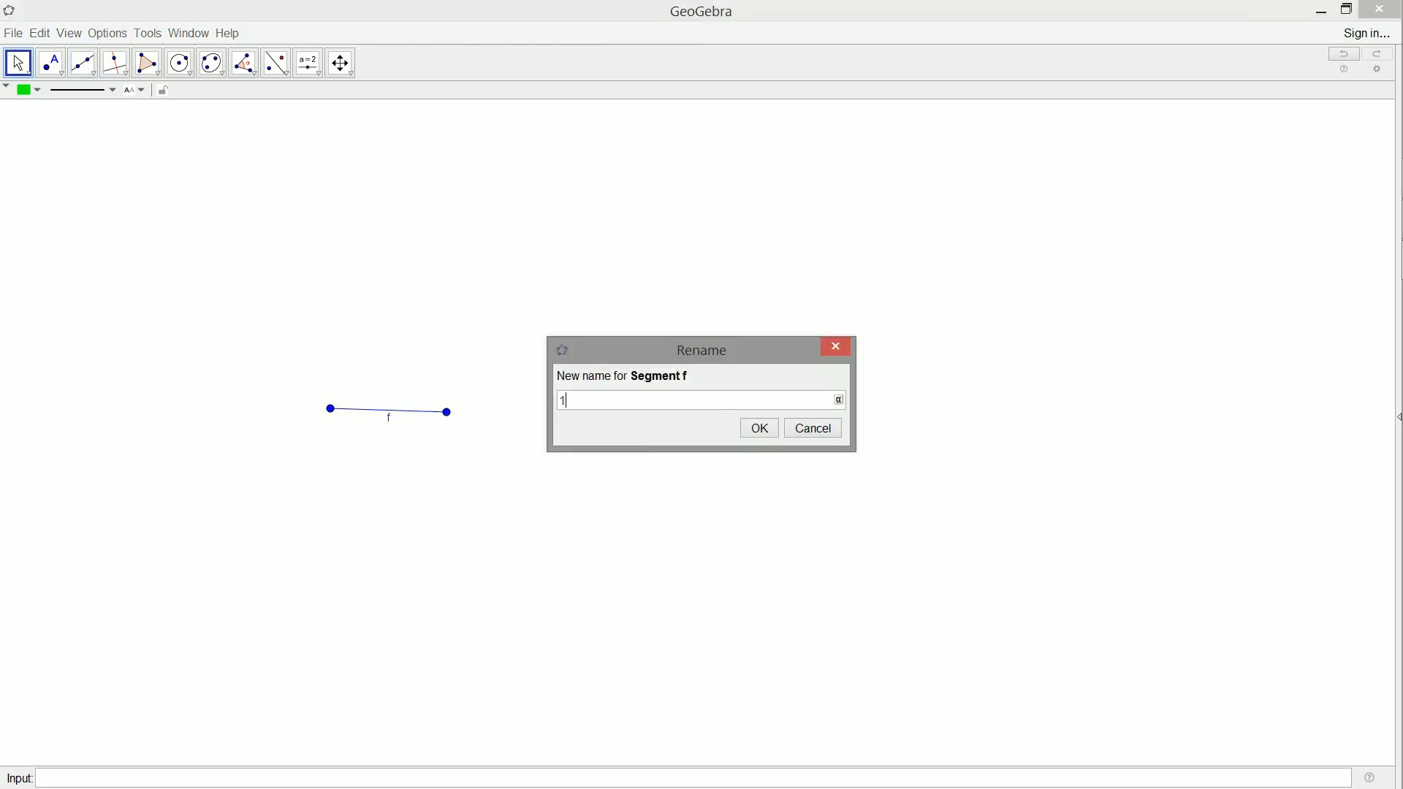
click(757, 428)
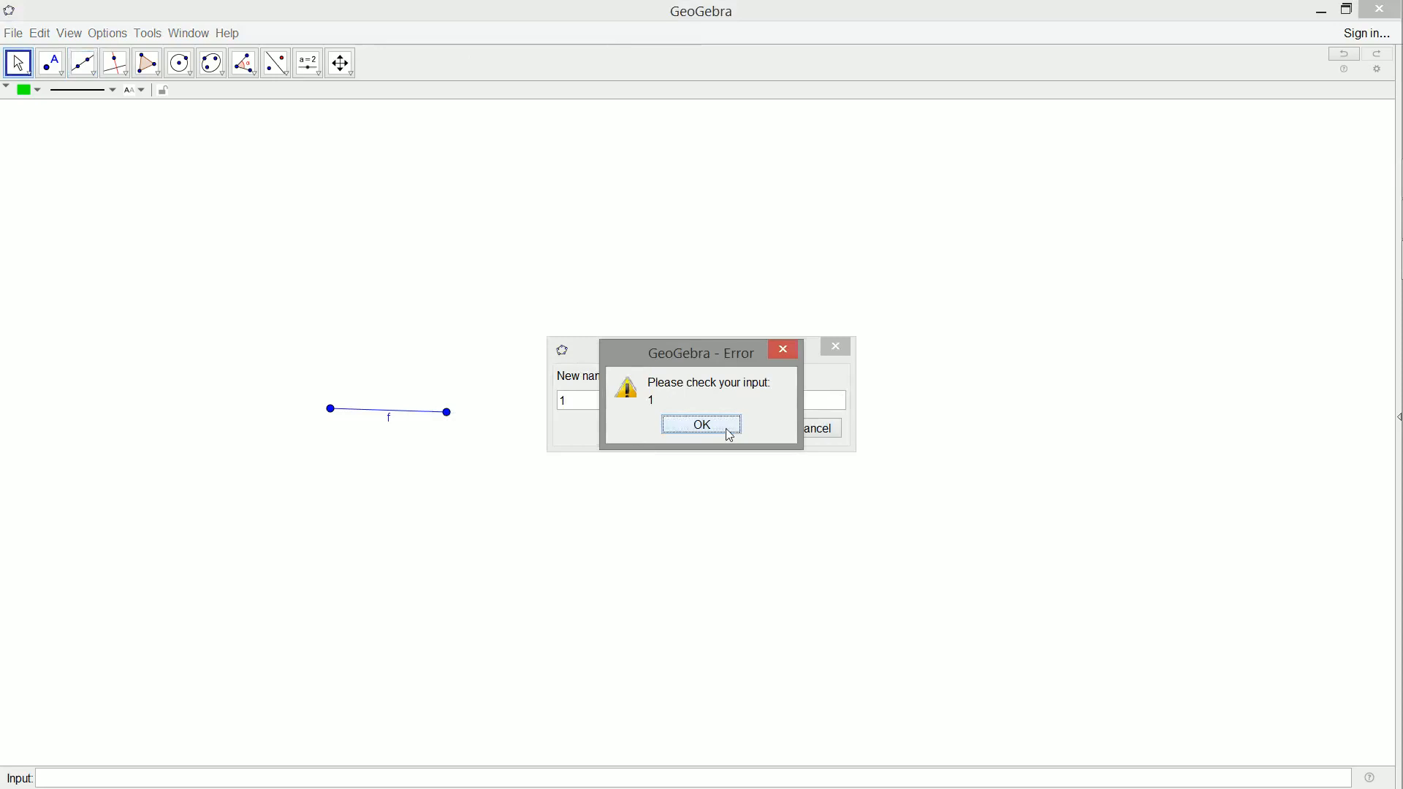
click(700, 423)
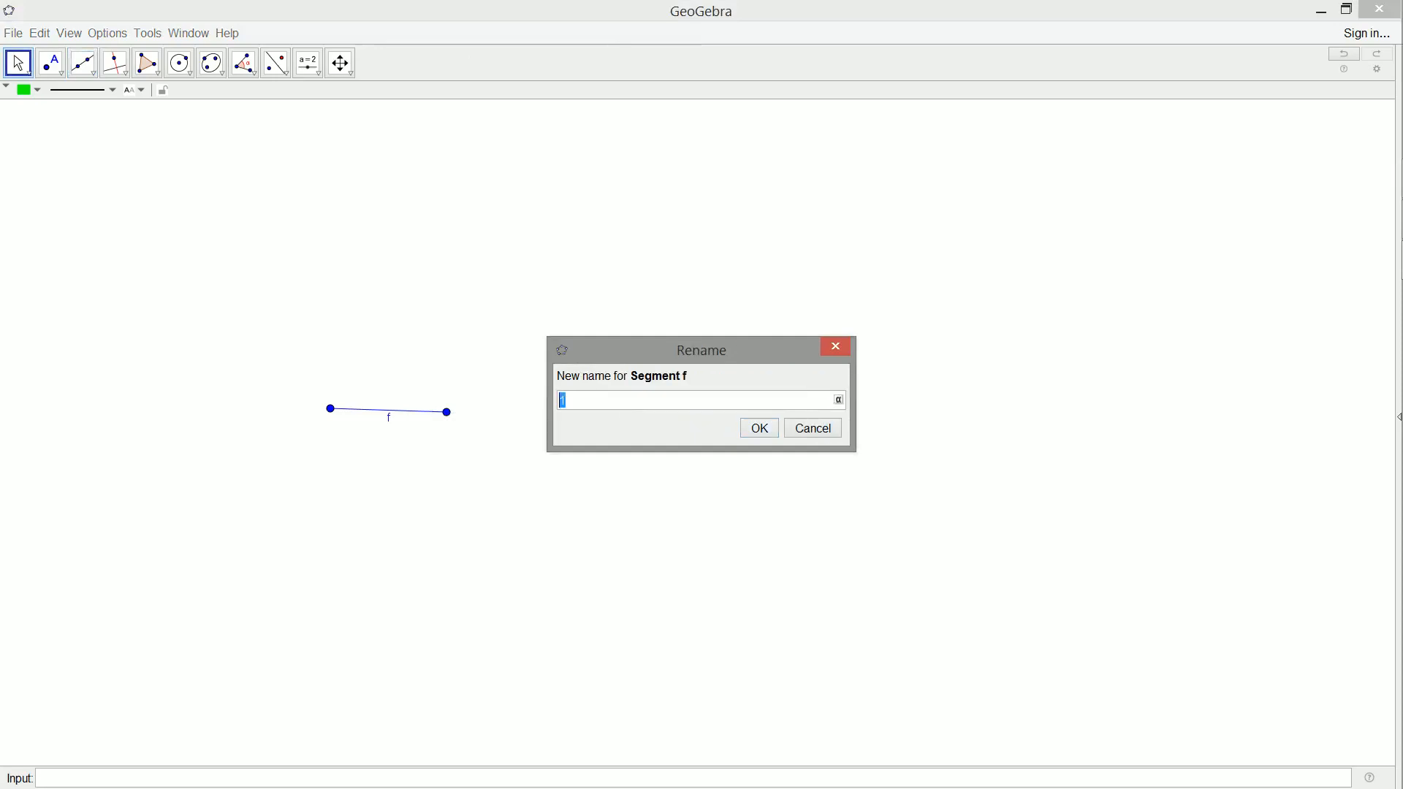
click(758, 428)
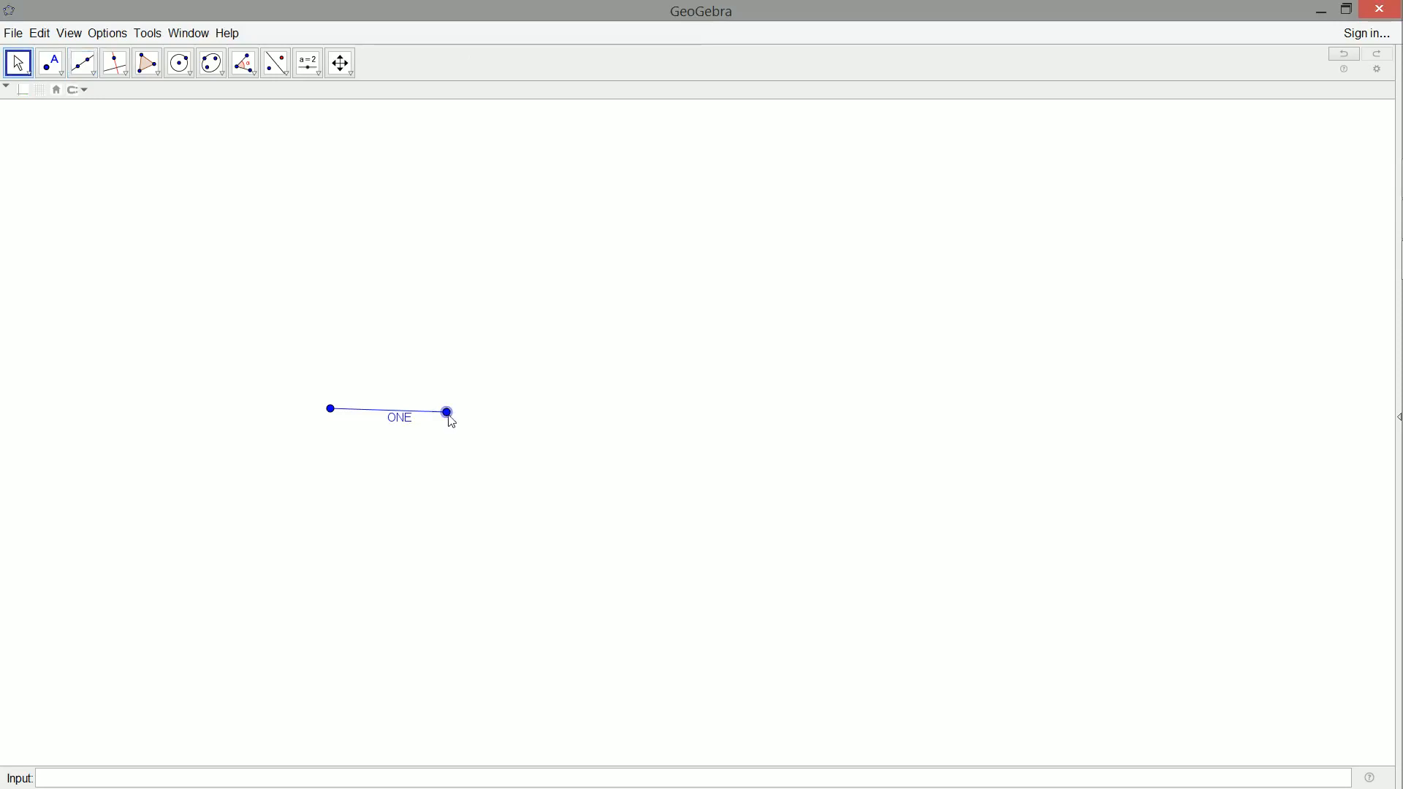
Level segment ONE, circle its right end with radius ONE, run a line through it and mark the right crossing.
drag(448, 410, 481, 410)
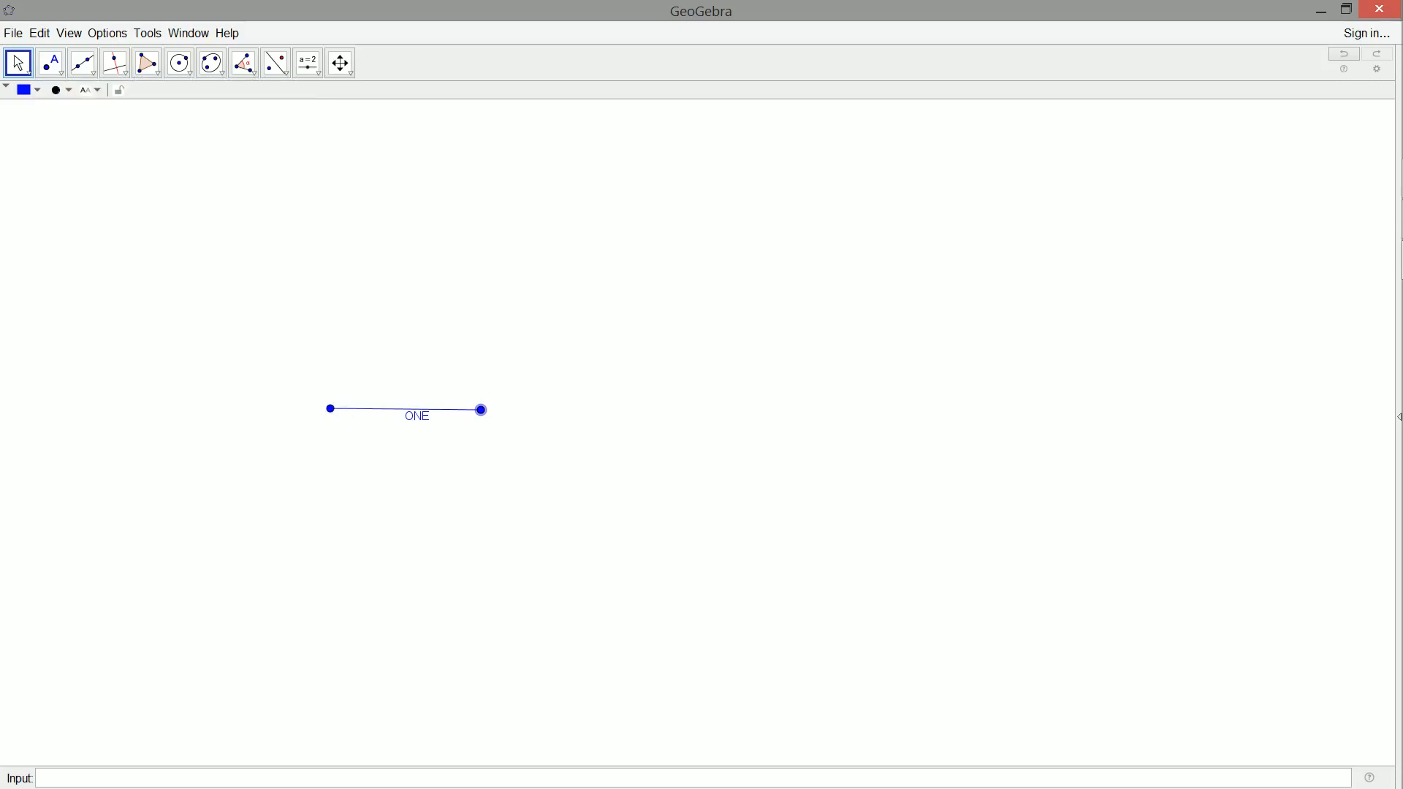
click(178, 63)
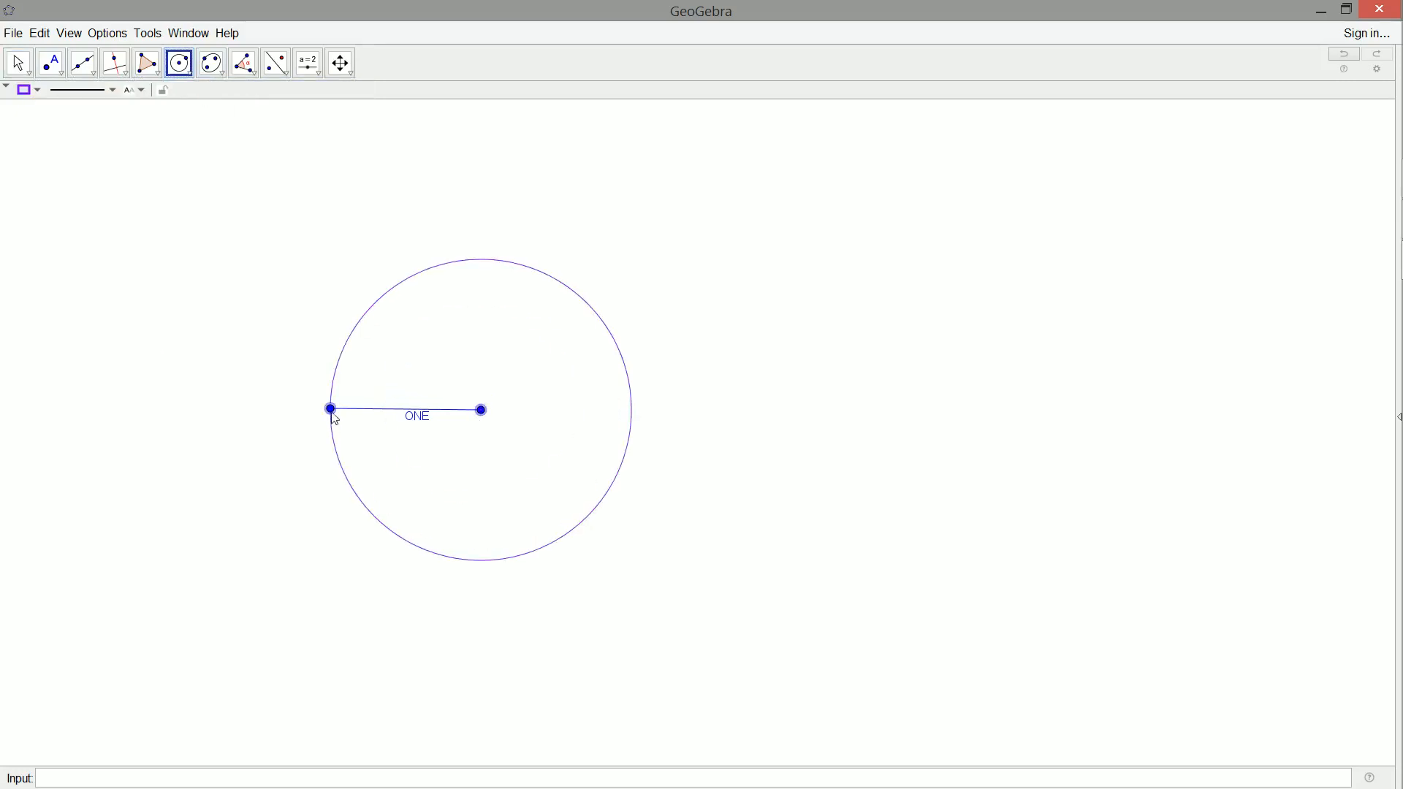
click(81, 63)
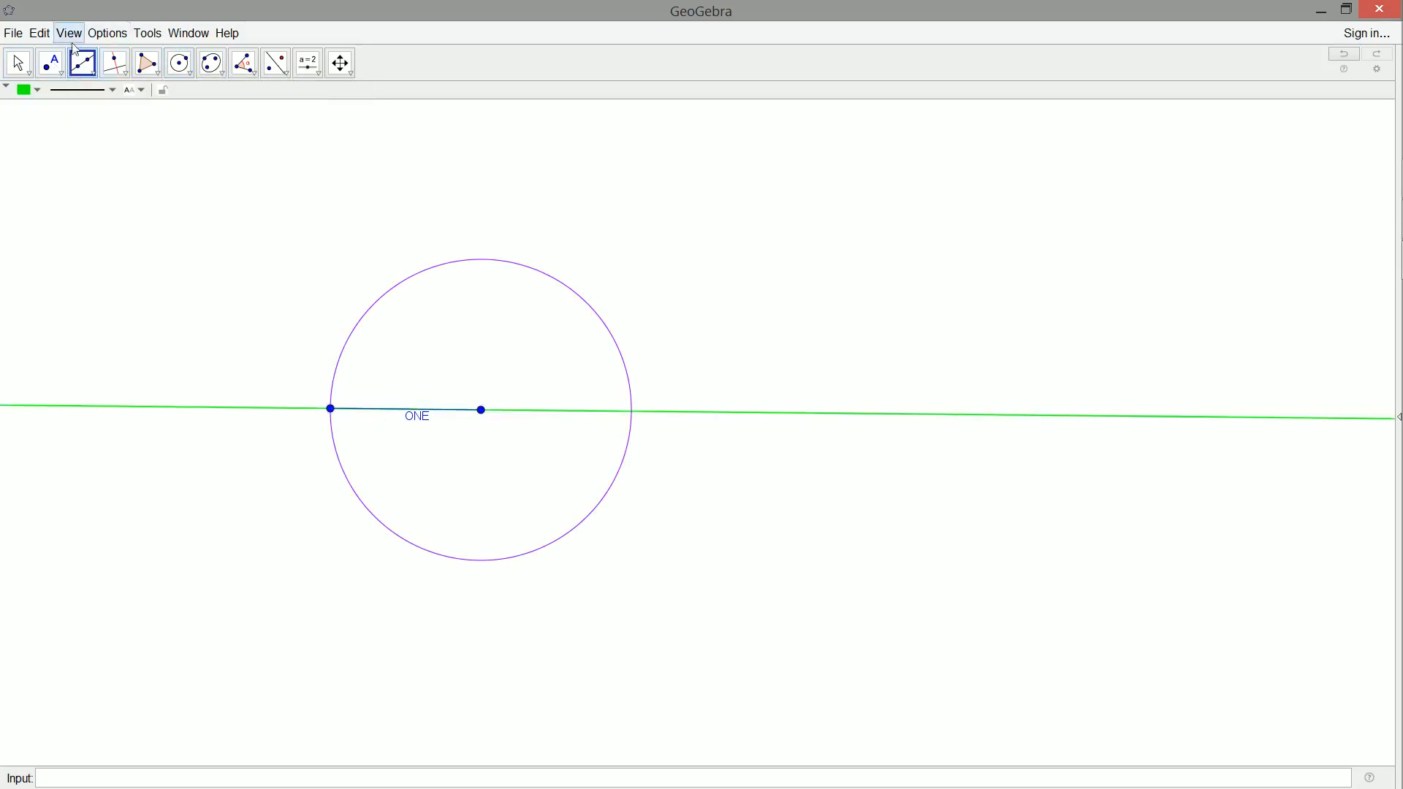
click(49, 61)
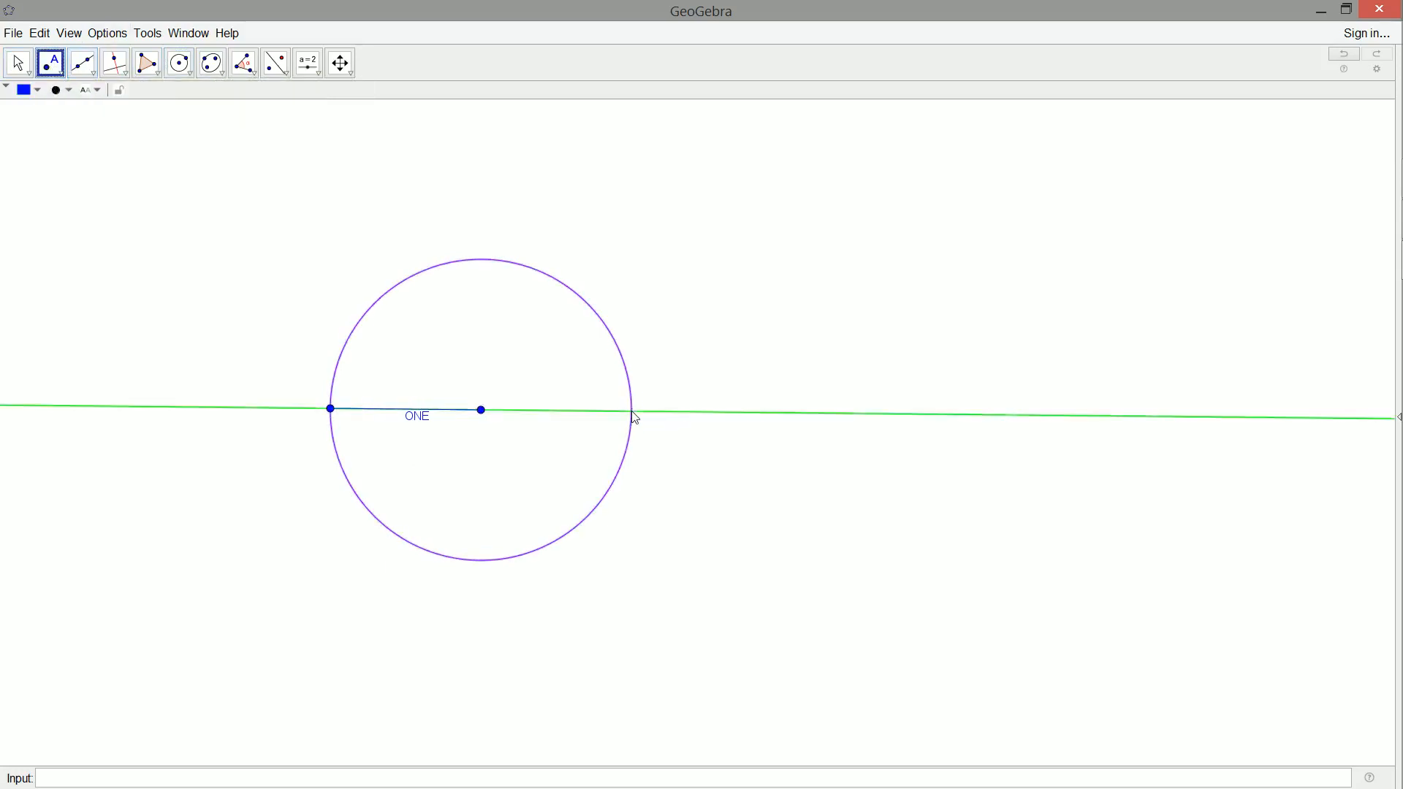
click(632, 412)
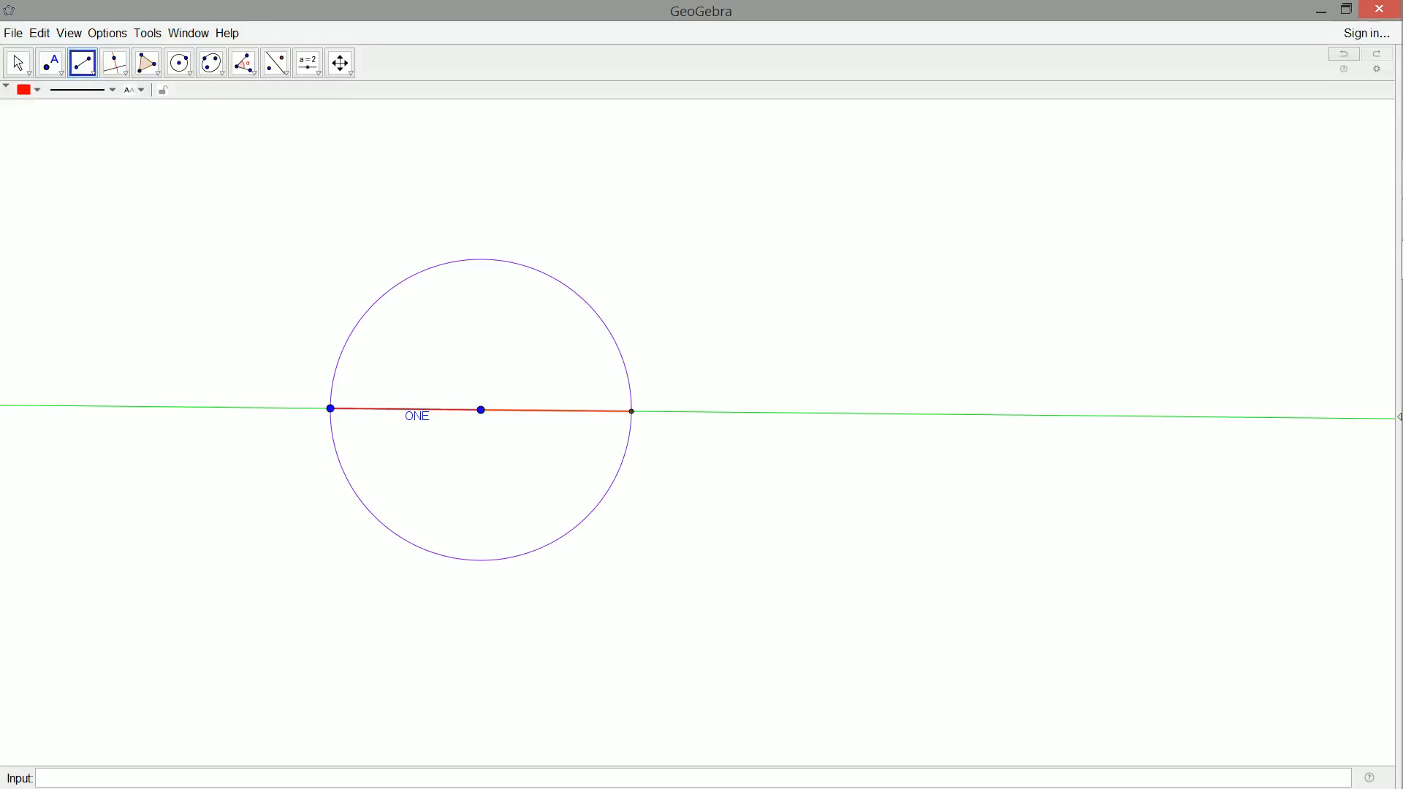
Circle the red segment's far end through ONE's right end, undo the stray orange segment, and mark the new line crossing.
click(177, 63)
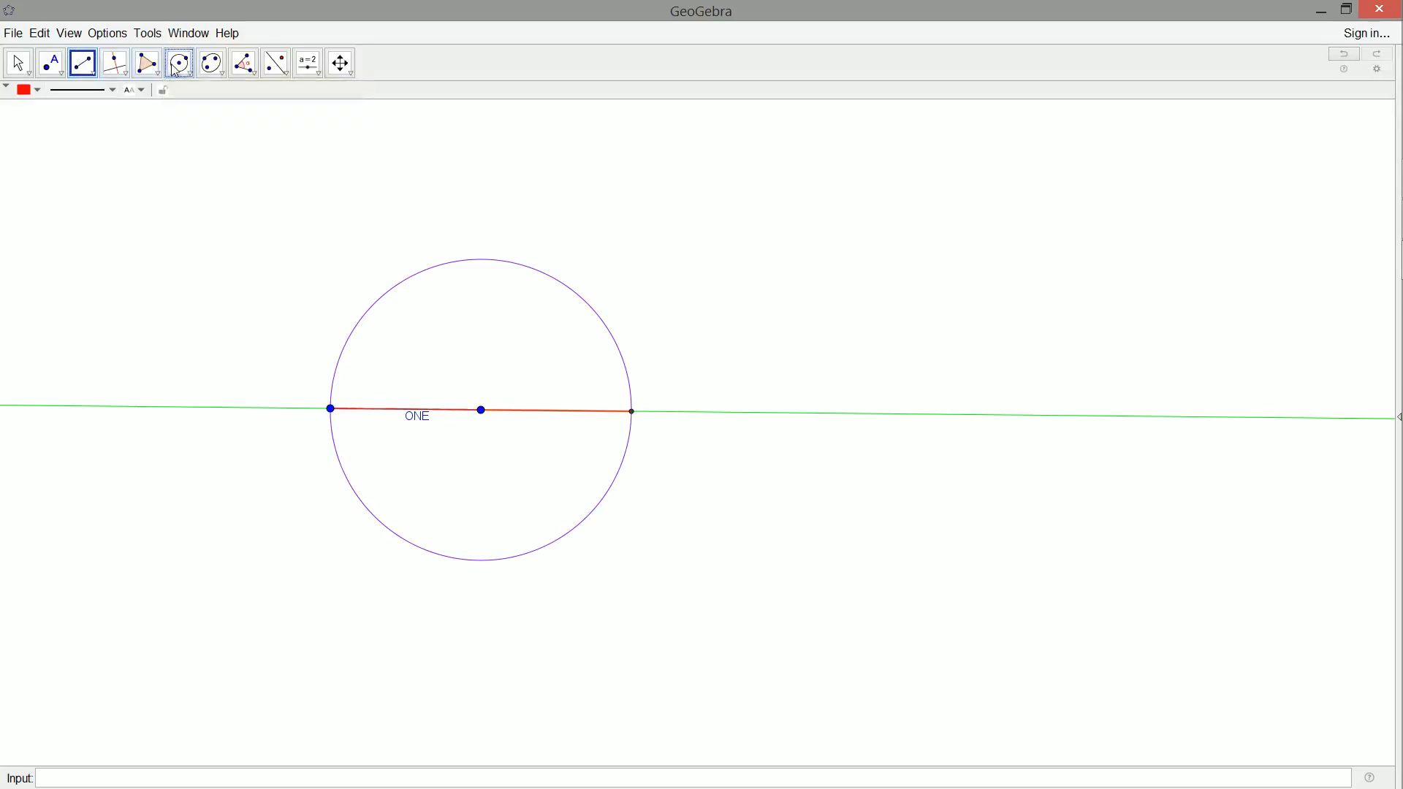
click(480, 409)
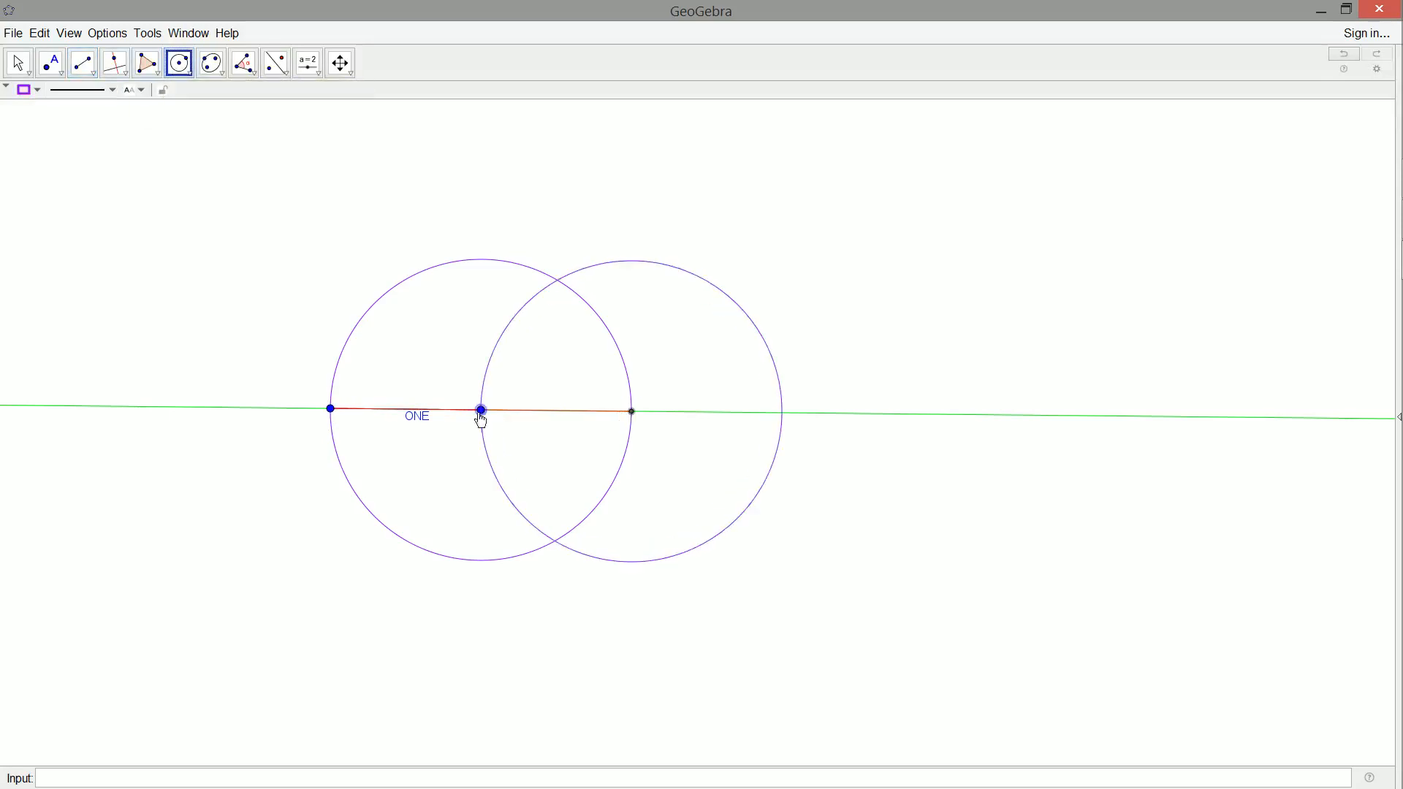
click(82, 63)
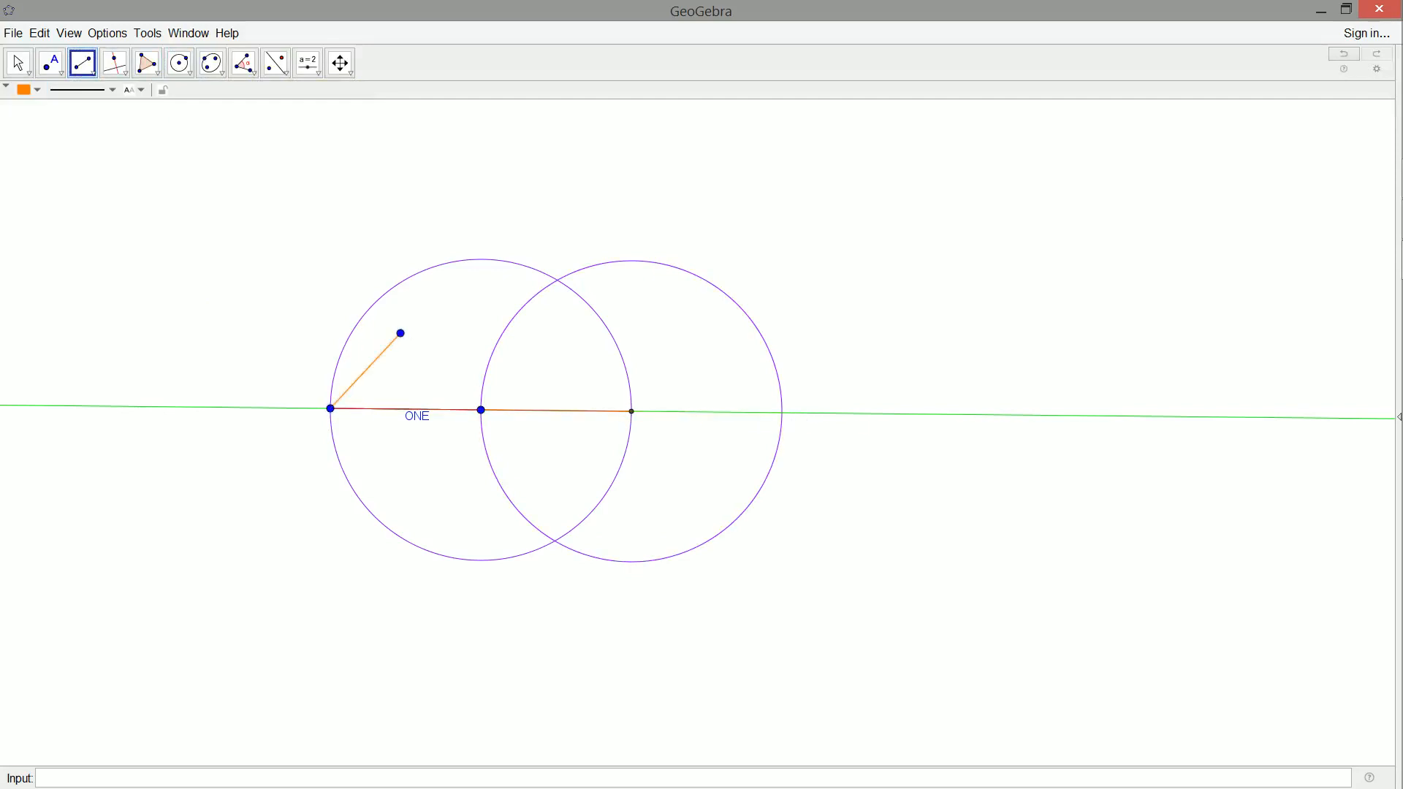
click(49, 63)
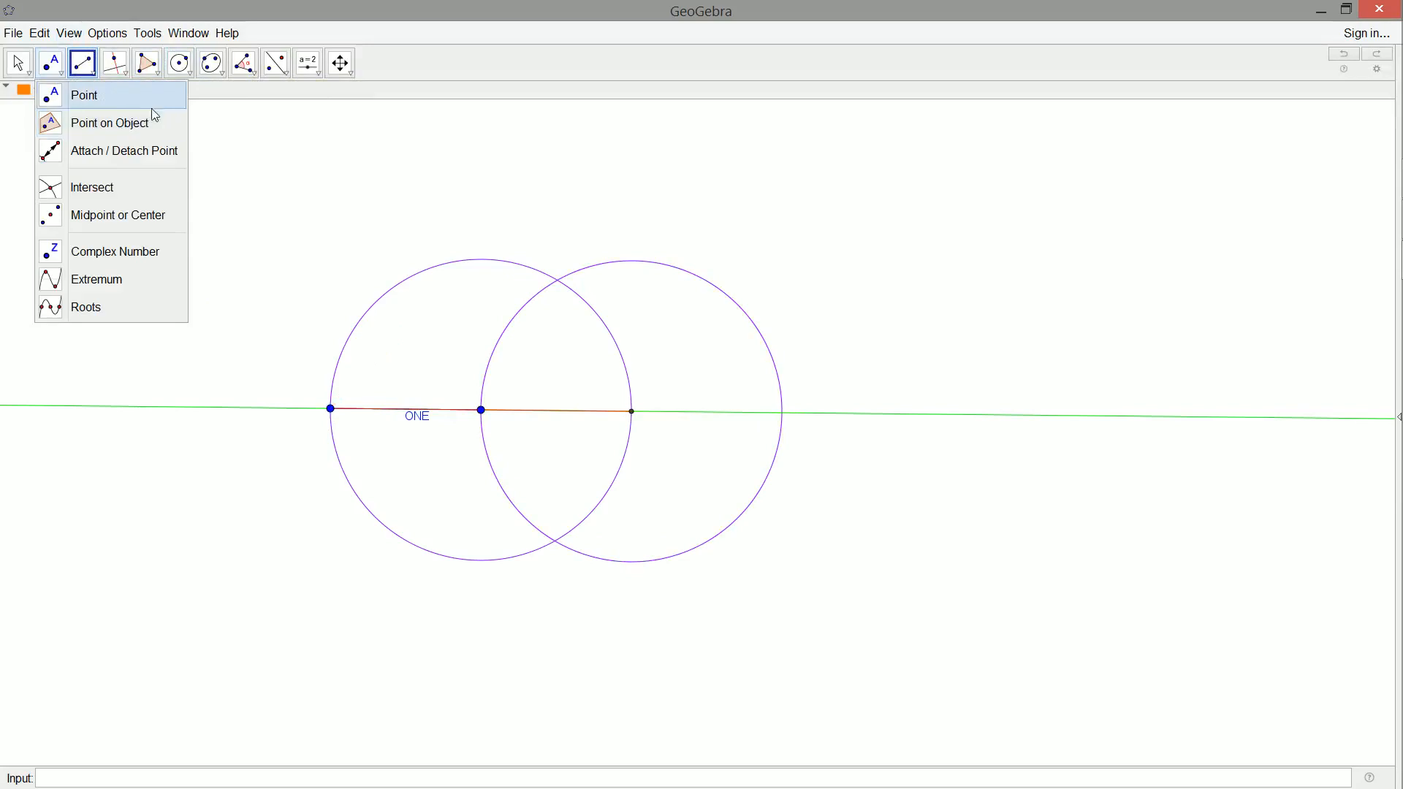
click(83, 95)
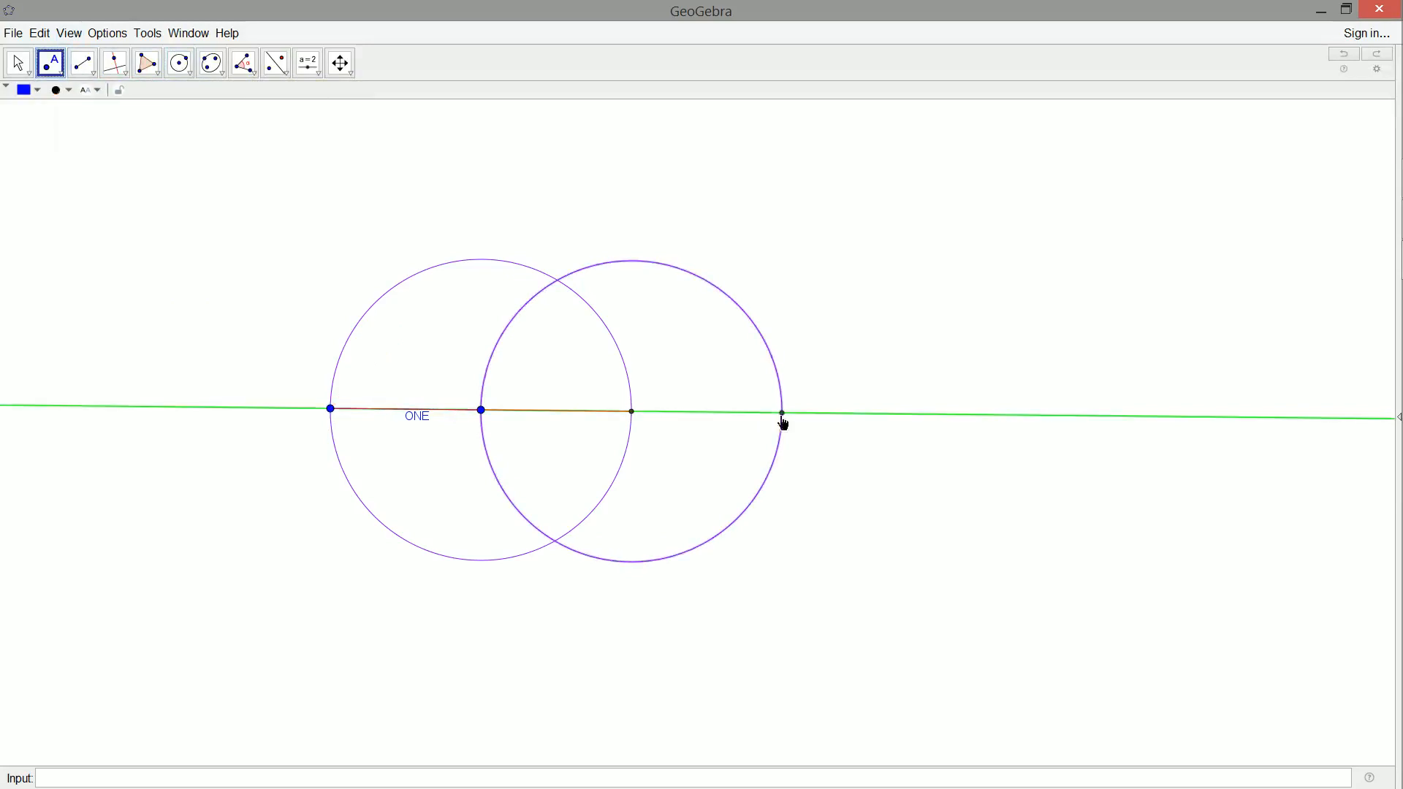
click(82, 63)
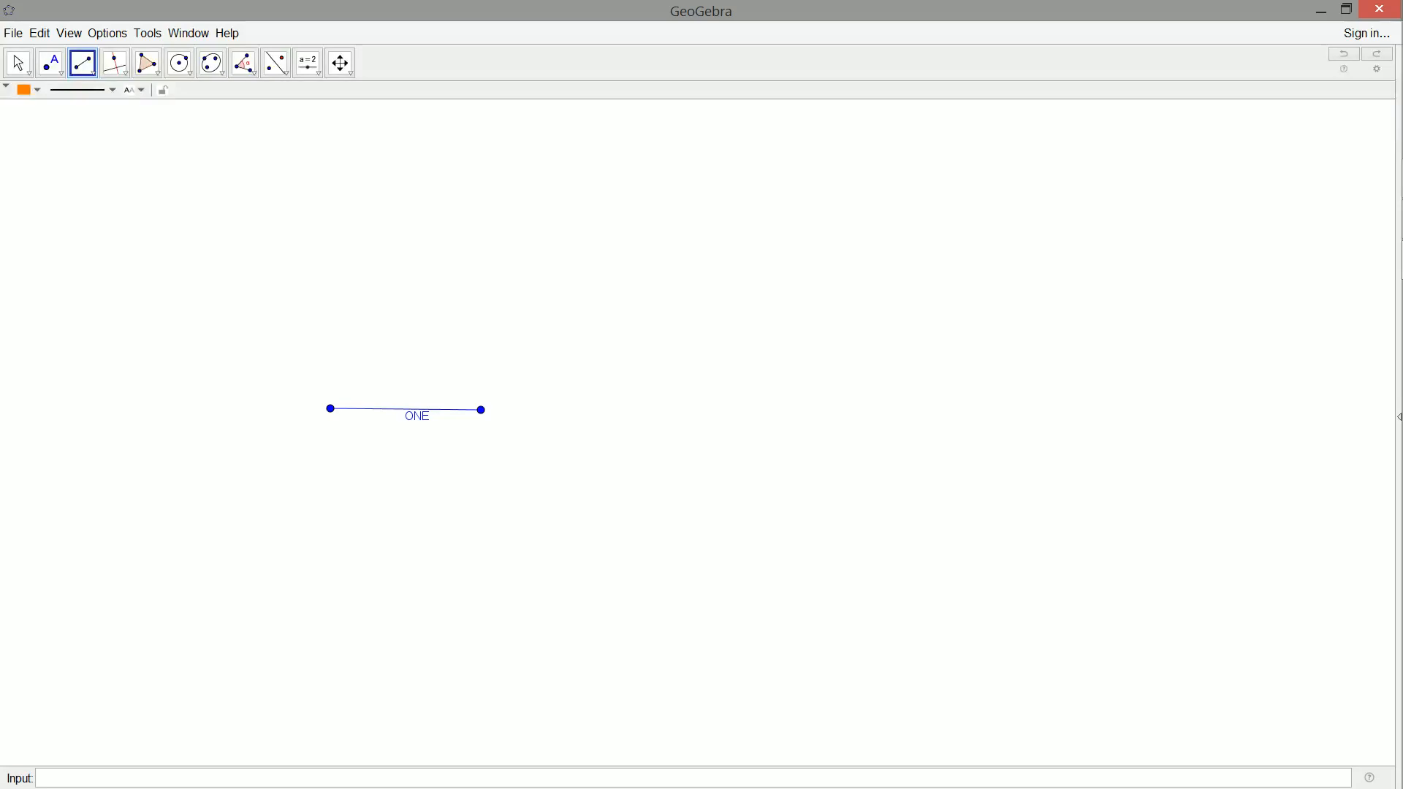
Place three angle points, draw two lines through the vertex, and start the bisecting compass circles.
click(50, 61)
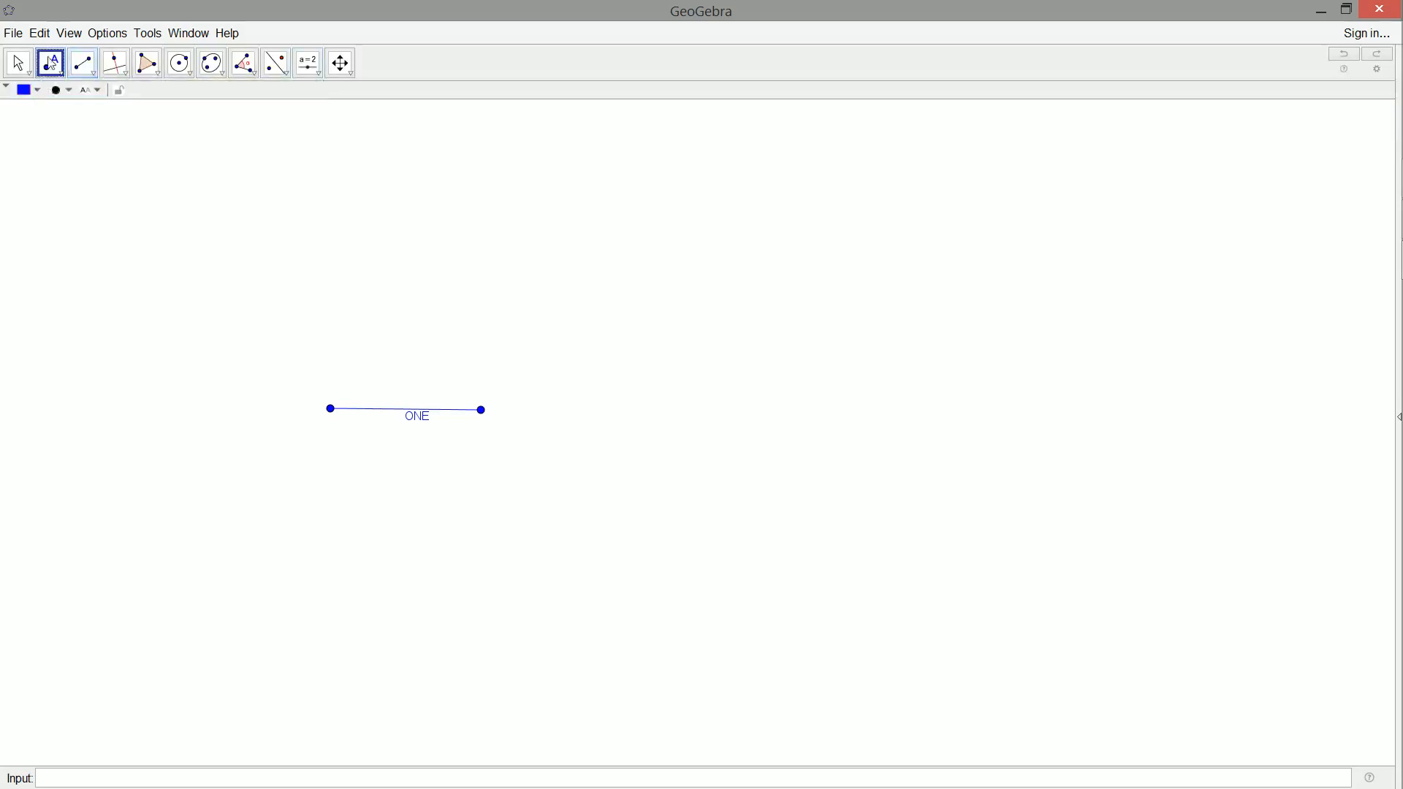
click(965, 386)
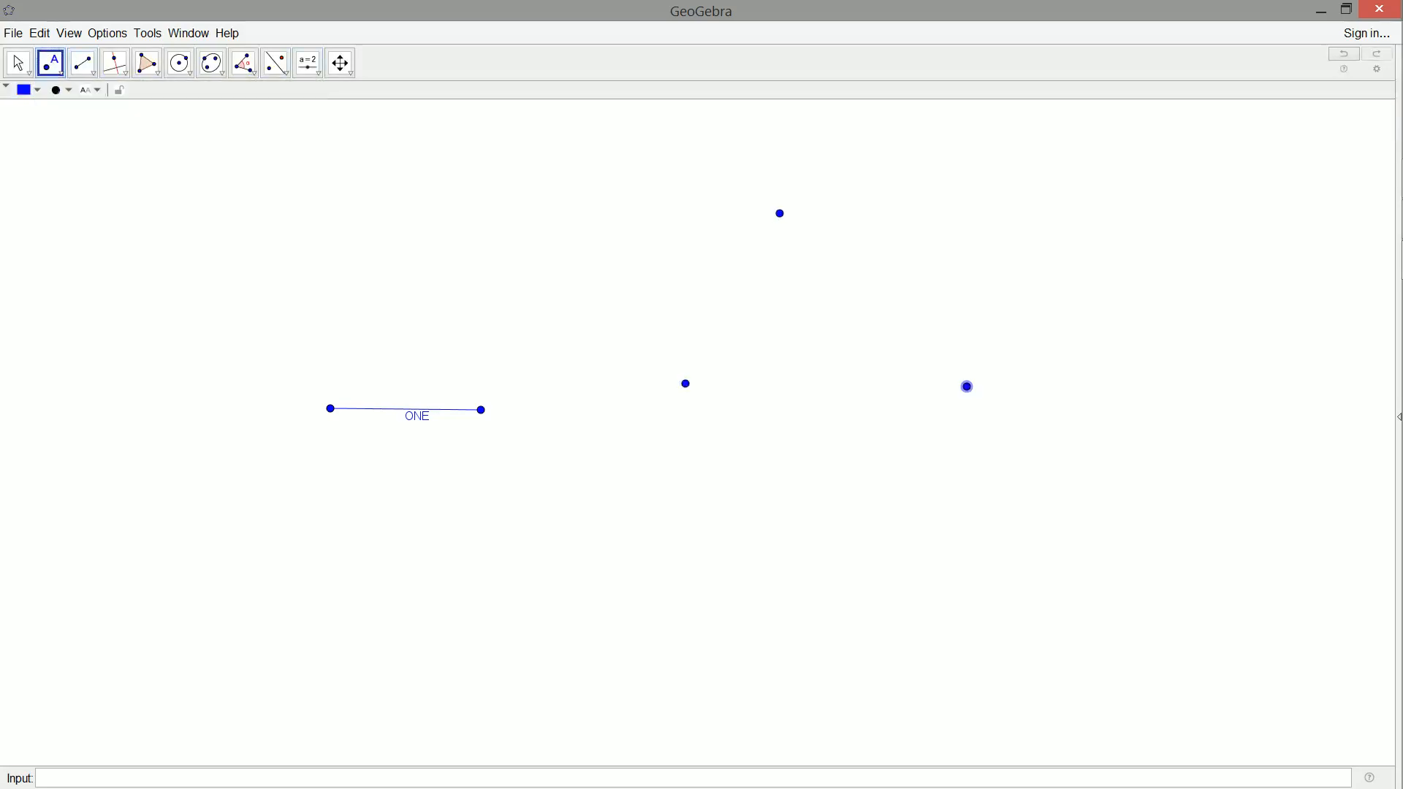
click(82, 63)
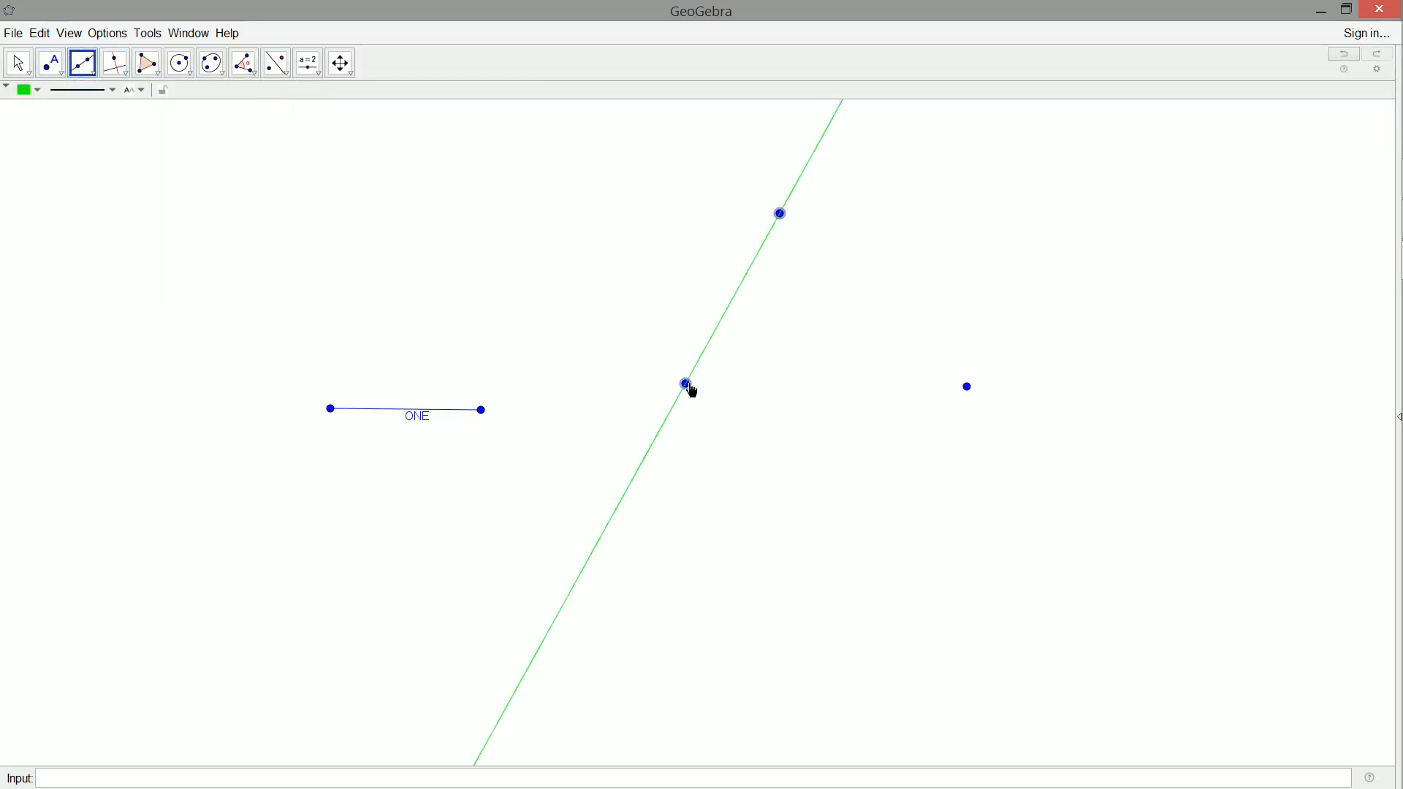
click(18, 61)
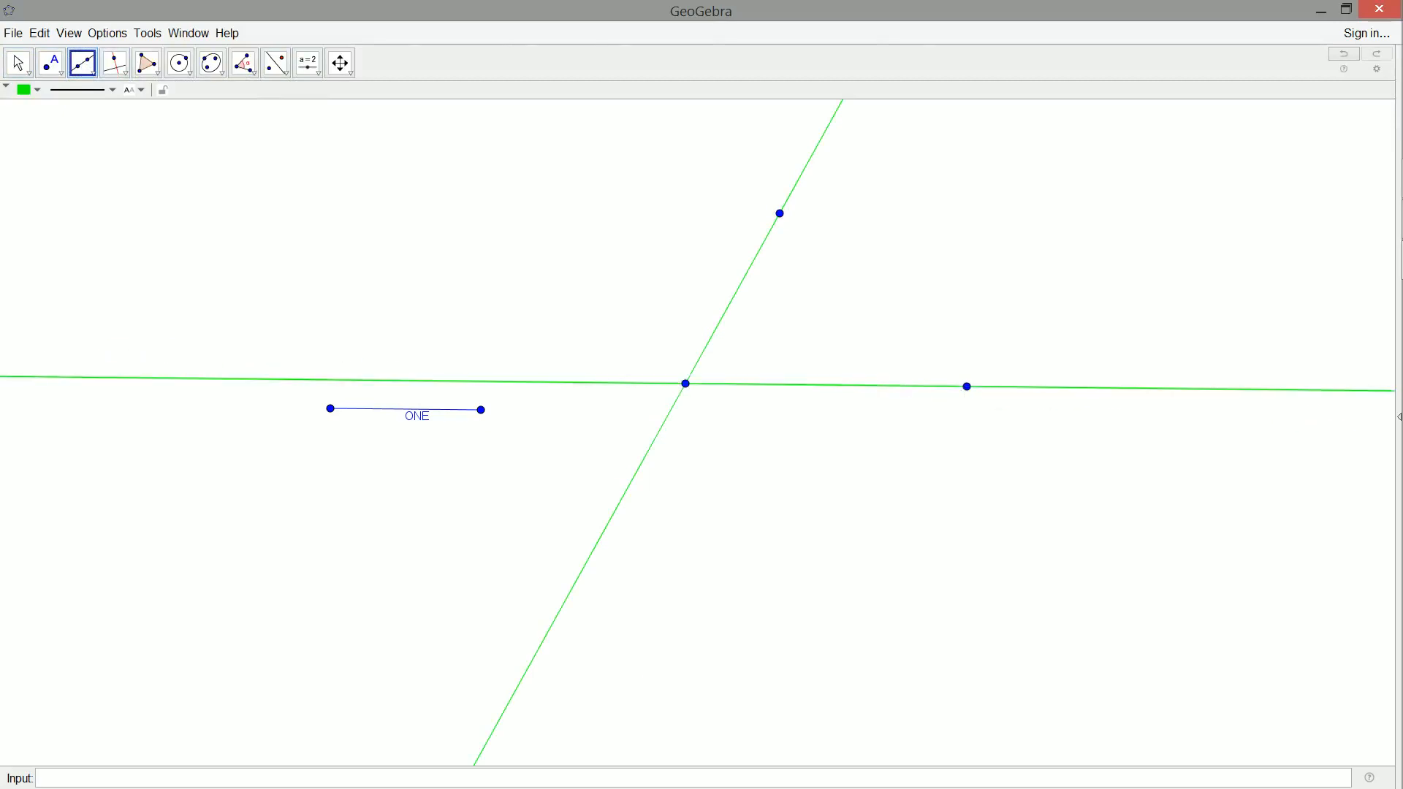
click(179, 63)
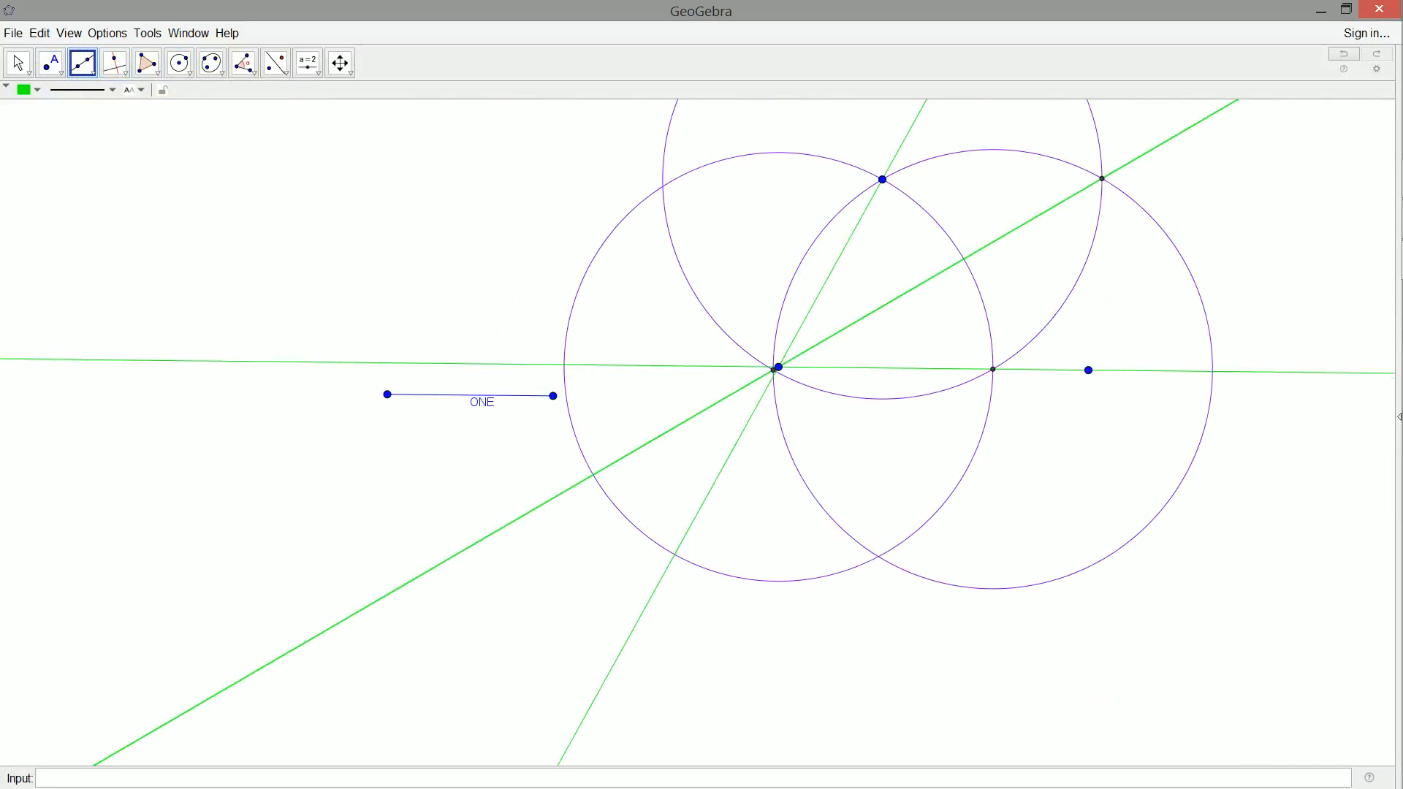
mouse_move(966, 375)
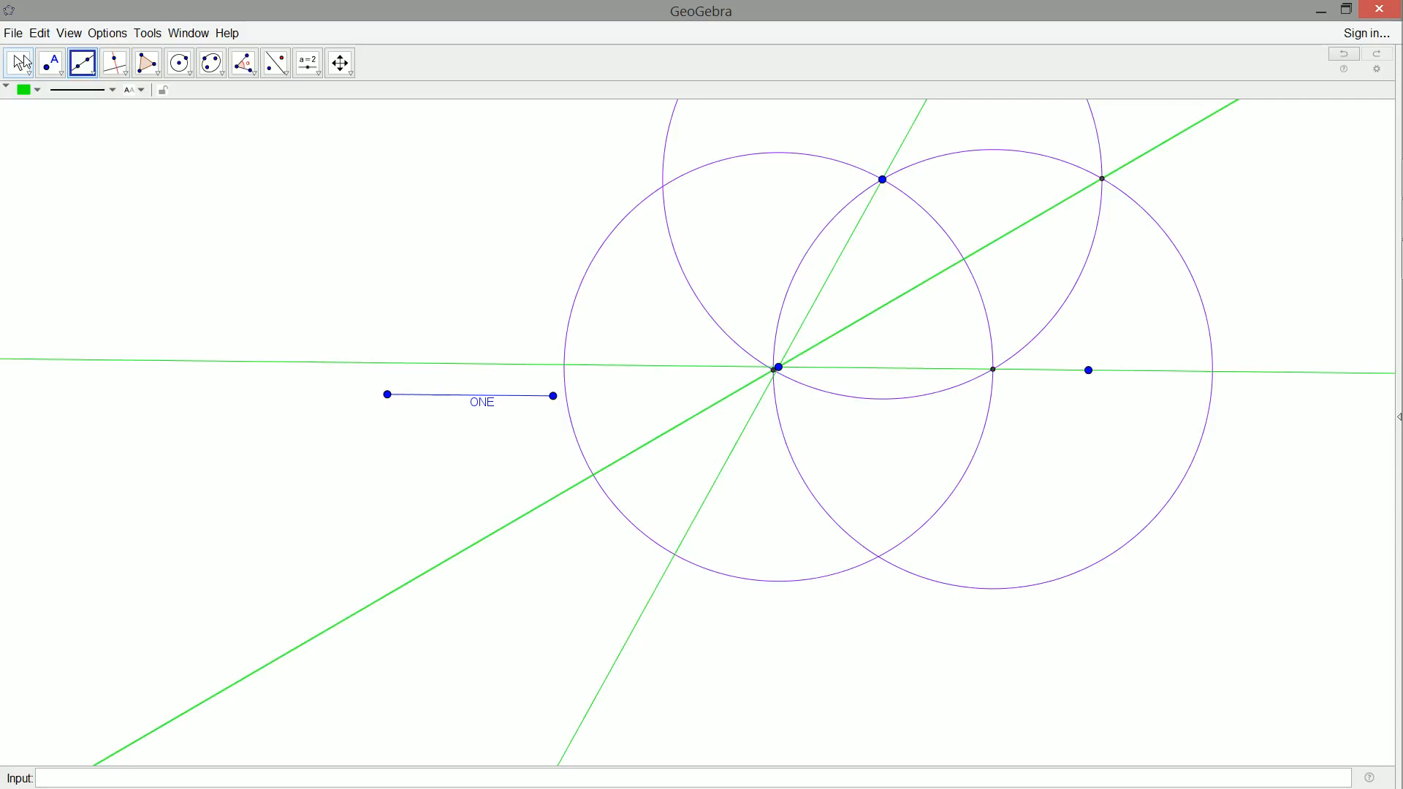
mouse_move(82, 61)
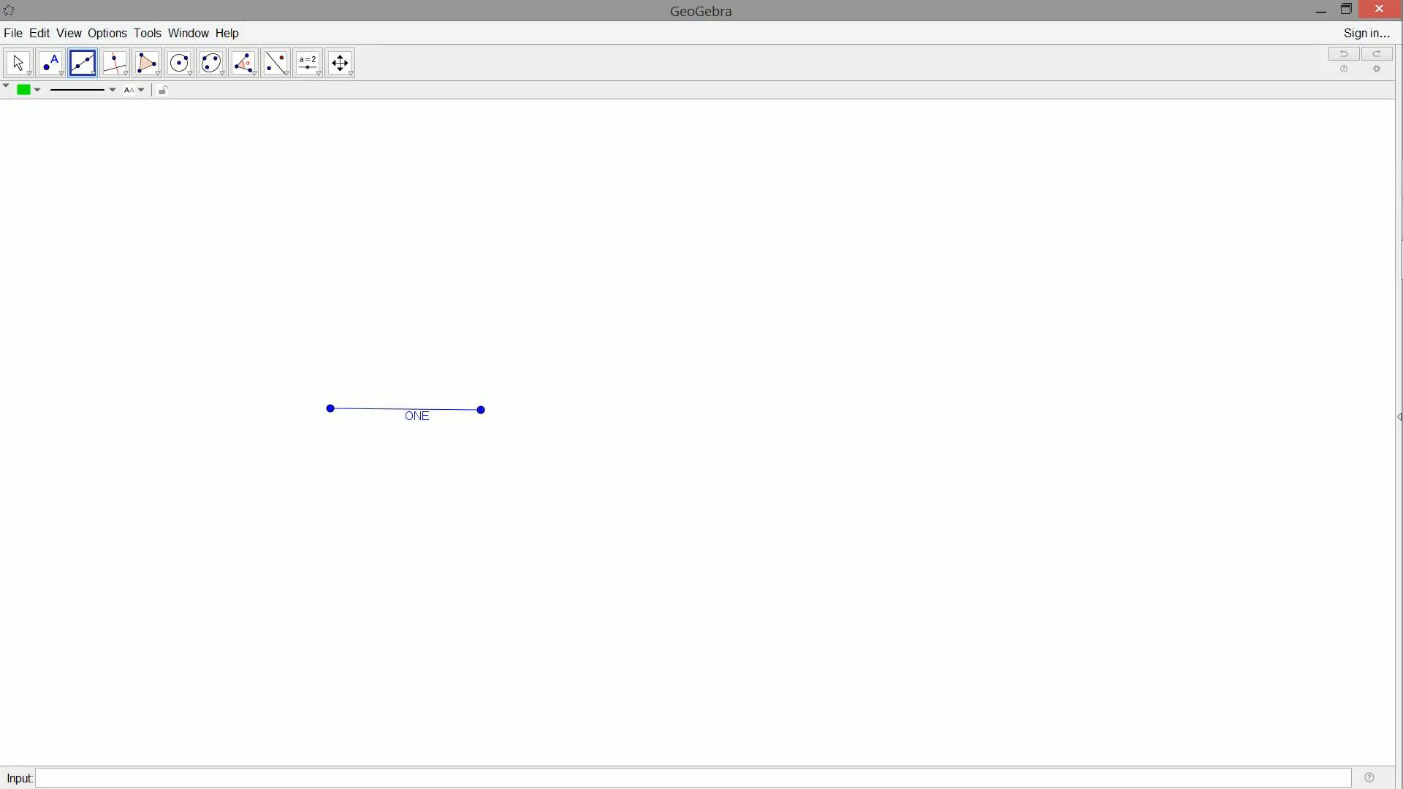
Draw a line through two fresh points to the right of segment ONE.
click(178, 63)
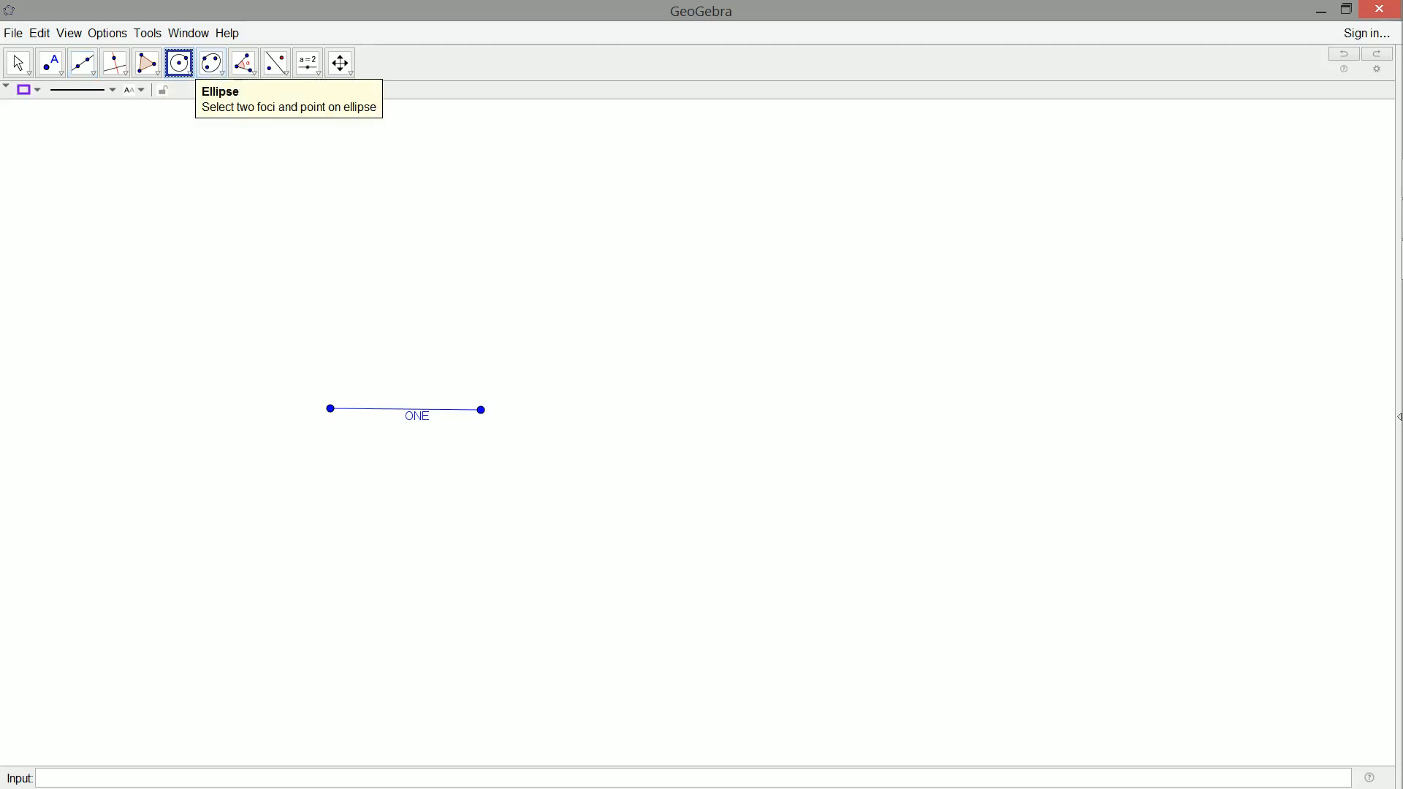
click(713, 386)
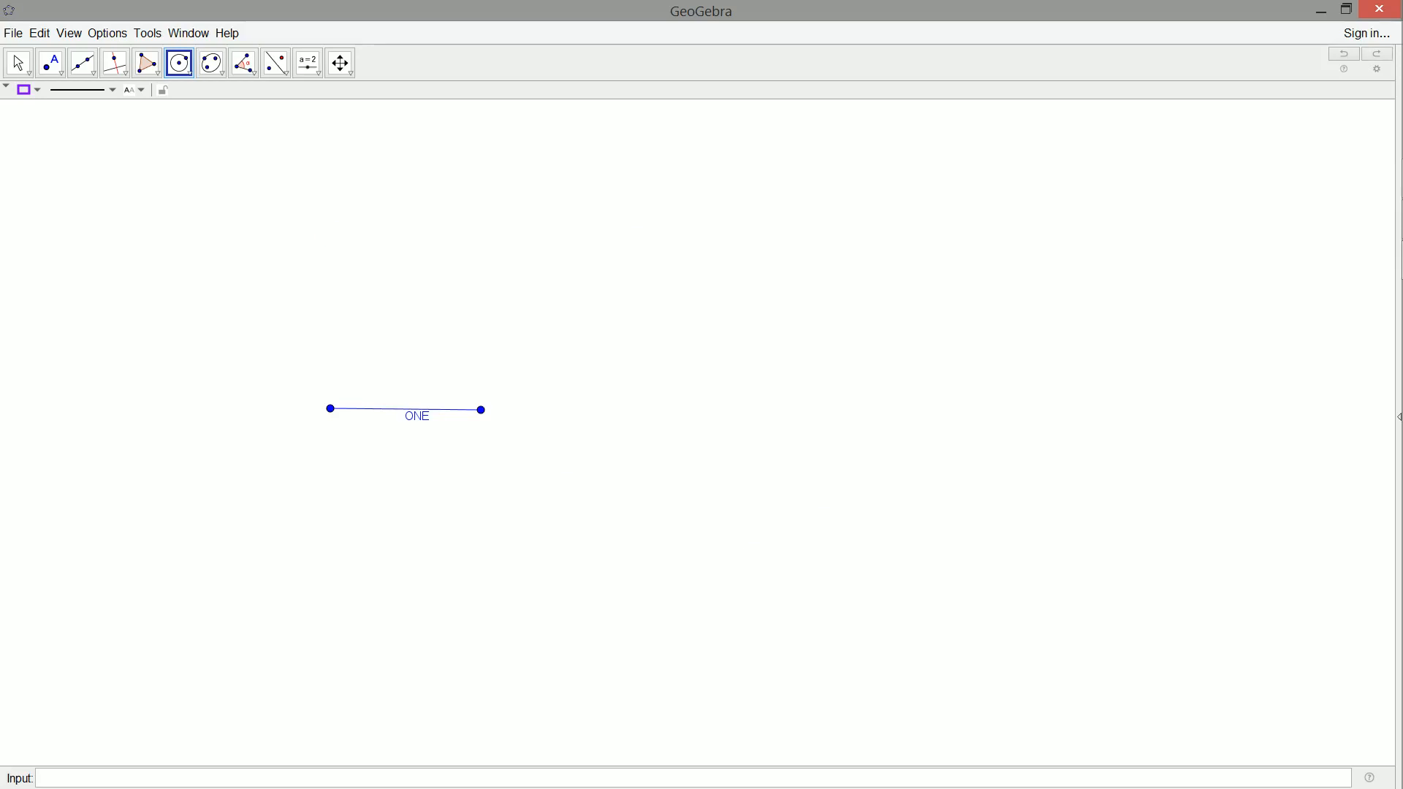
click(771, 414)
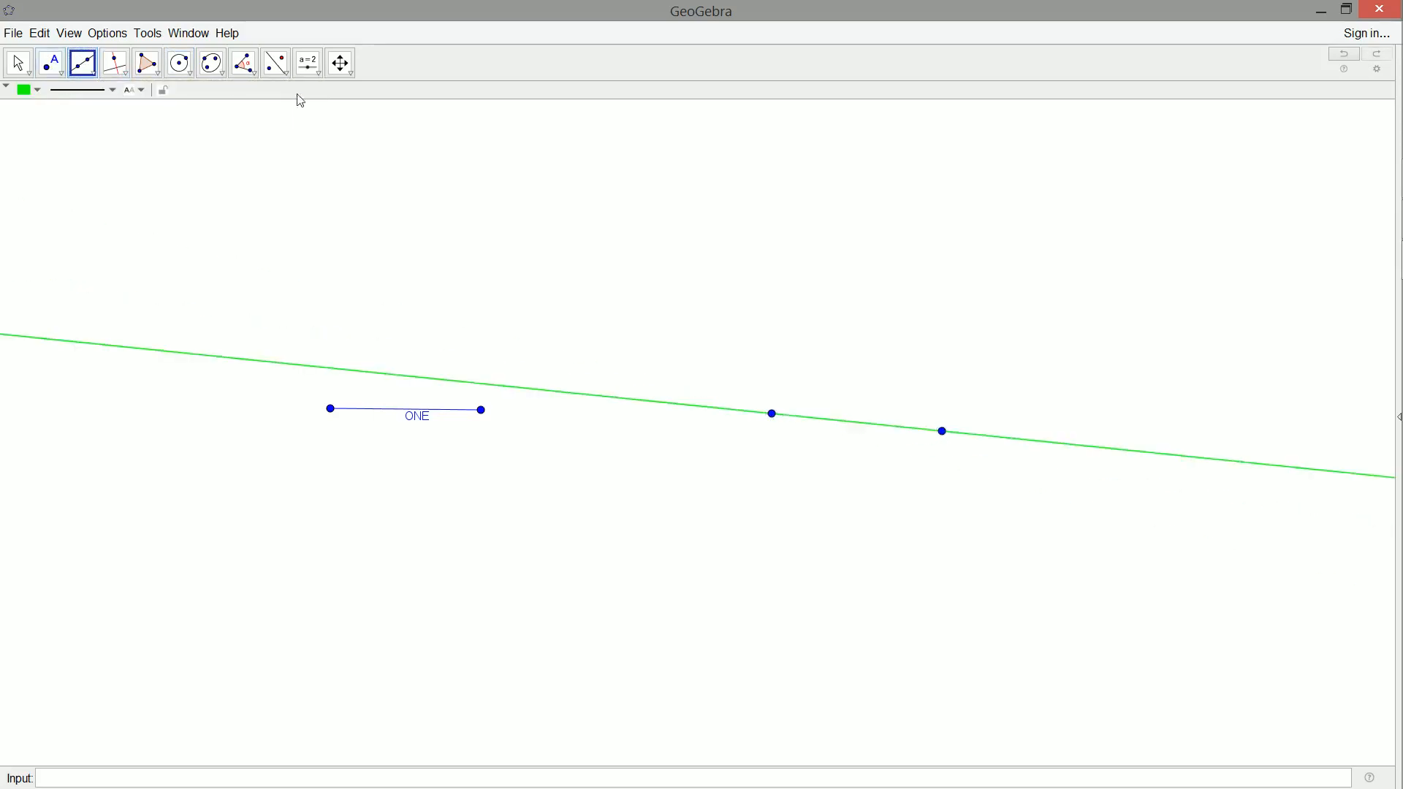
Intersect large compass circles and erect the perpendicular through the left unit endpoint.
click(179, 61)
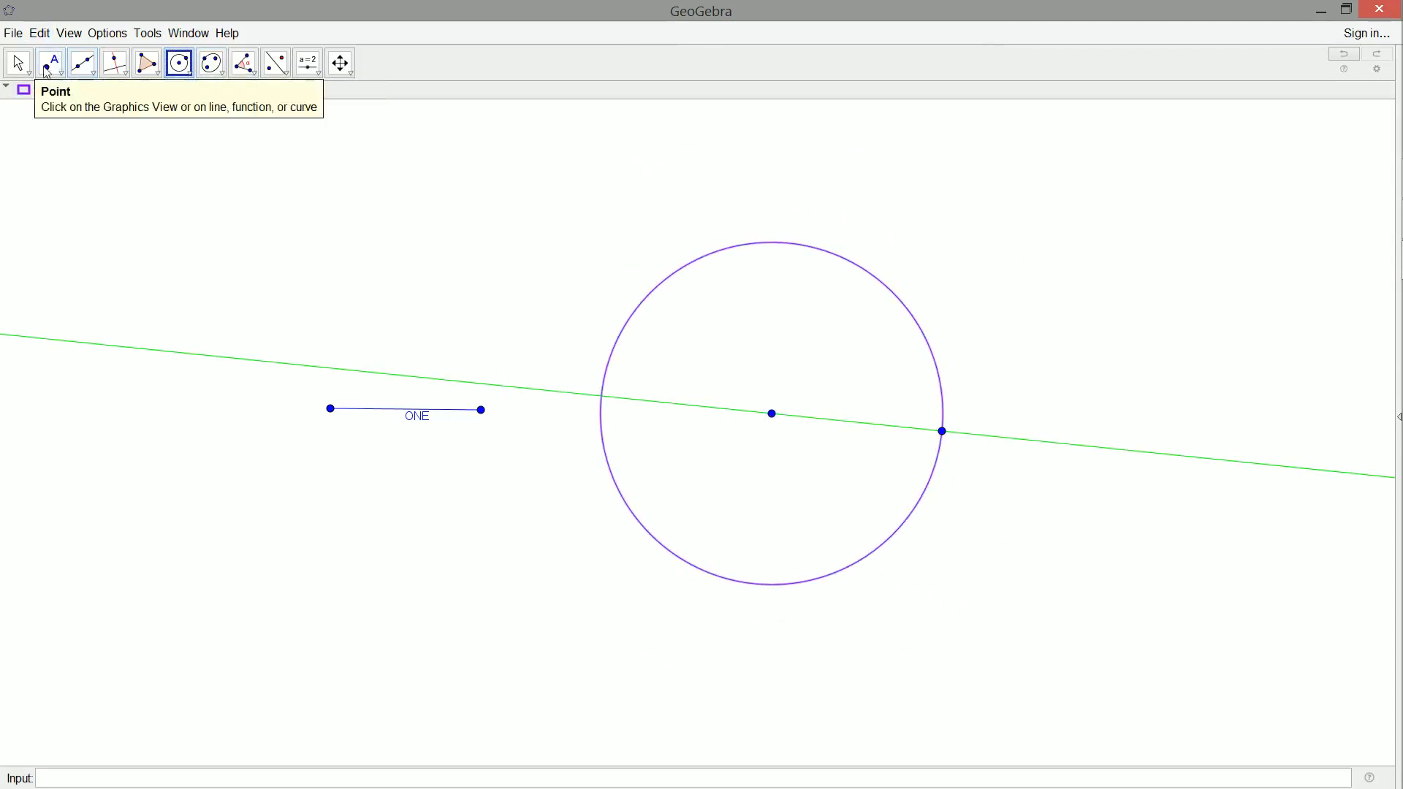
click(50, 63)
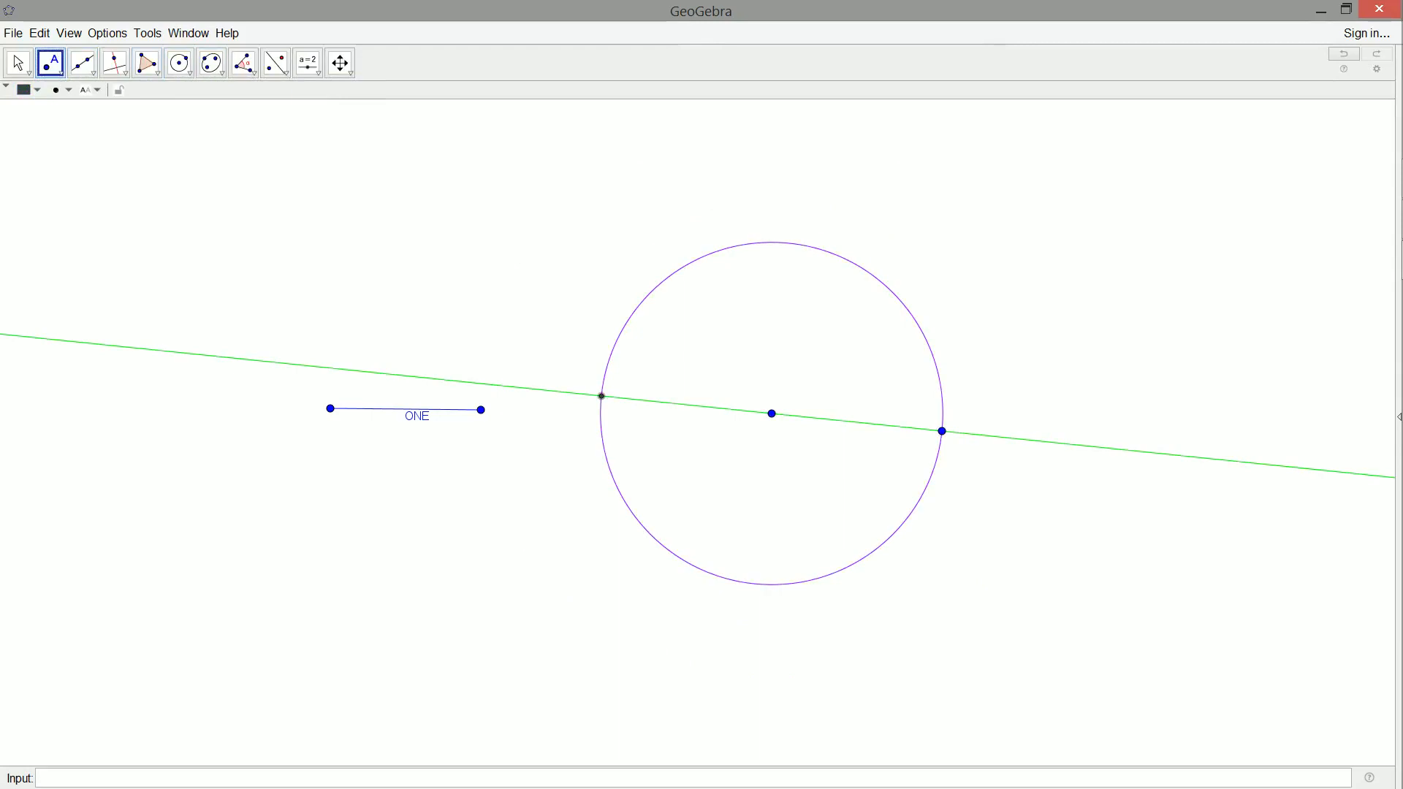
click(178, 61)
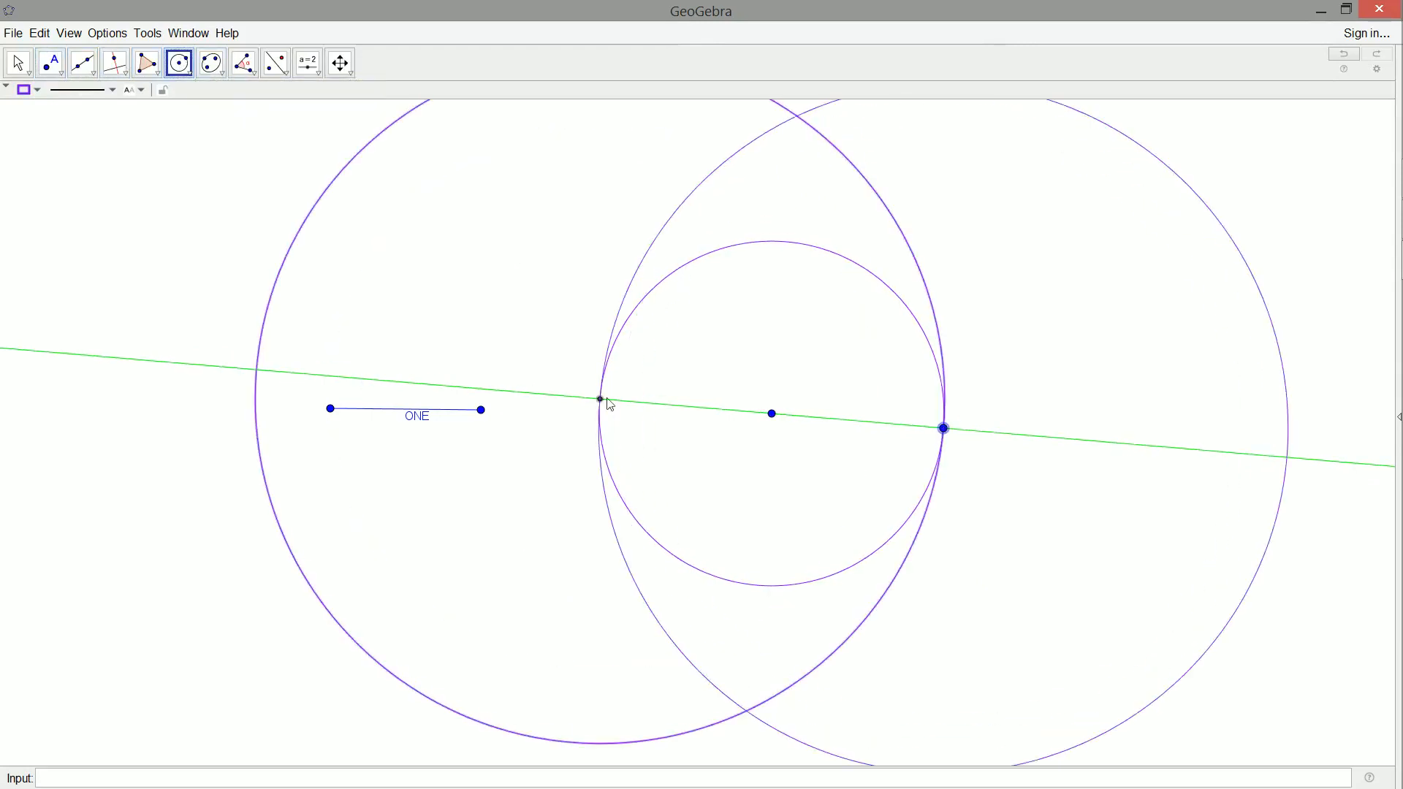
click(49, 61)
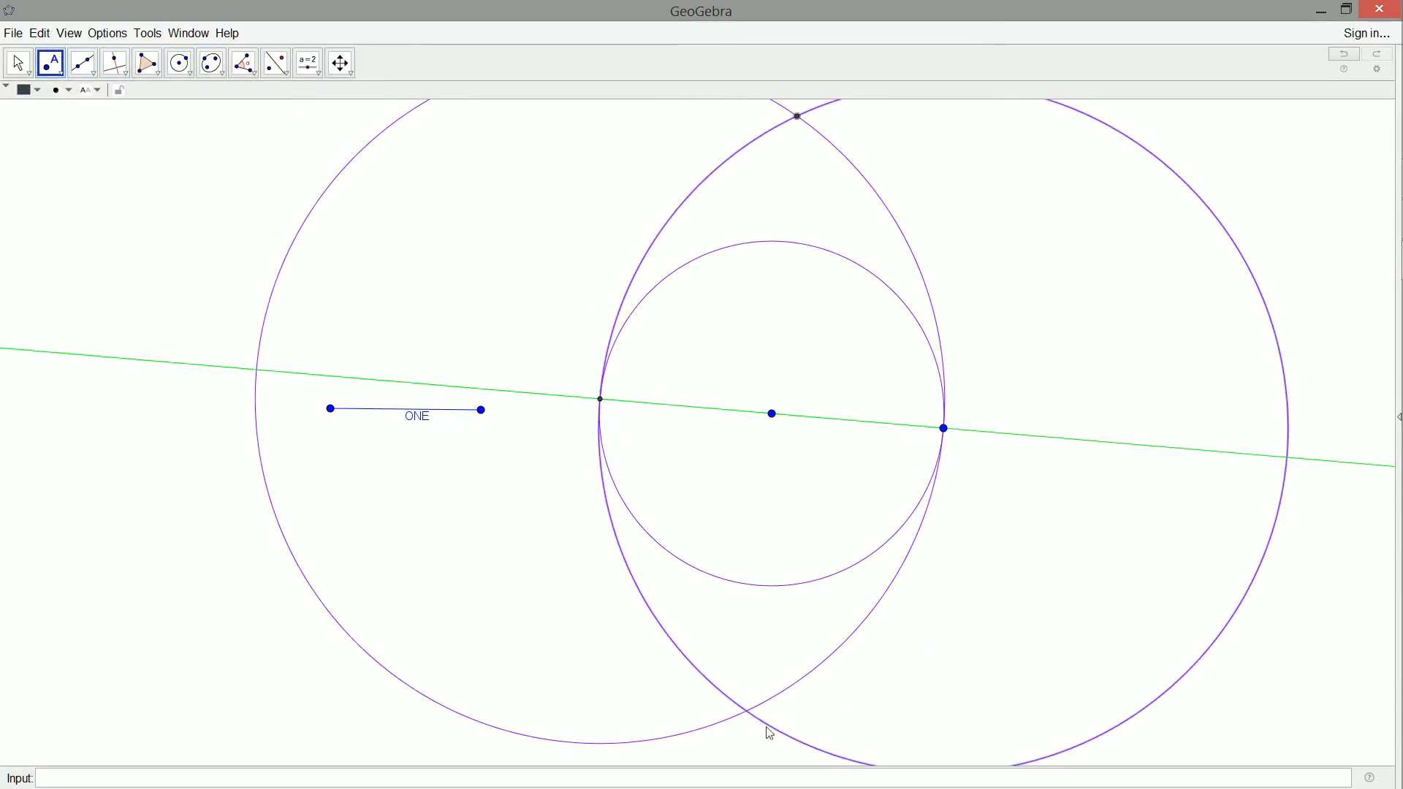
click(745, 710)
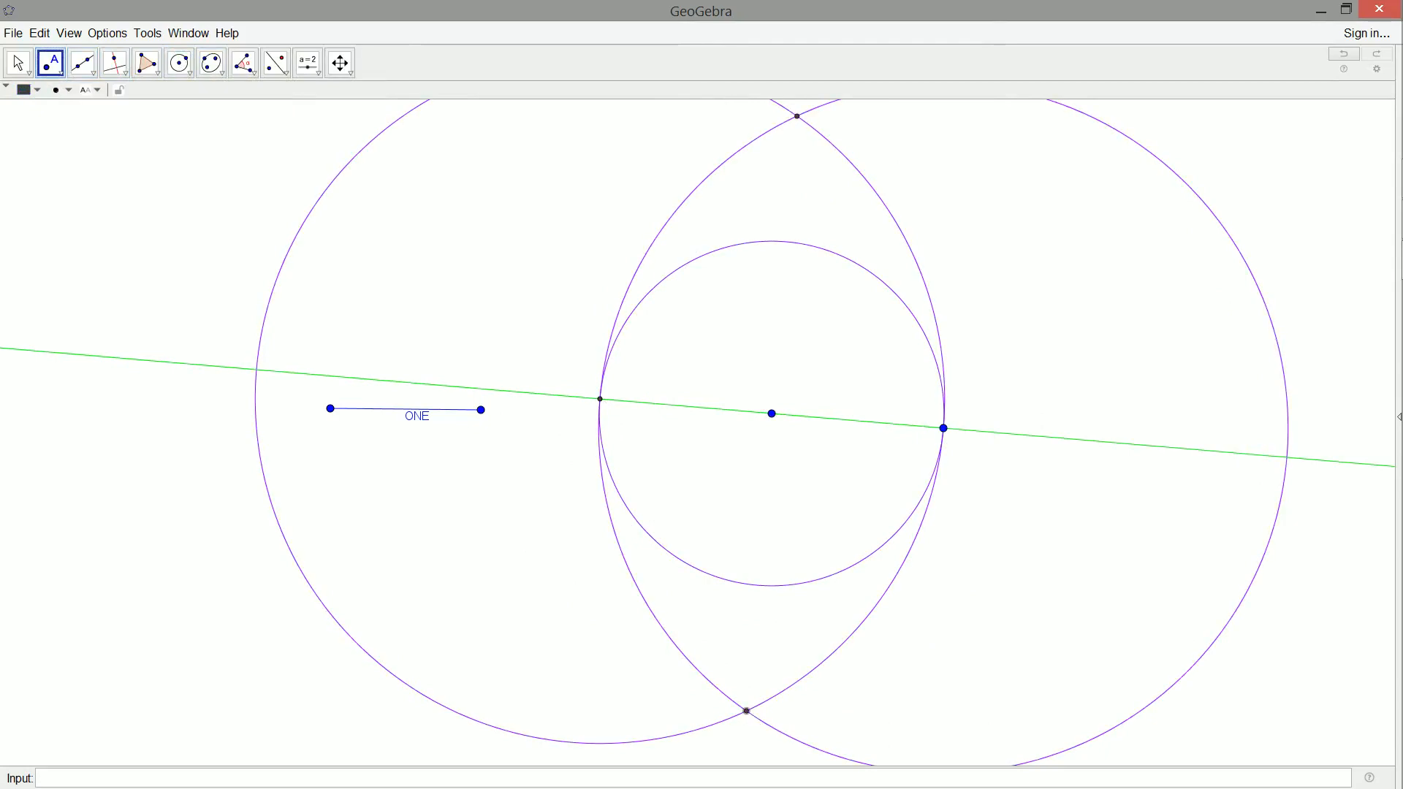
click(82, 61)
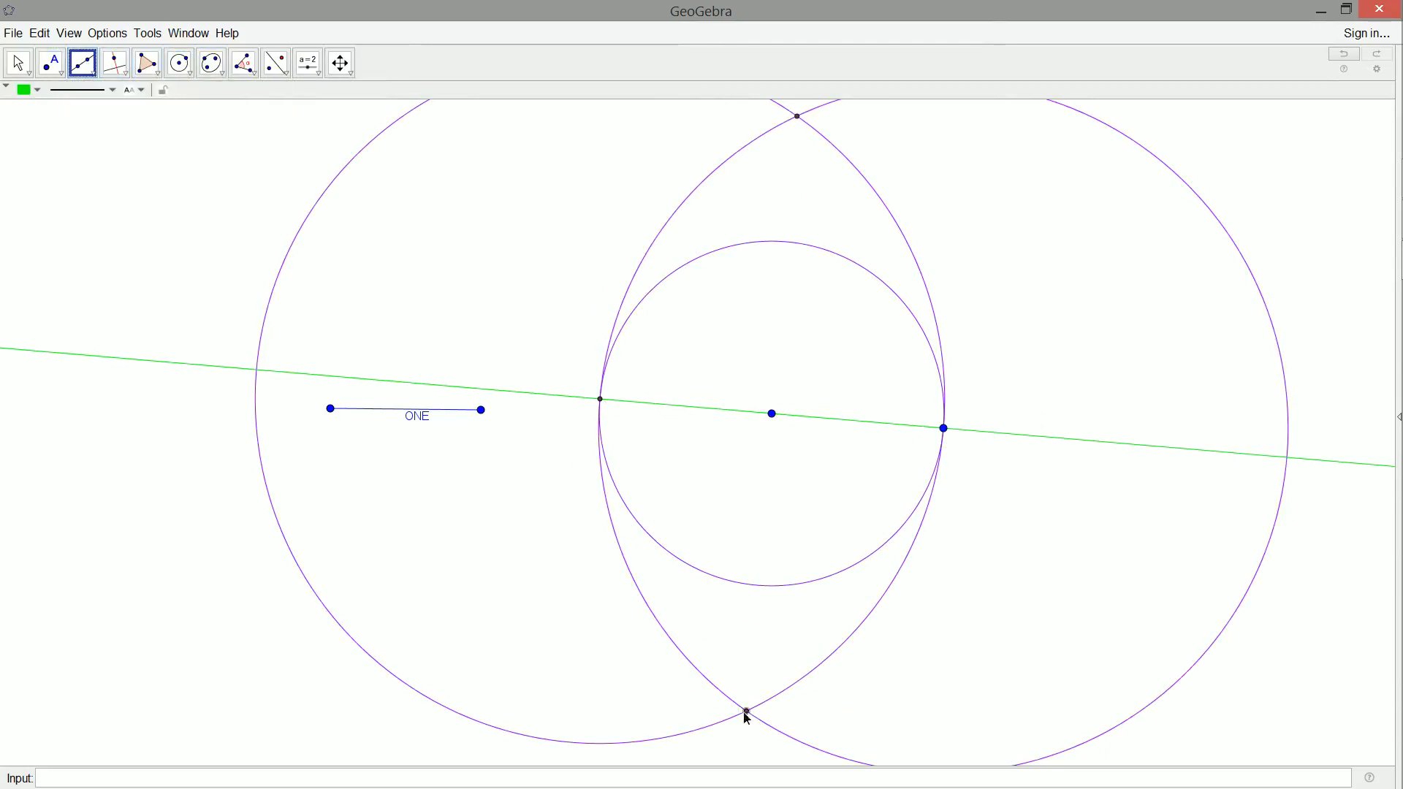
click(795, 115)
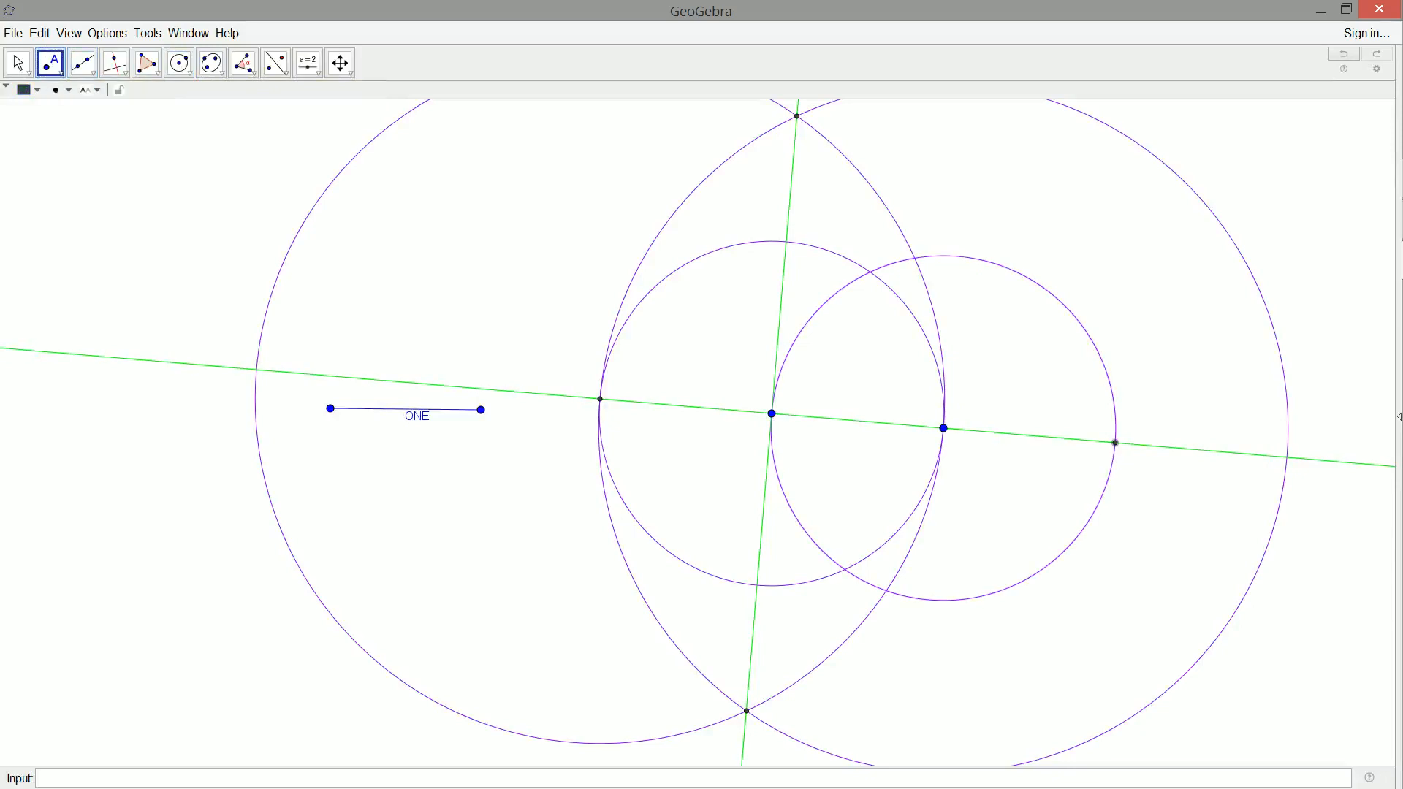
mouse_move(178, 63)
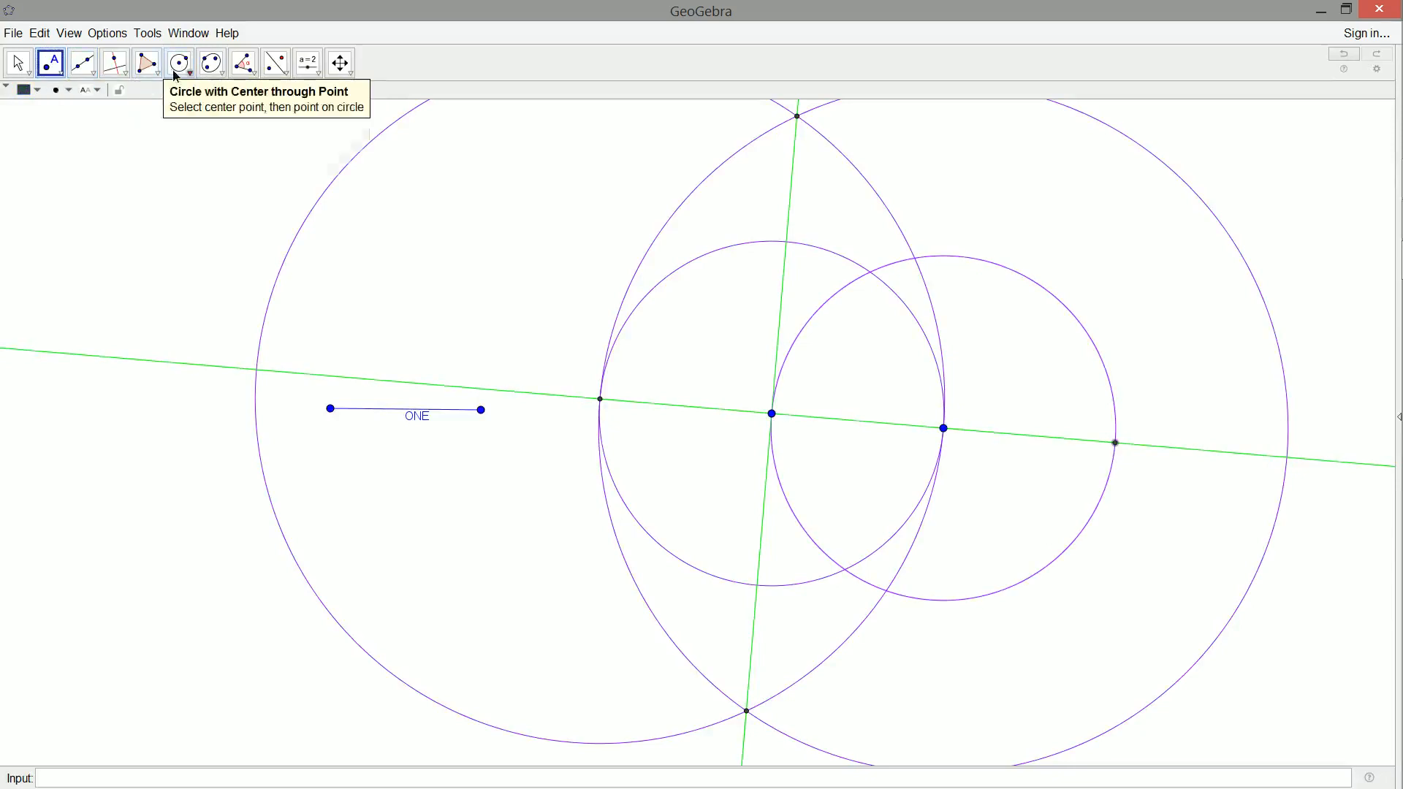
Erect the perpendicular through the right endpoint and mark where both perpendiculars meet the small circles.
click(178, 62)
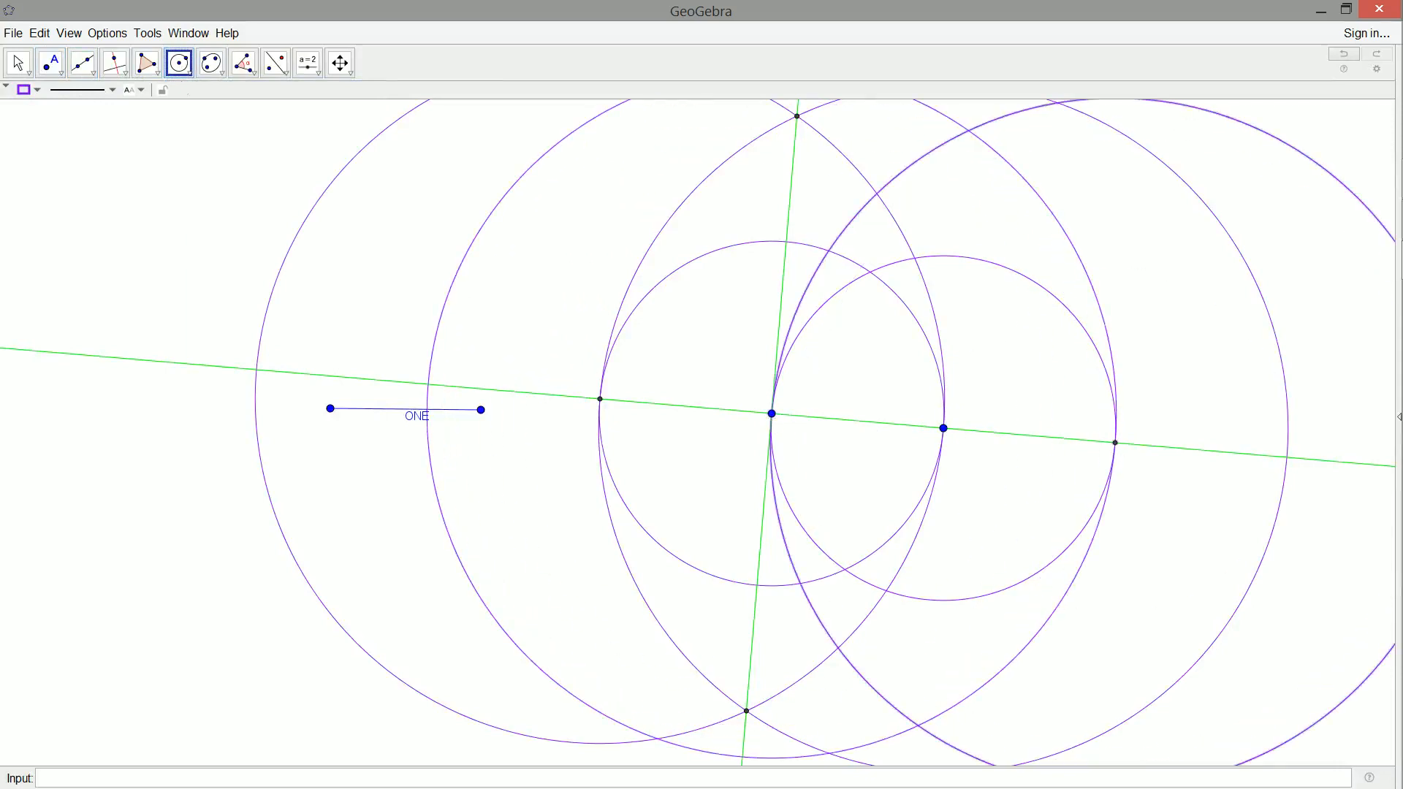
click(50, 62)
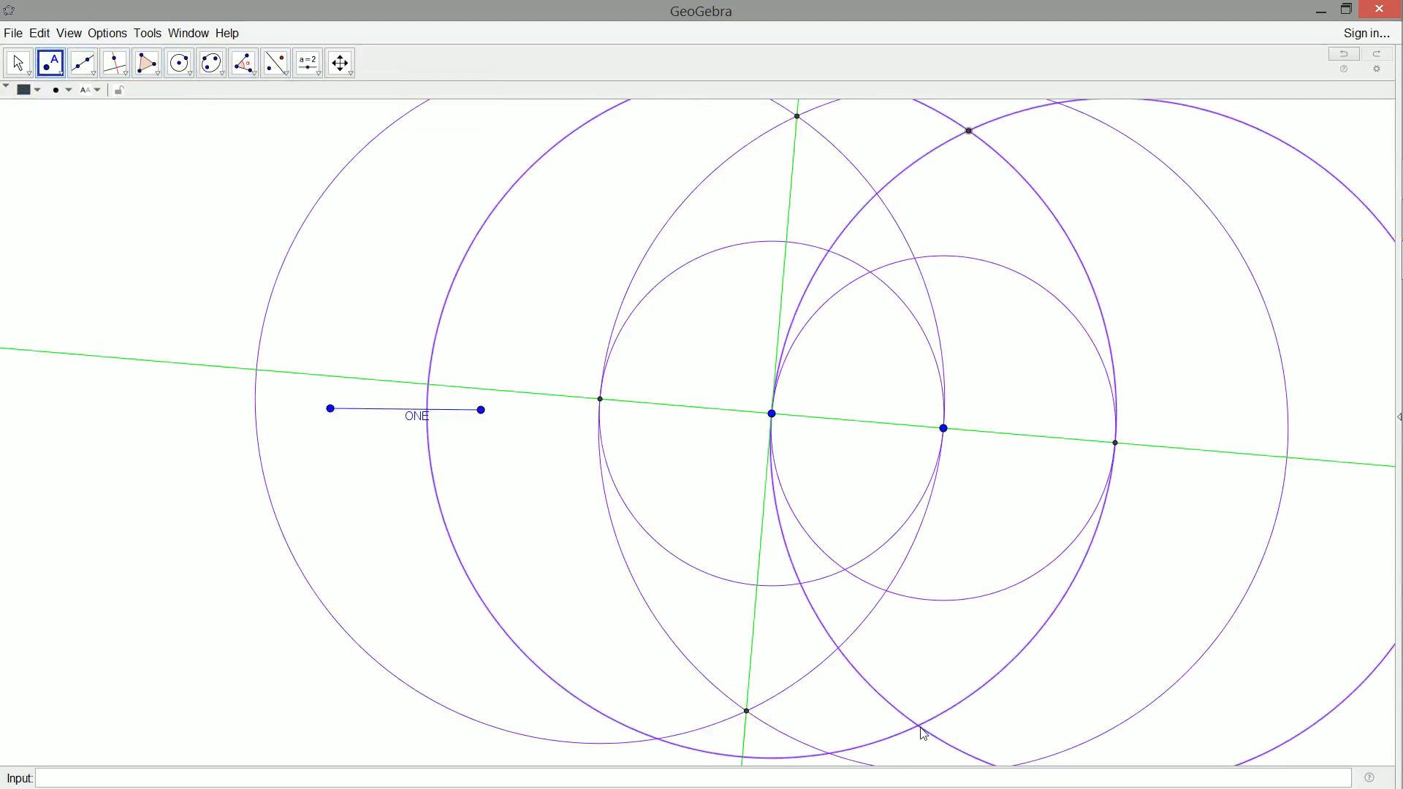
click(82, 63)
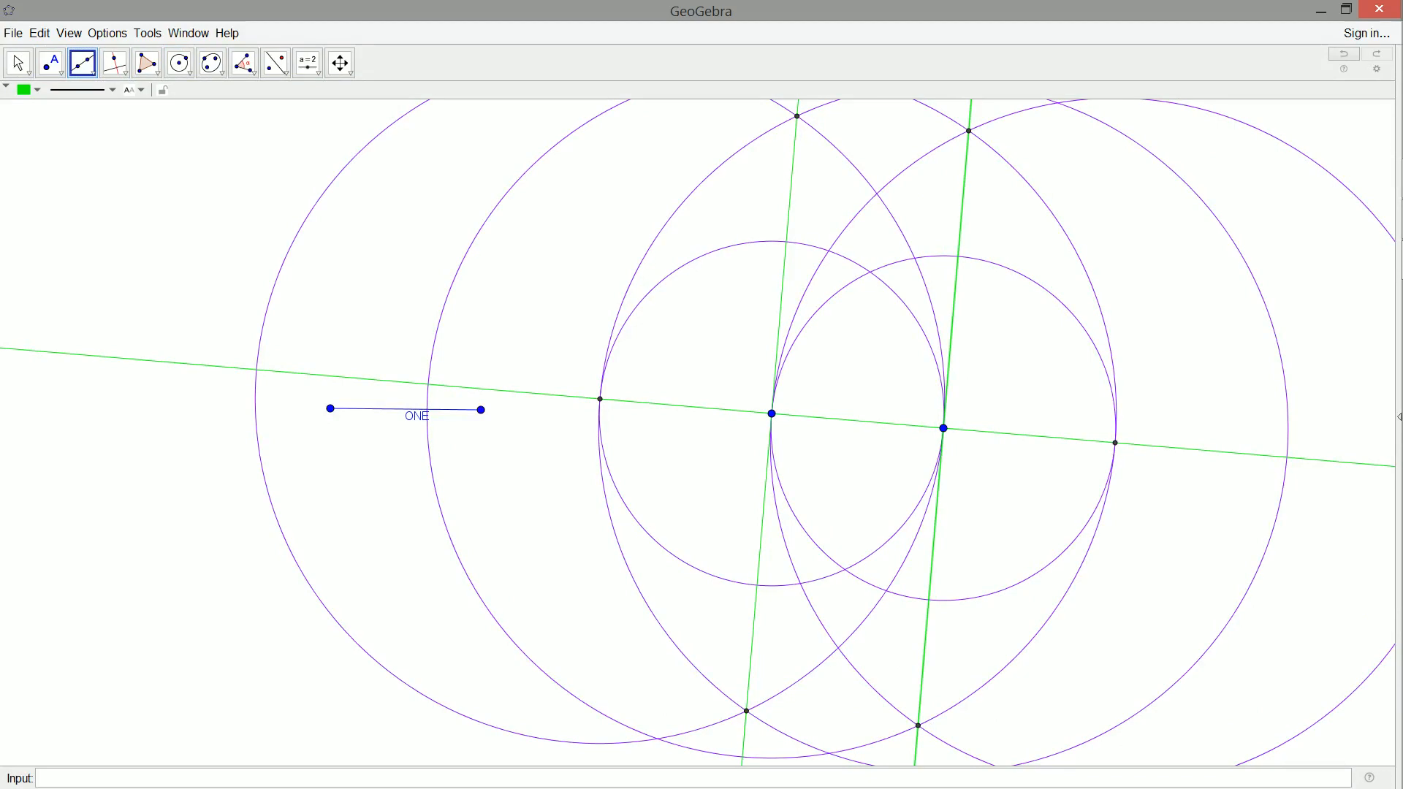
click(49, 62)
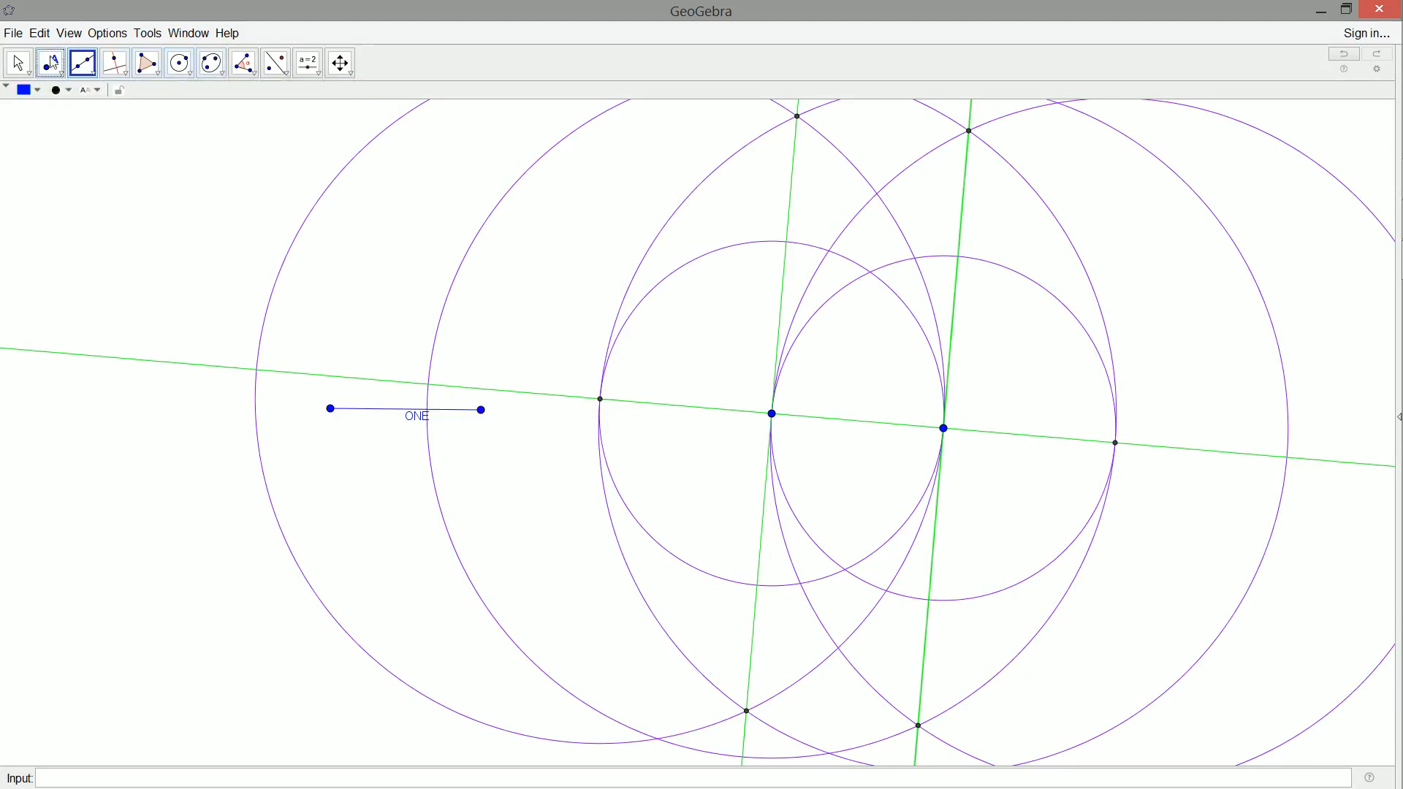
click(50, 61)
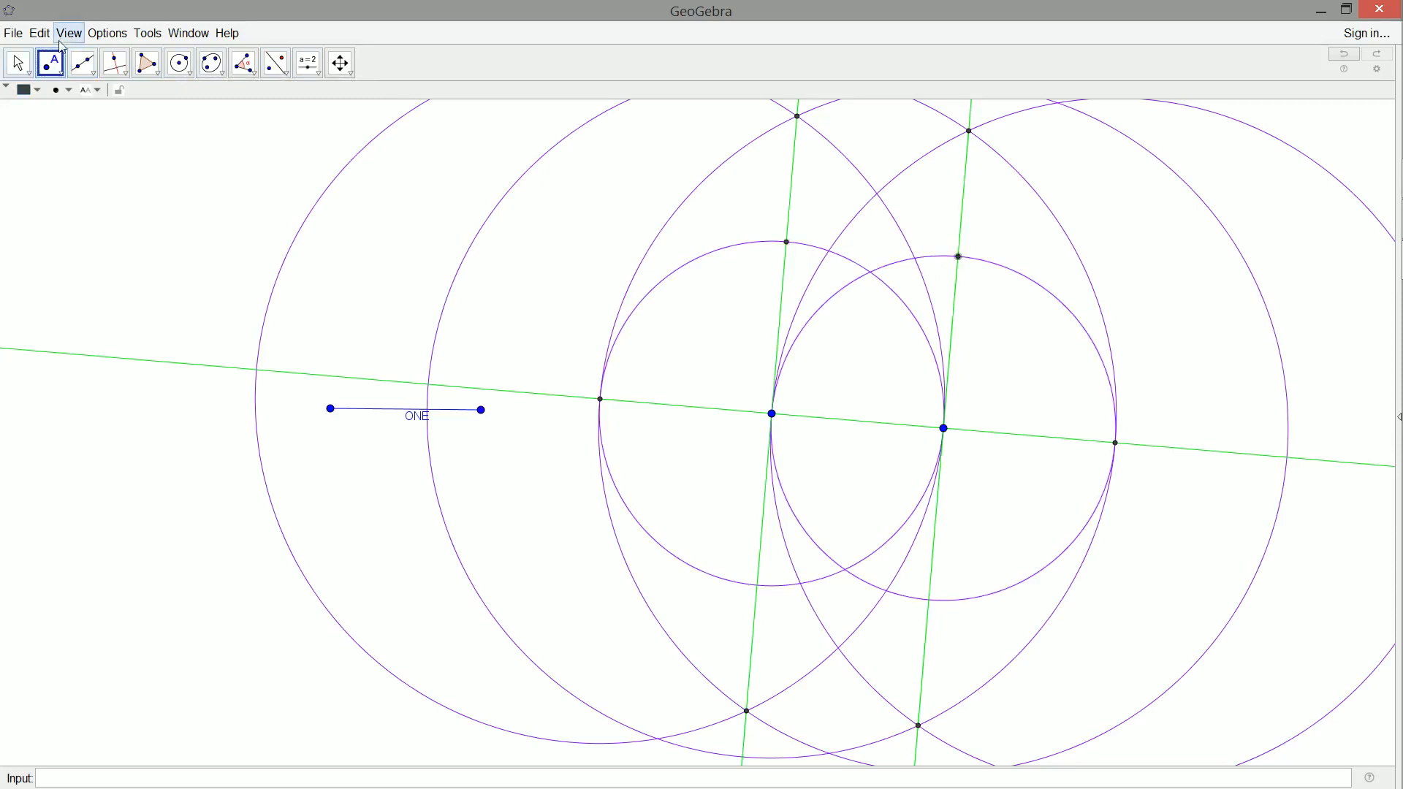
mouse_move(16, 61)
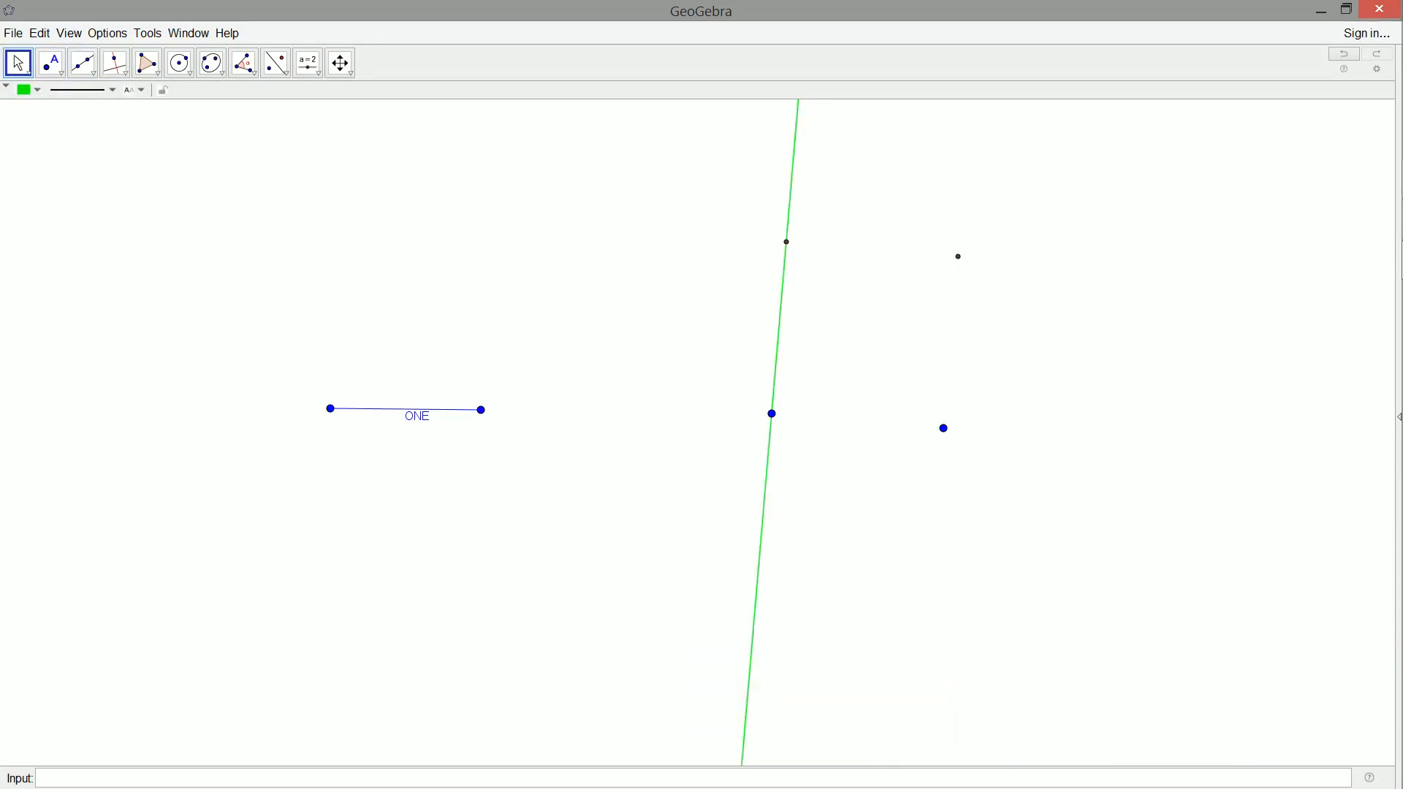
Hide the base line and helper circles, then join the four corners with orange segments into a square.
click(89, 61)
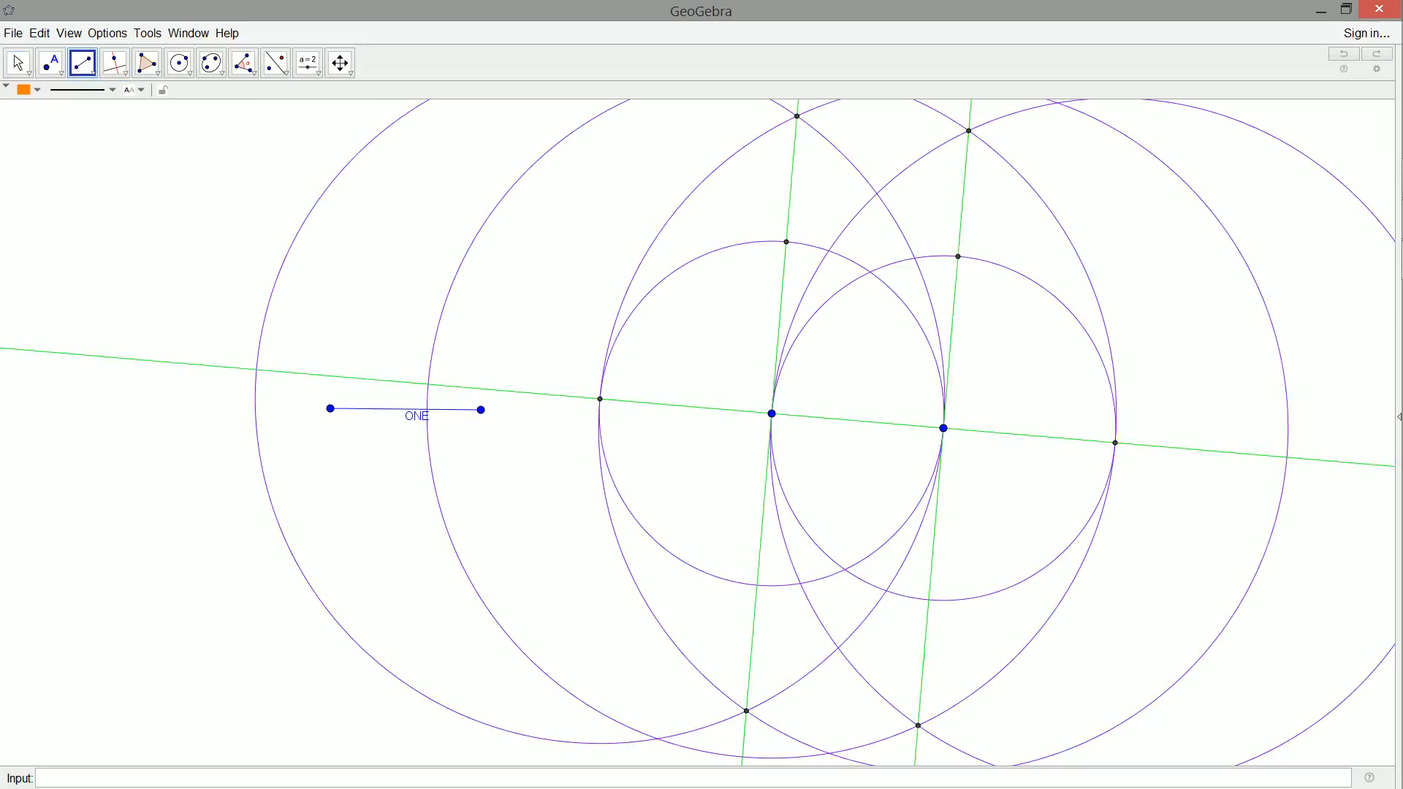
click(16, 63)
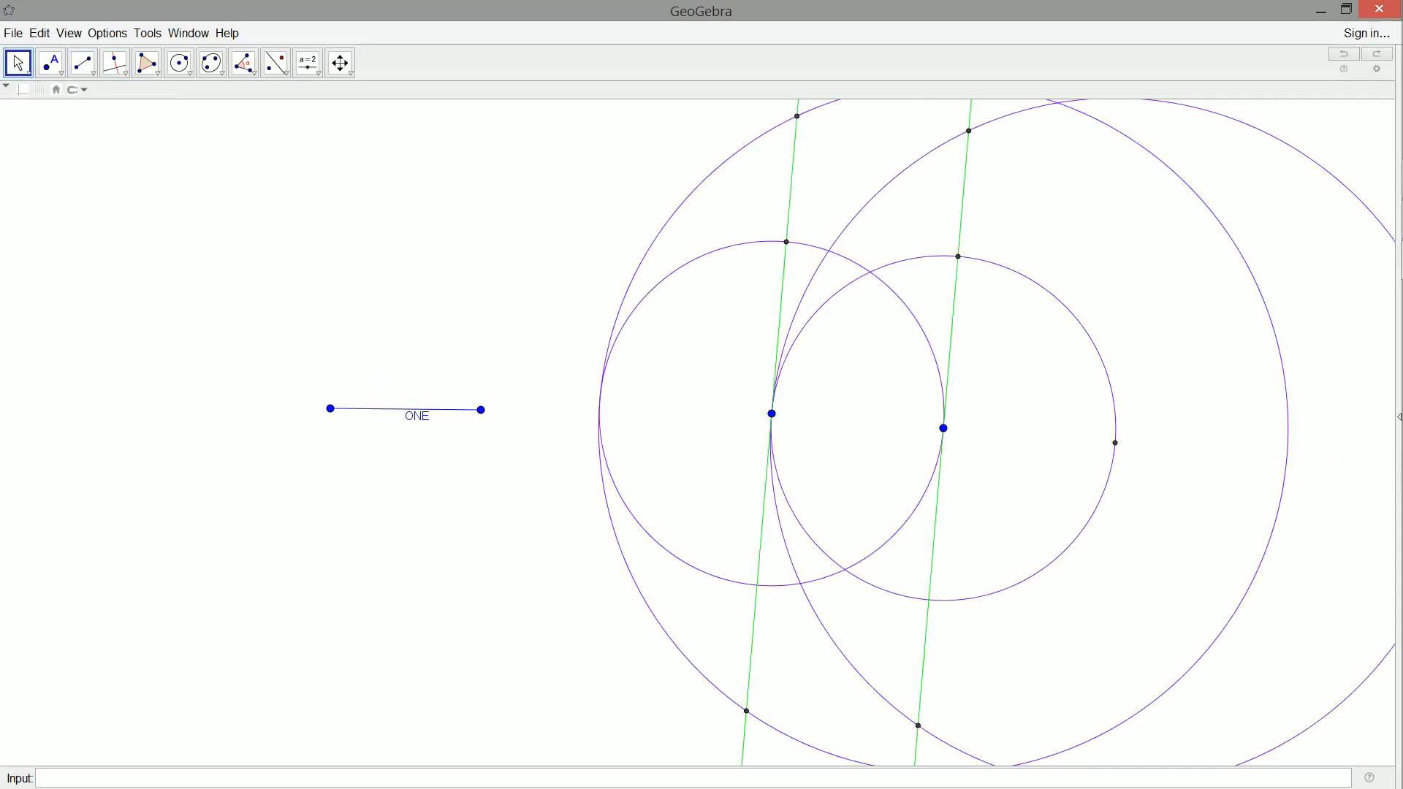
click(619, 328)
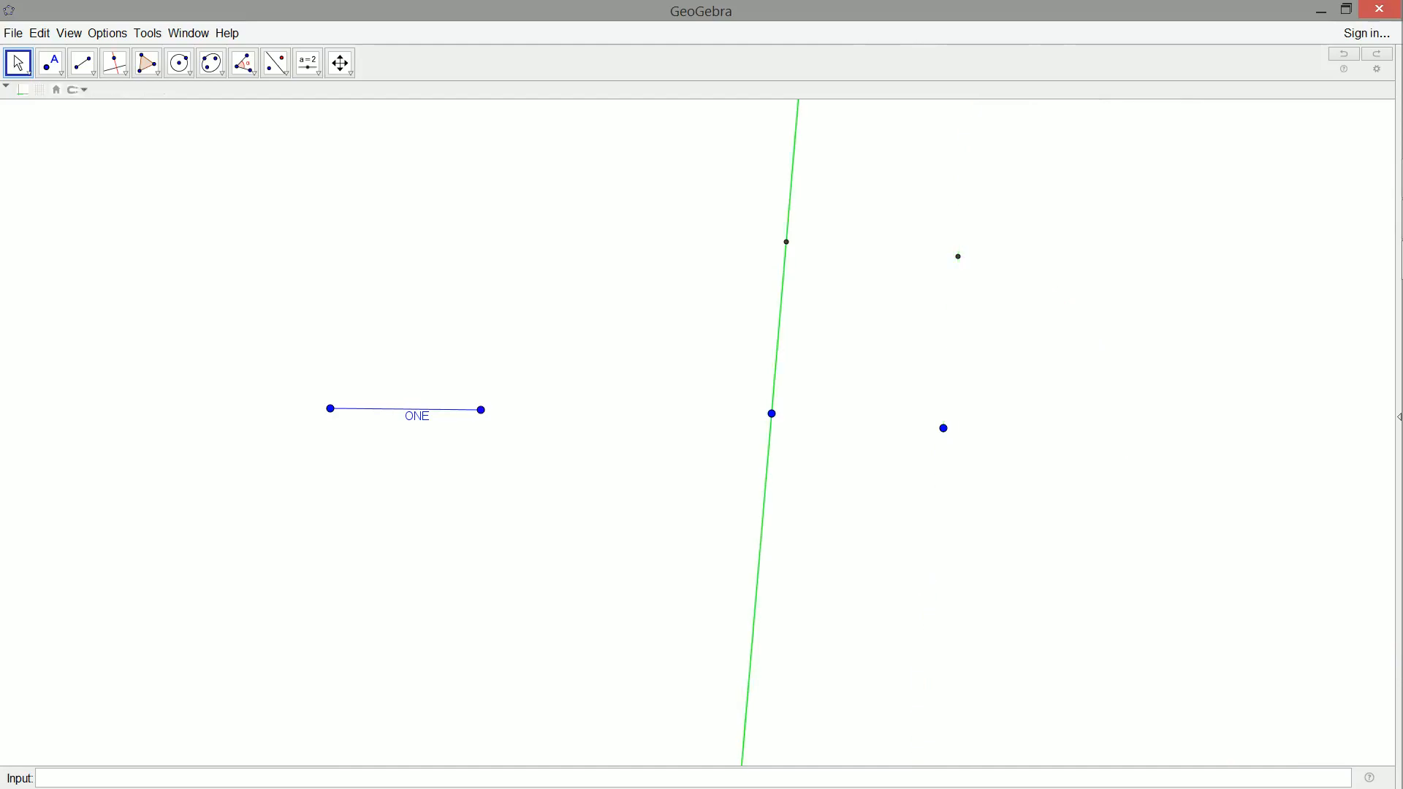
click(82, 62)
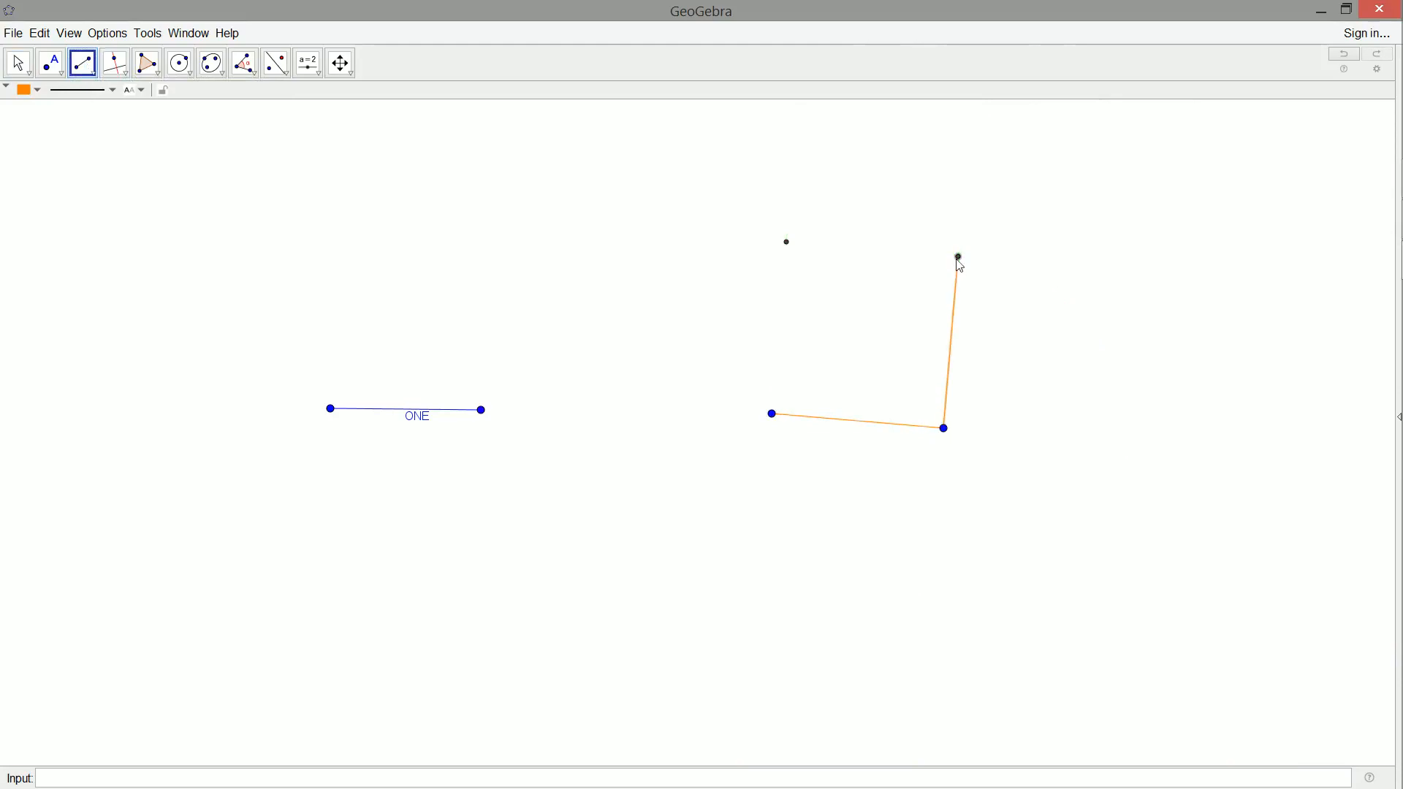
click(771, 414)
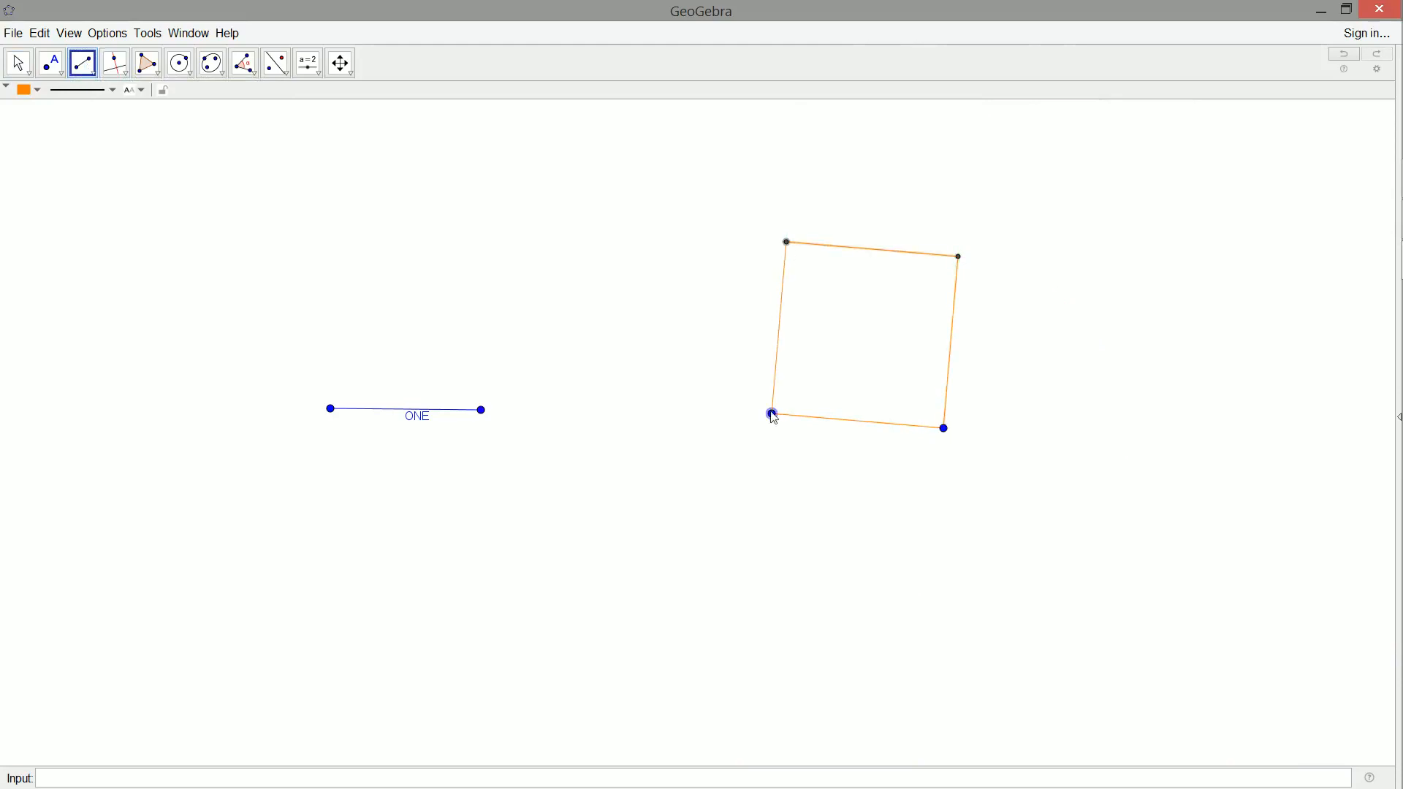
mouse_move(178, 63)
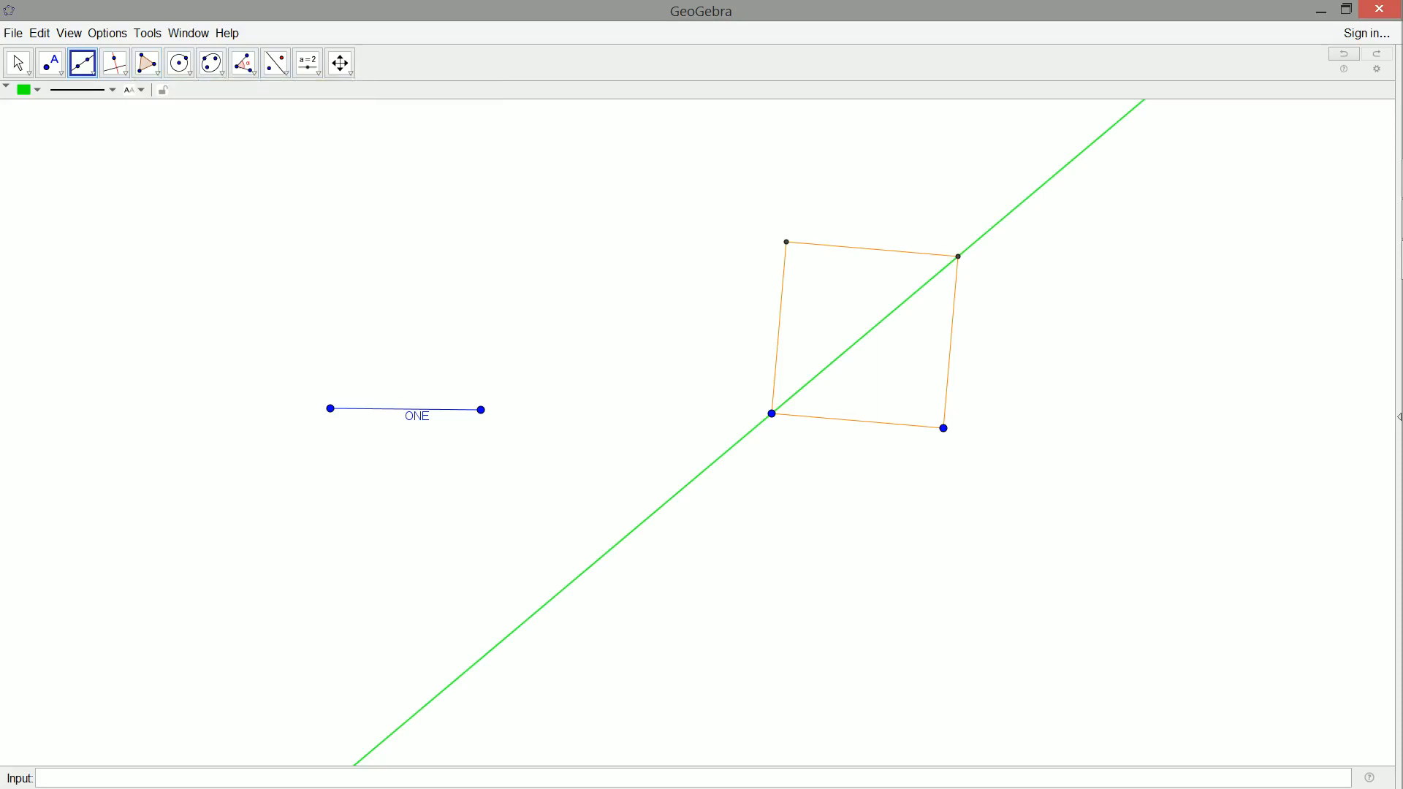
Circle the diagonal's corners, draw perpendiculars at its ends, and mark the doubled square's two new corners.
click(178, 63)
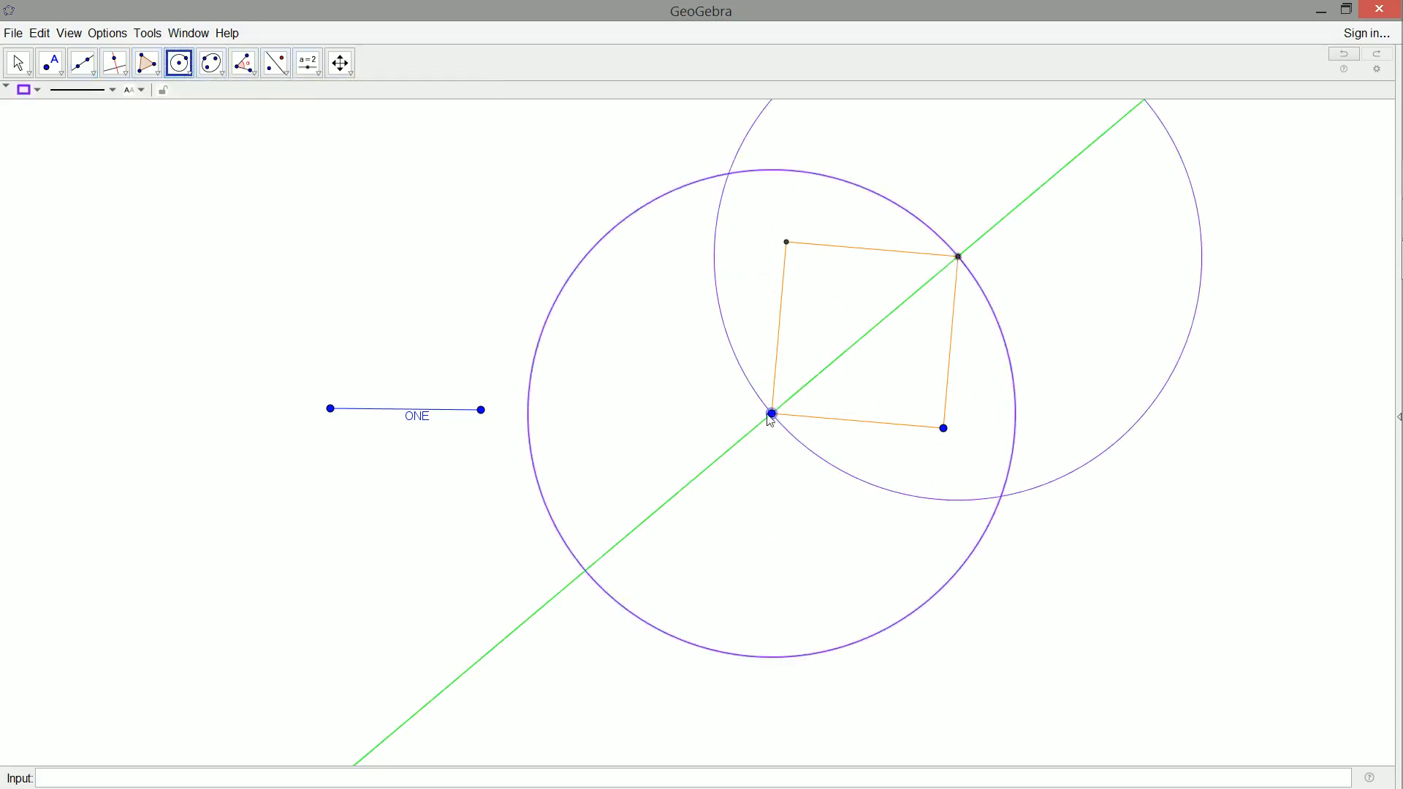
click(49, 63)
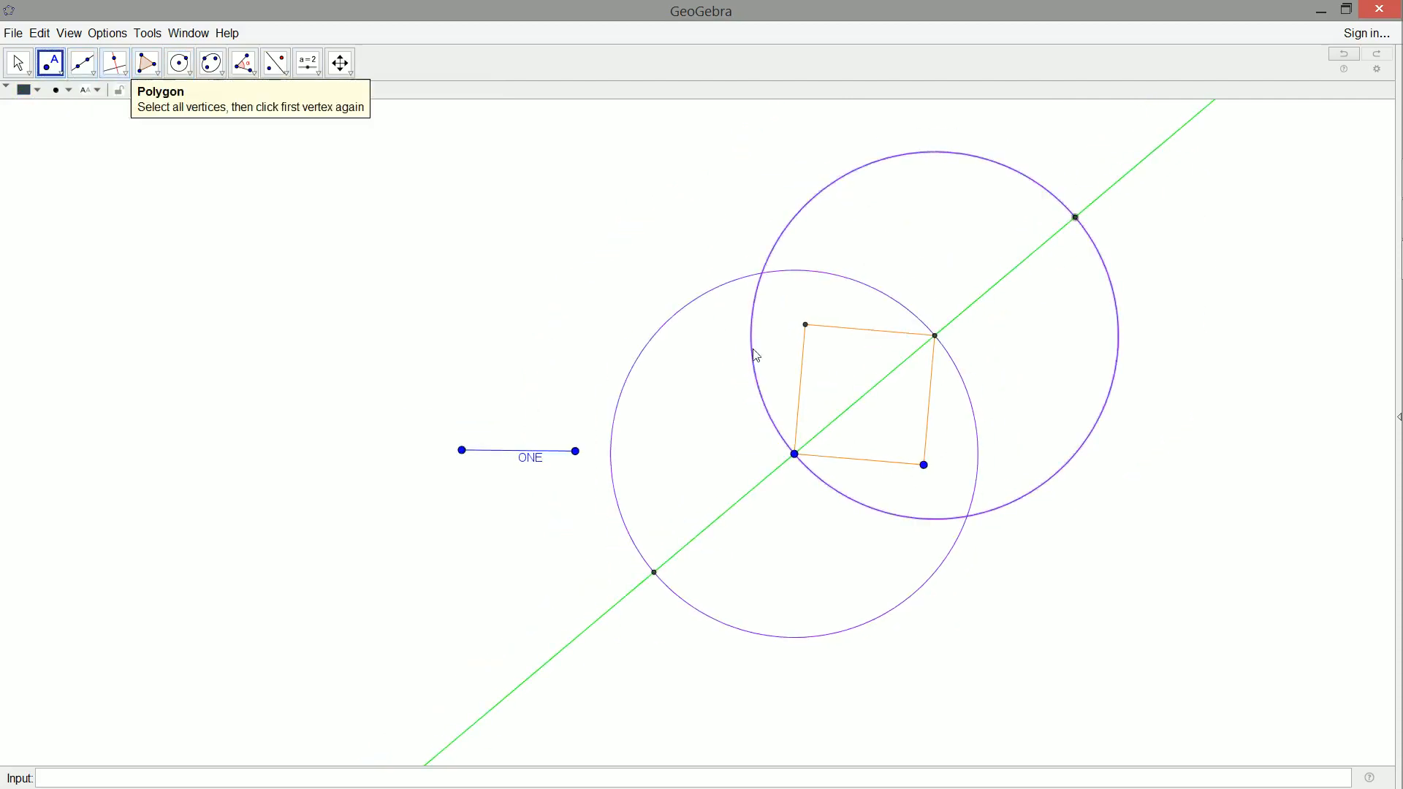
mouse_move(29, 8)
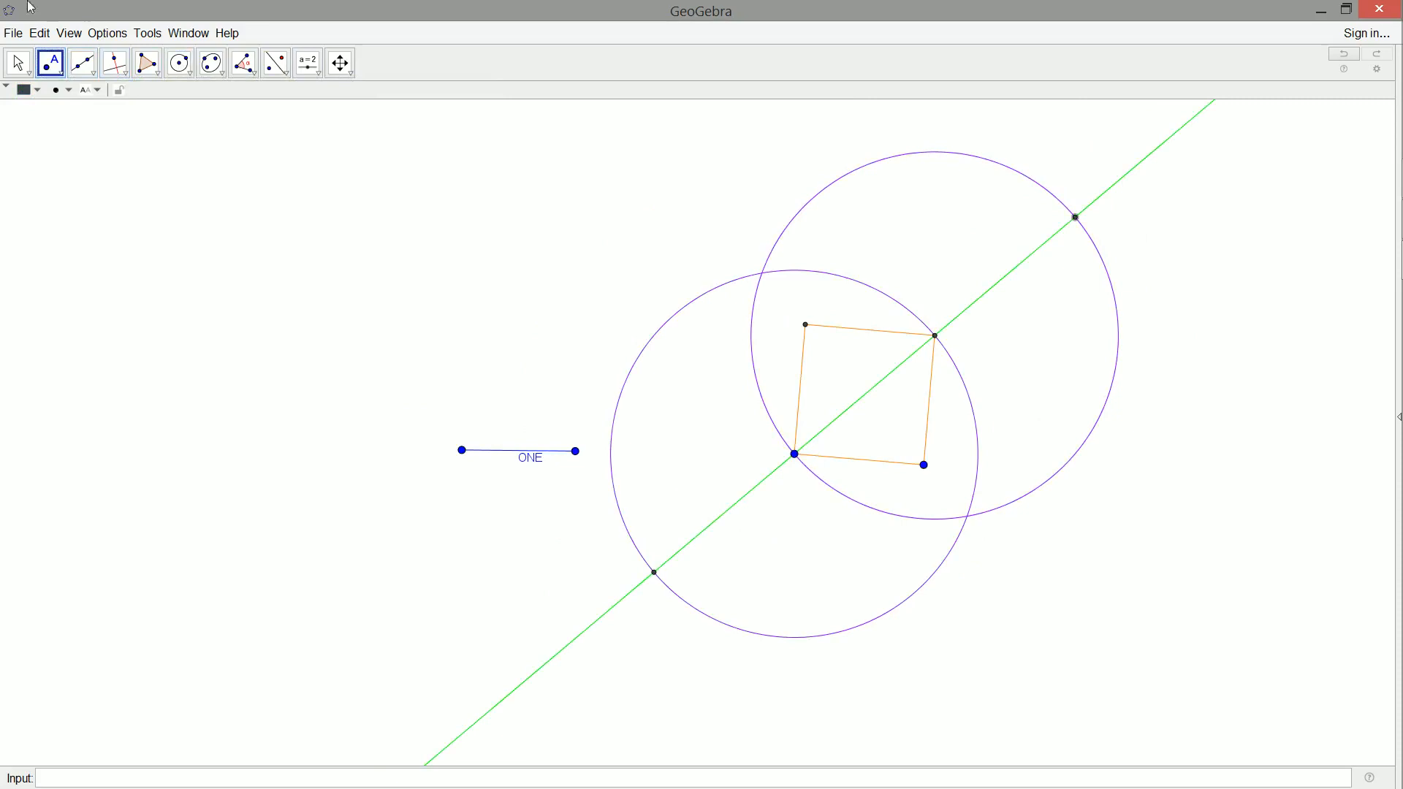
click(179, 63)
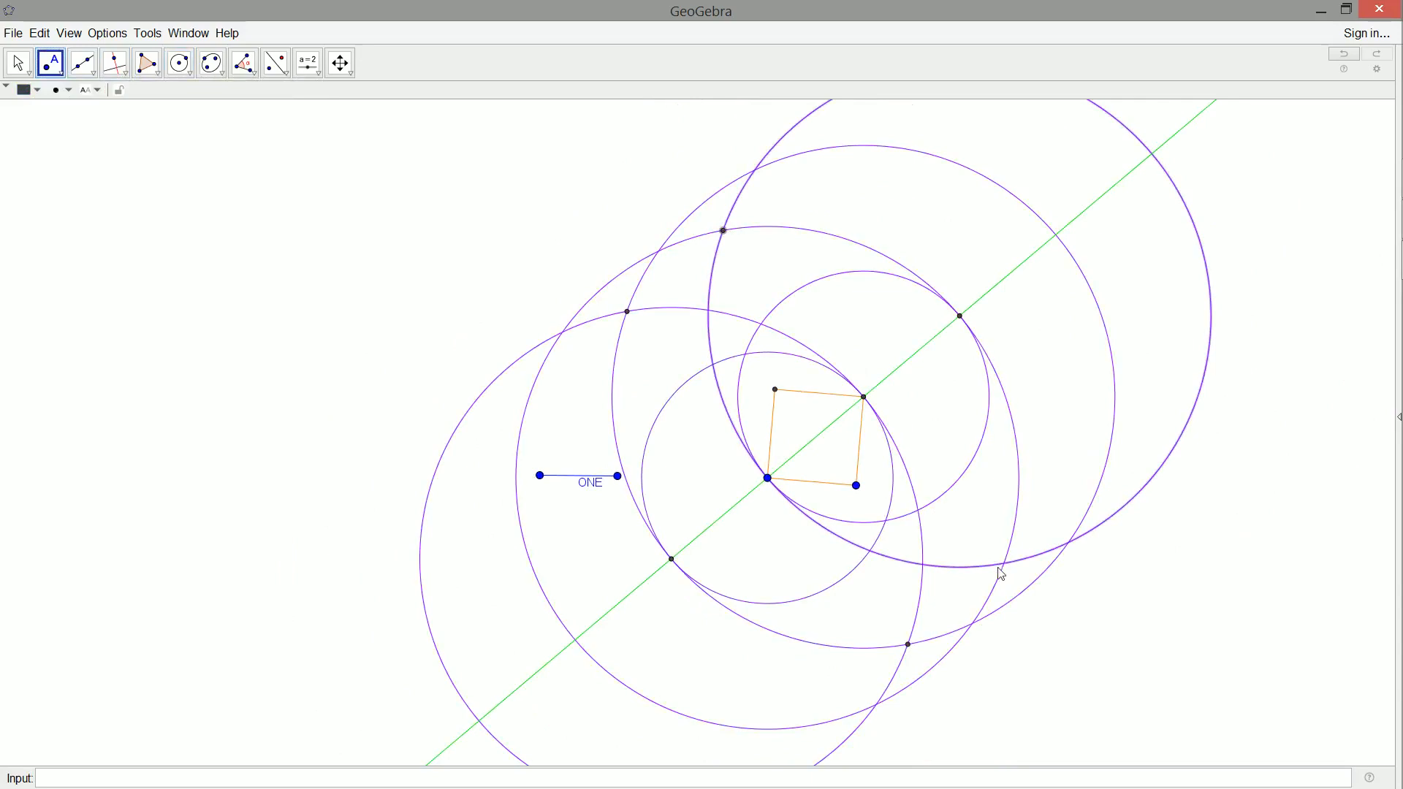
click(82, 62)
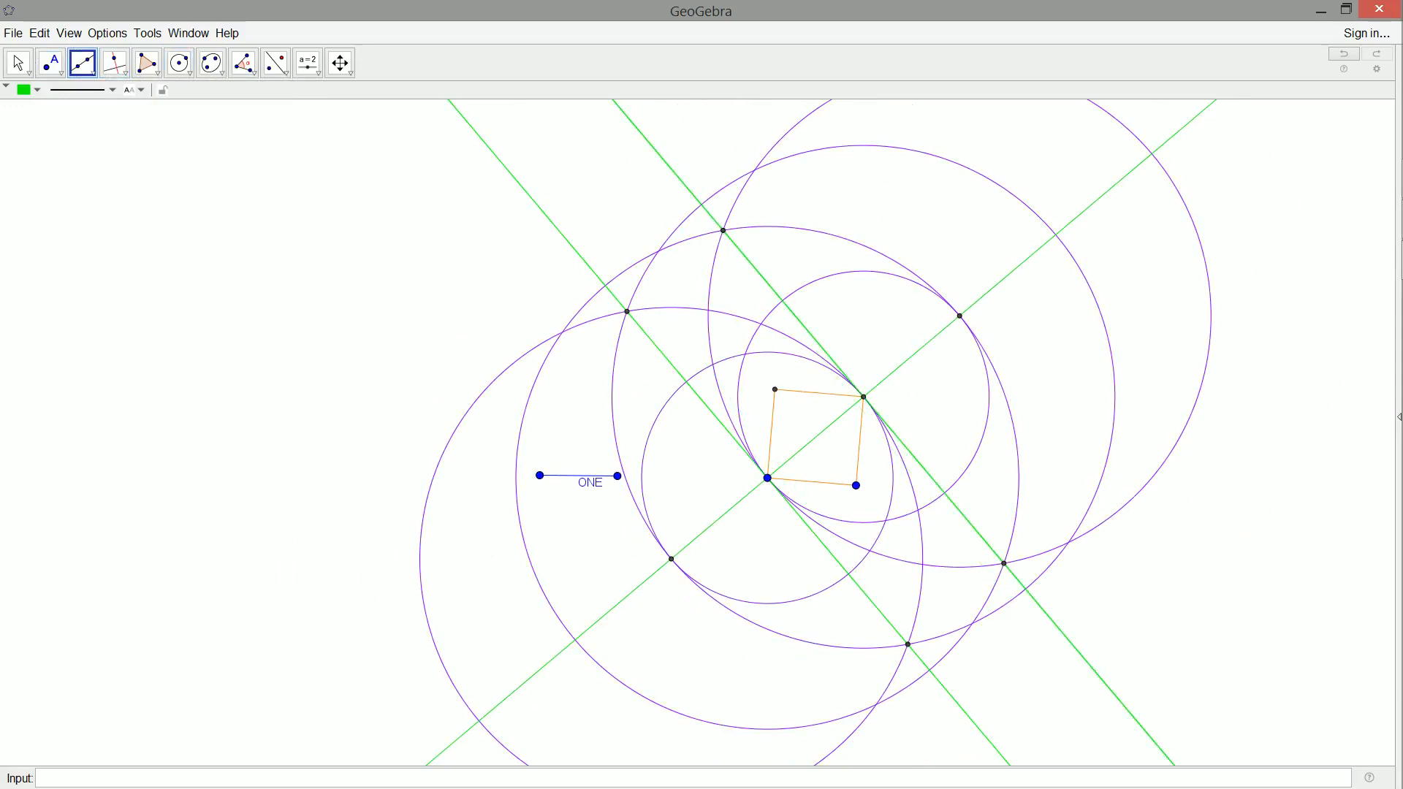
click(50, 61)
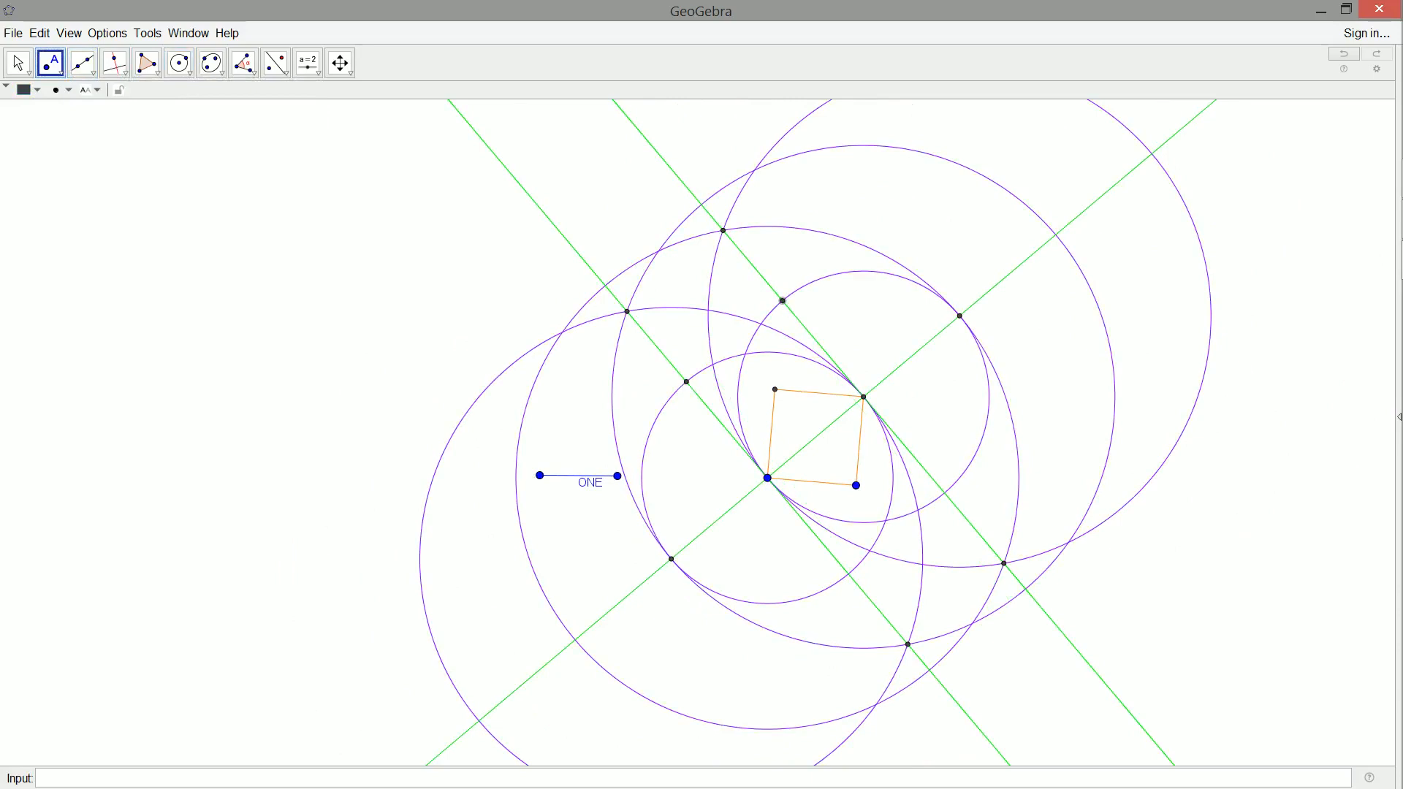
mouse_move(49, 62)
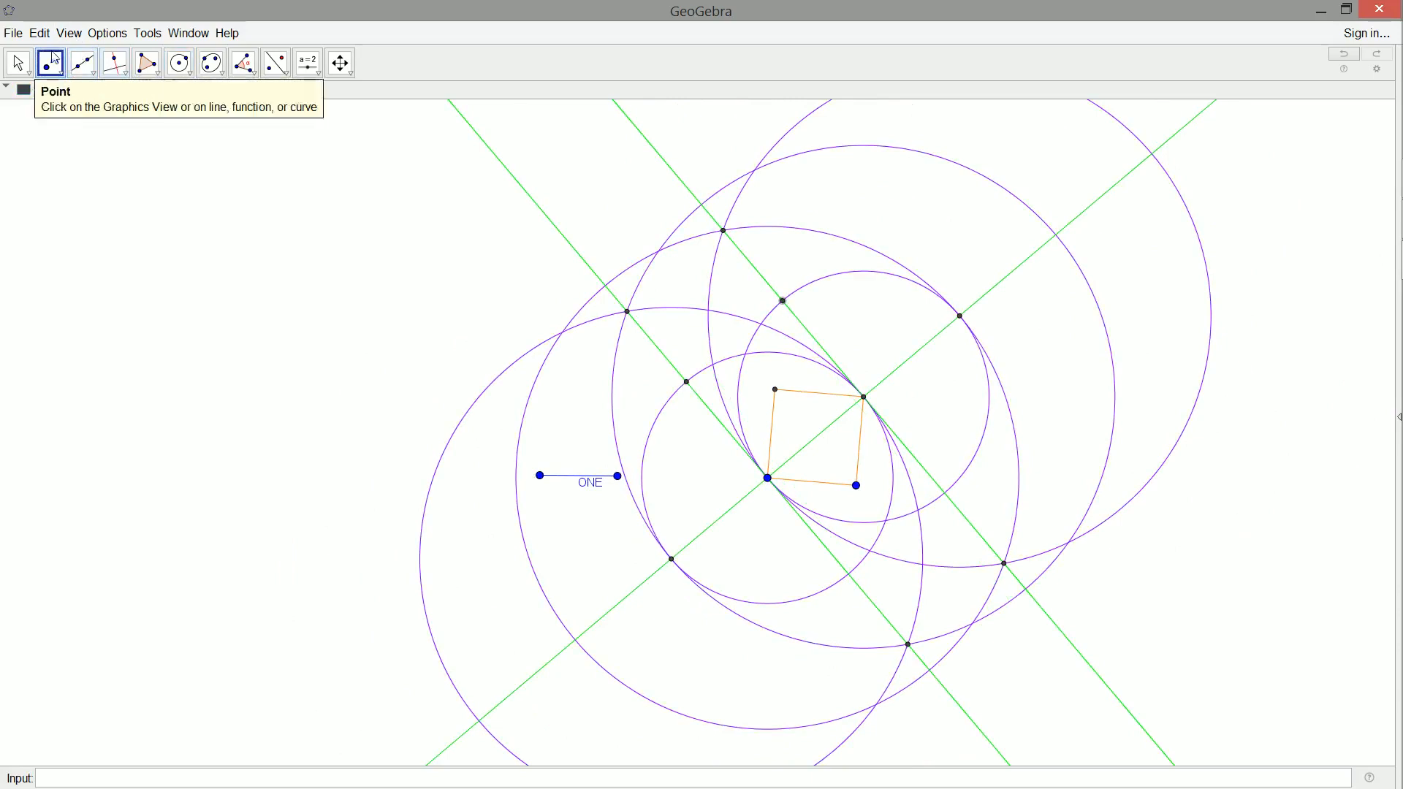
click(18, 63)
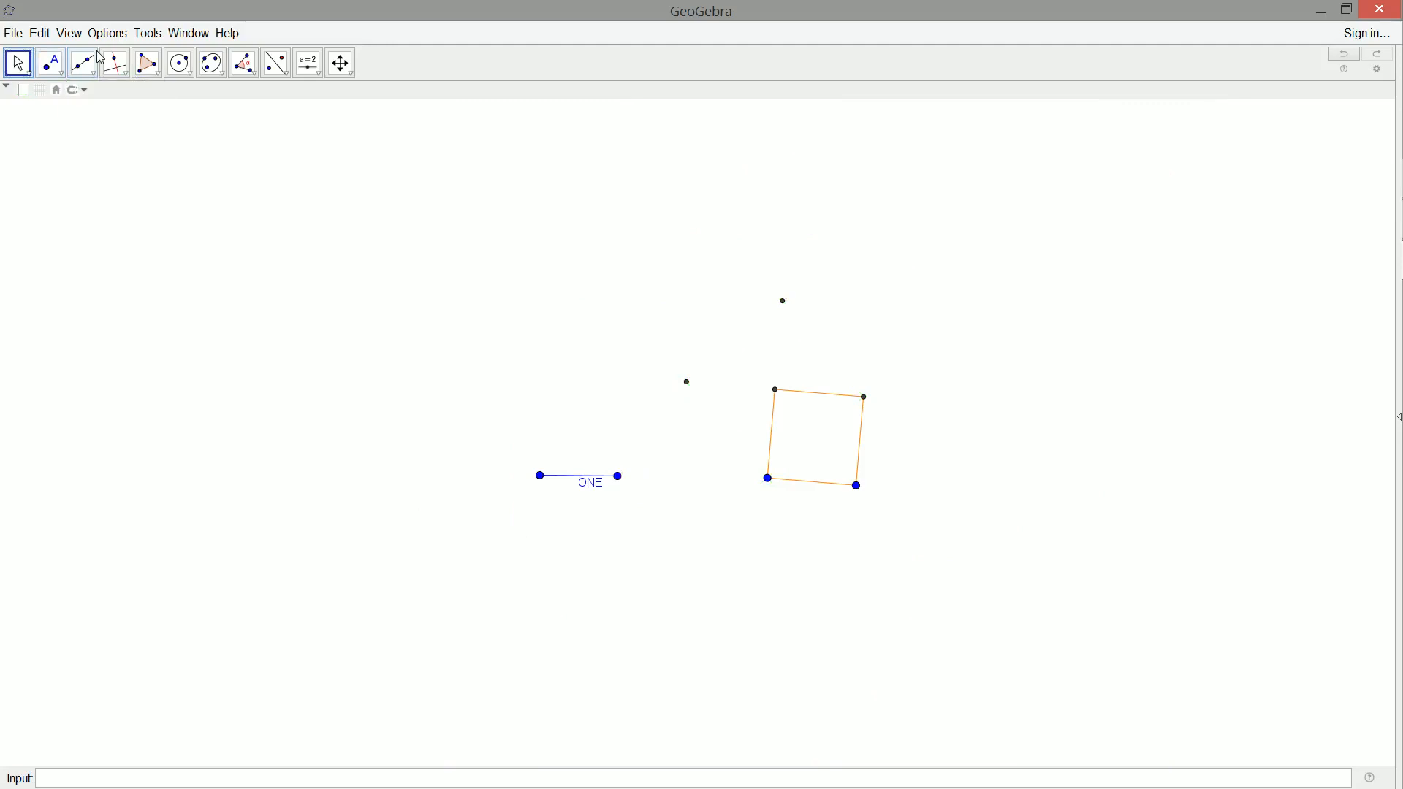
mouse_move(82, 62)
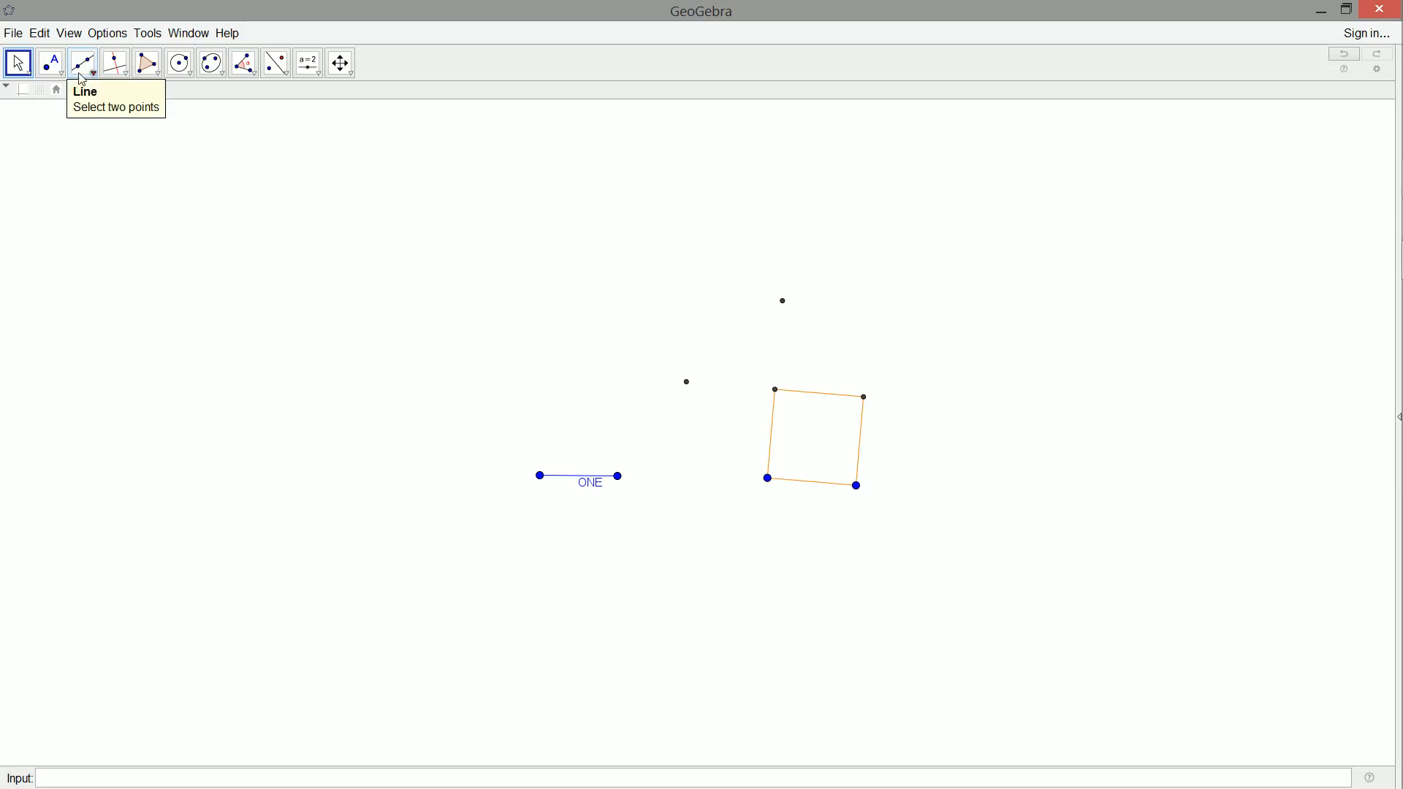
Join the diagonal endpoints and the two new points with red segments, forming the tilted larger square.
click(82, 63)
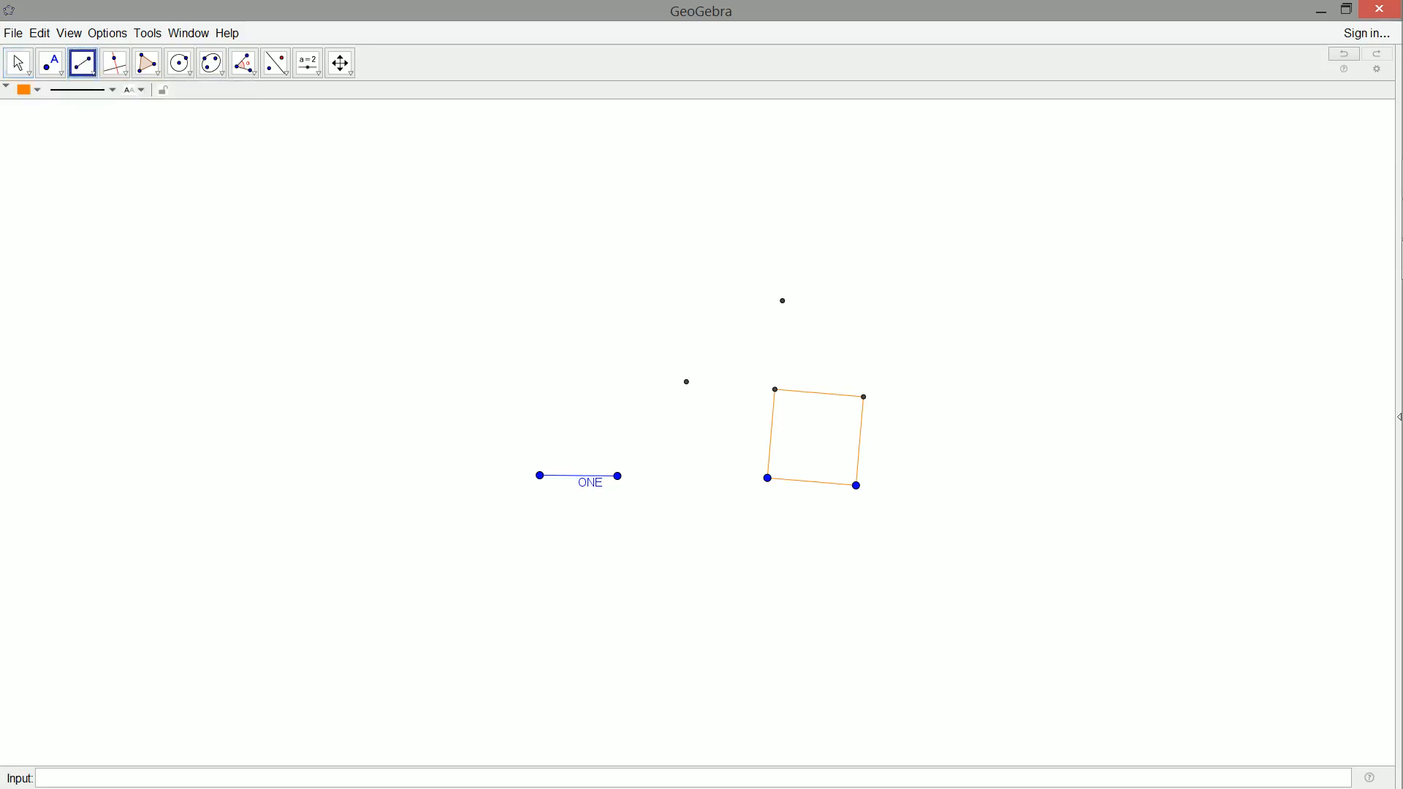
click(22, 89)
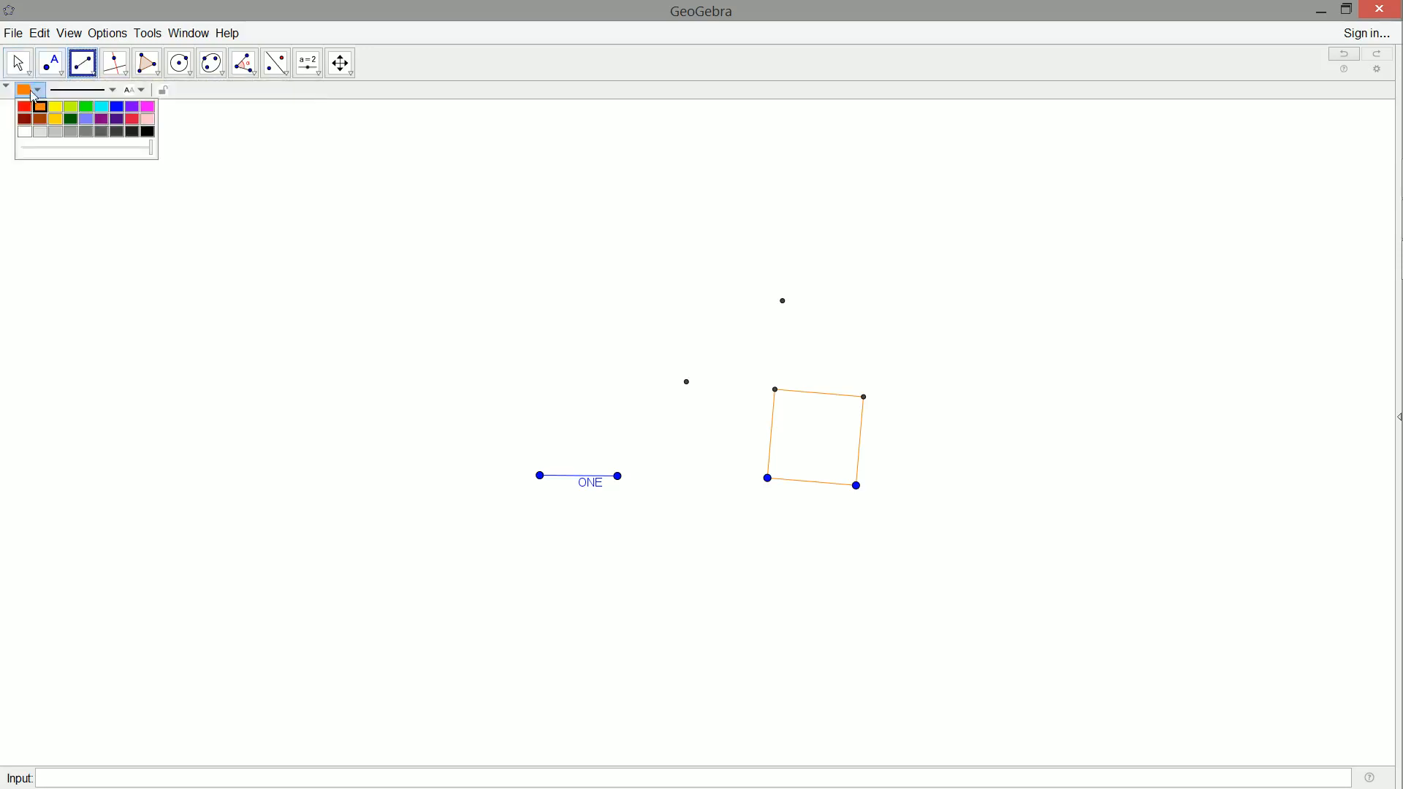
click(22, 105)
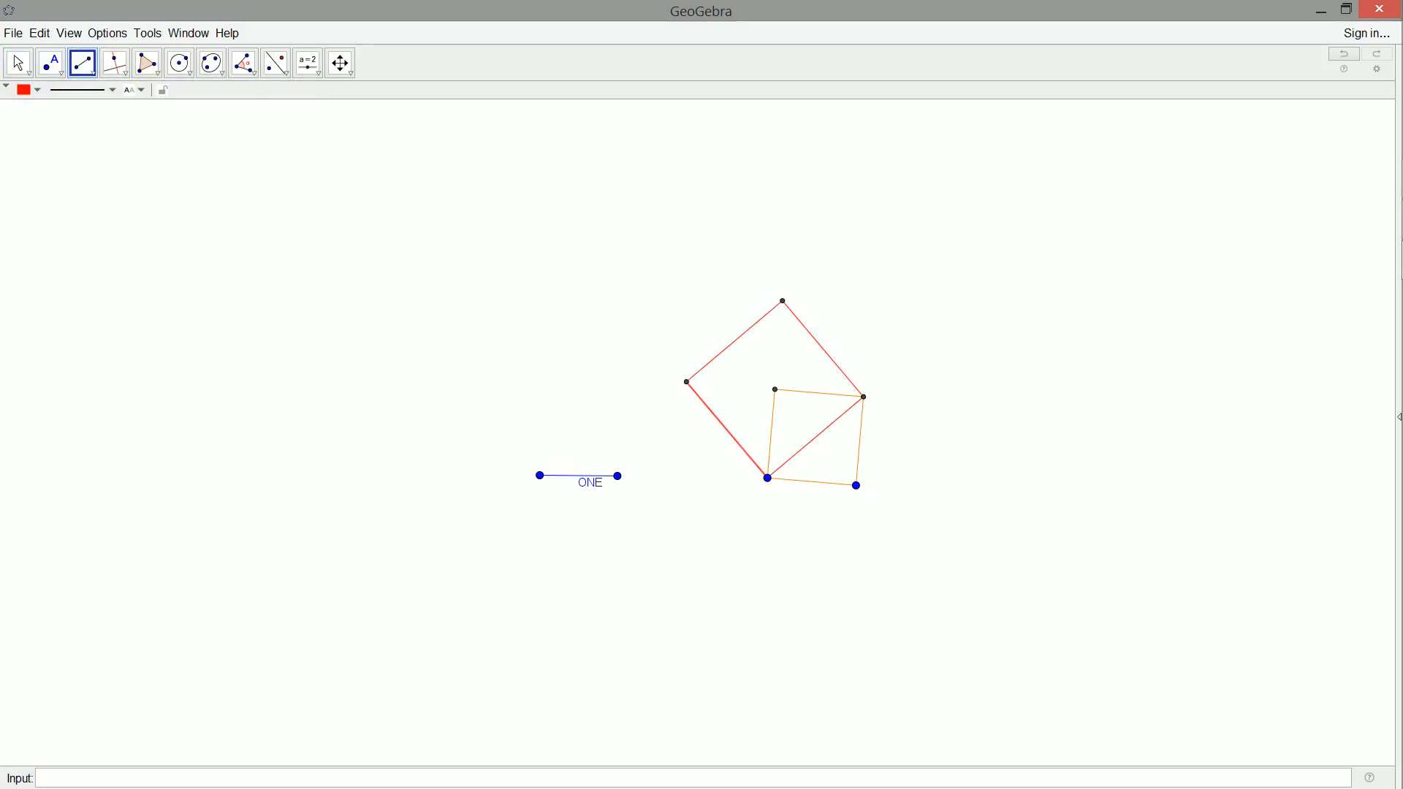
click(17, 63)
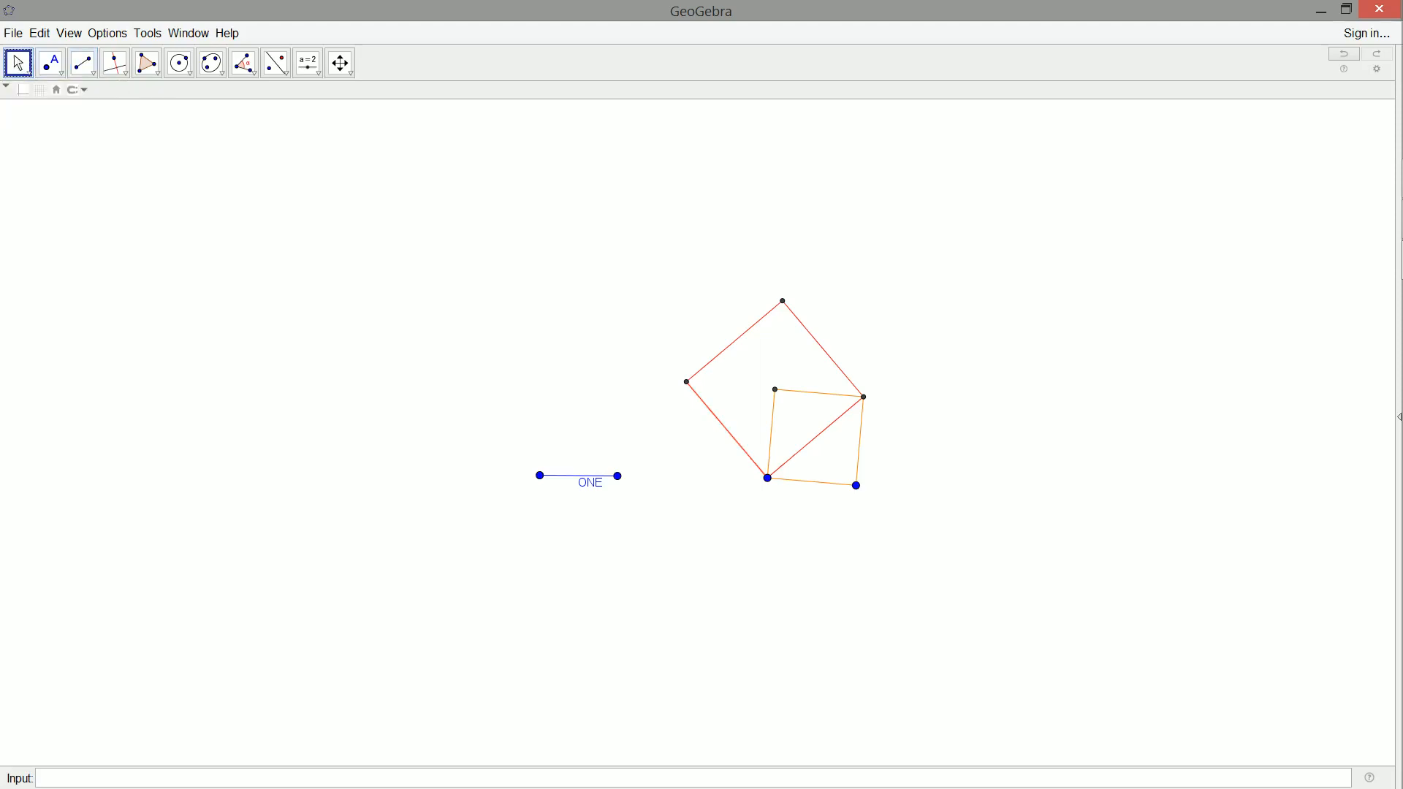
Drag the orange square's base corner so it stands upright and larger, then select its base corners.
drag(855, 483, 916, 476)
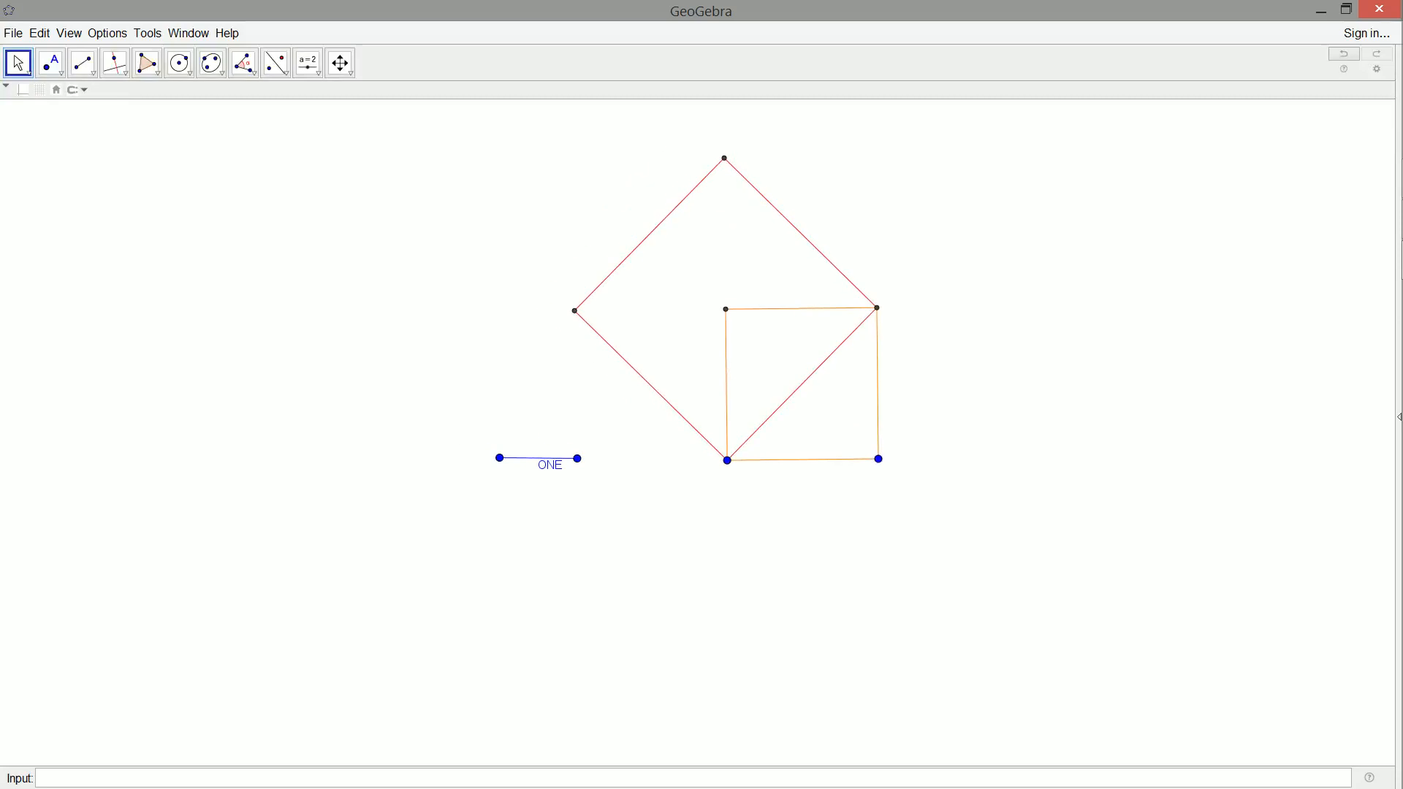
click(800, 459)
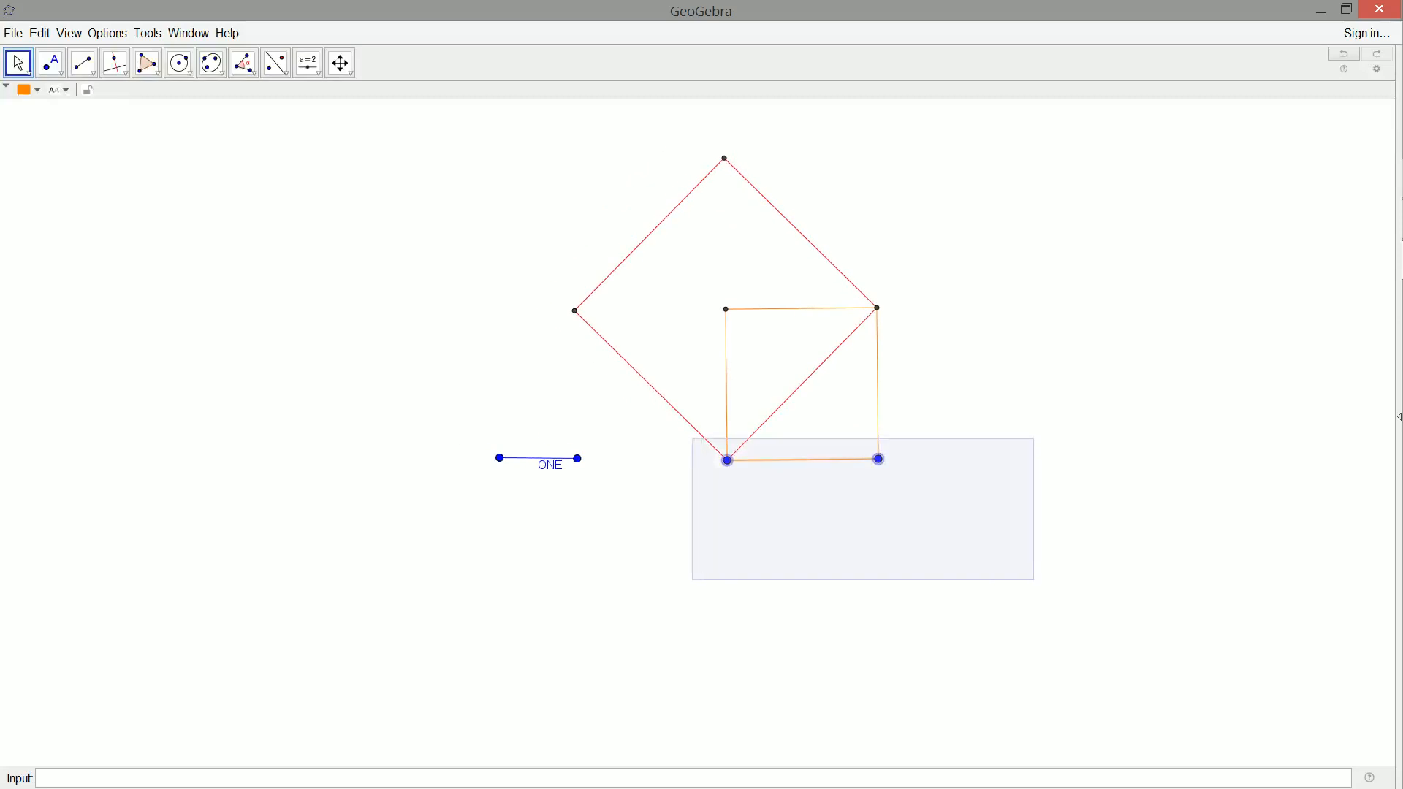